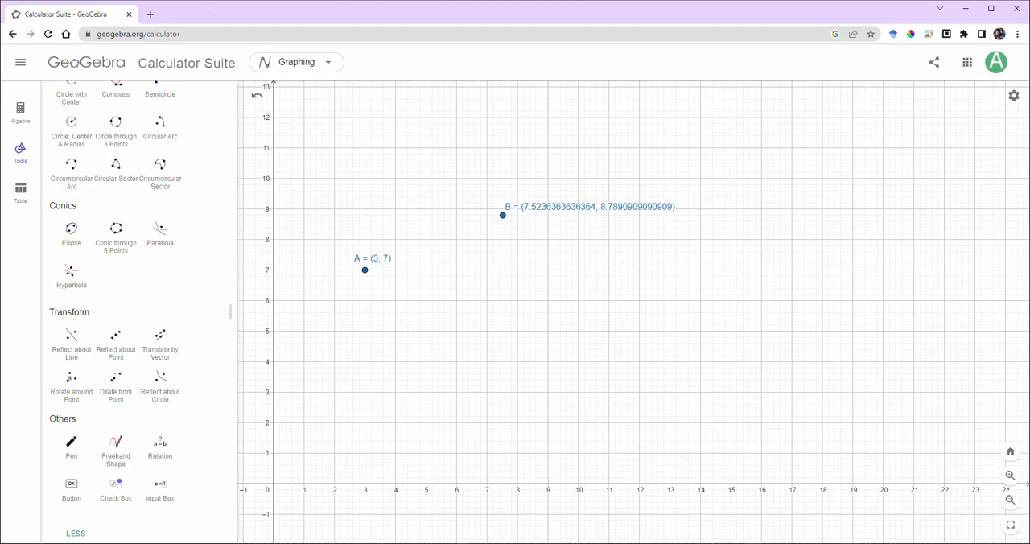
{"action": "mouse_move", "coordinate": [521, 256]}
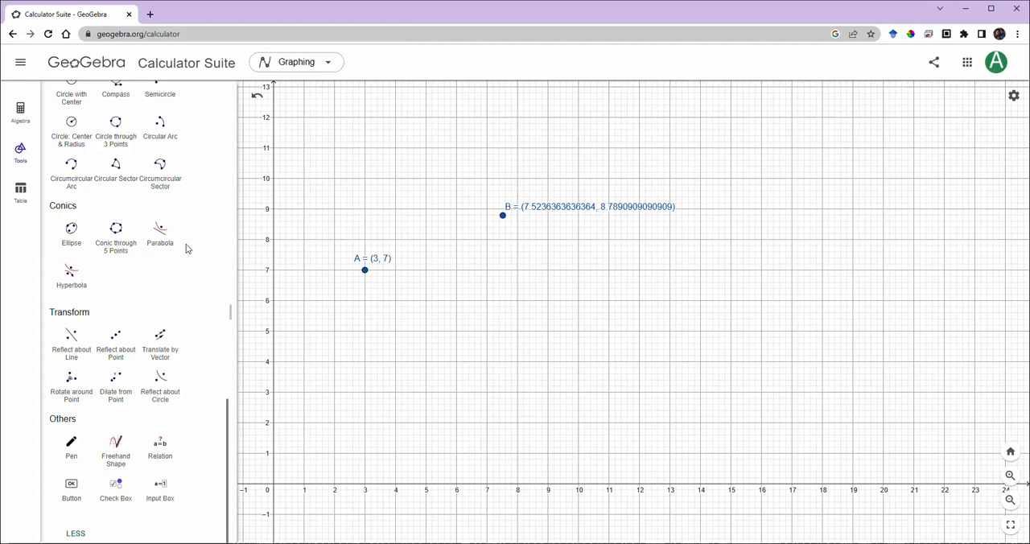
Drag point A to (2, 4), then bring point B down to (6, 7)
{"action": "scroll", "scroll_direction": "up", "scroll_amount": 3}
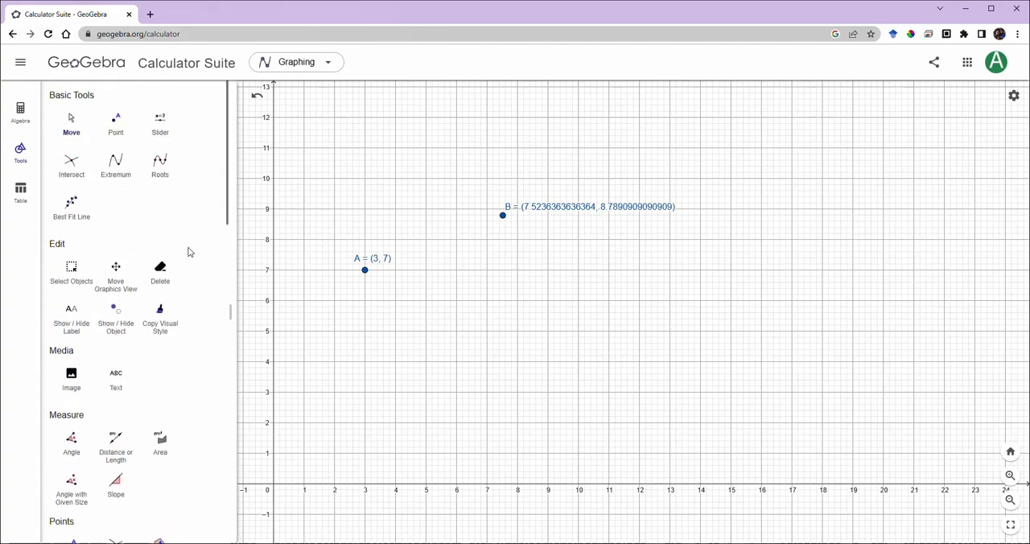
{"action": "mouse_move", "coordinate": [518, 267]}
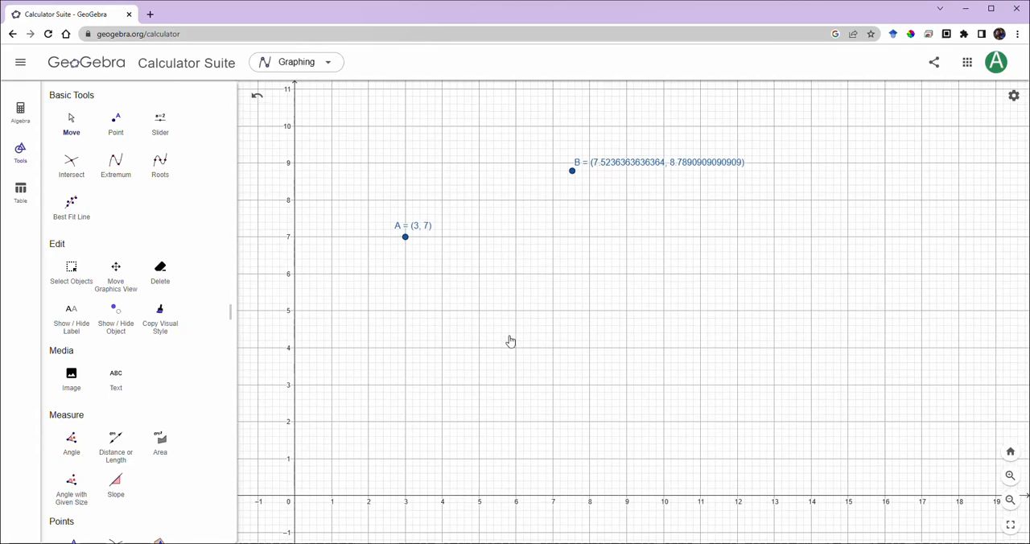
{"action": "left_click_drag", "start_coordinate": [405, 237], "coordinate": [379, 347]}
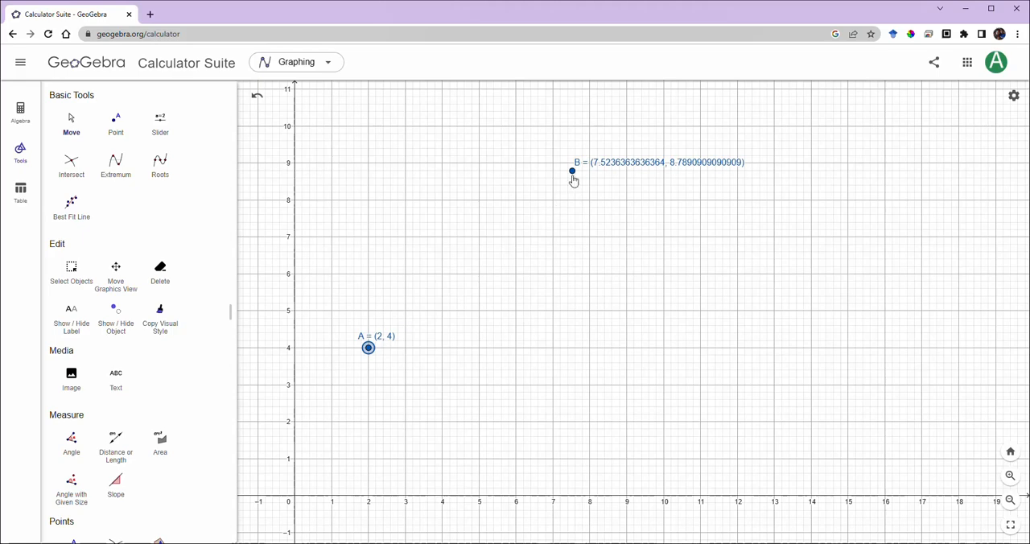
{"action": "left_click_drag", "start_coordinate": [572, 171], "coordinate": [558, 198]}
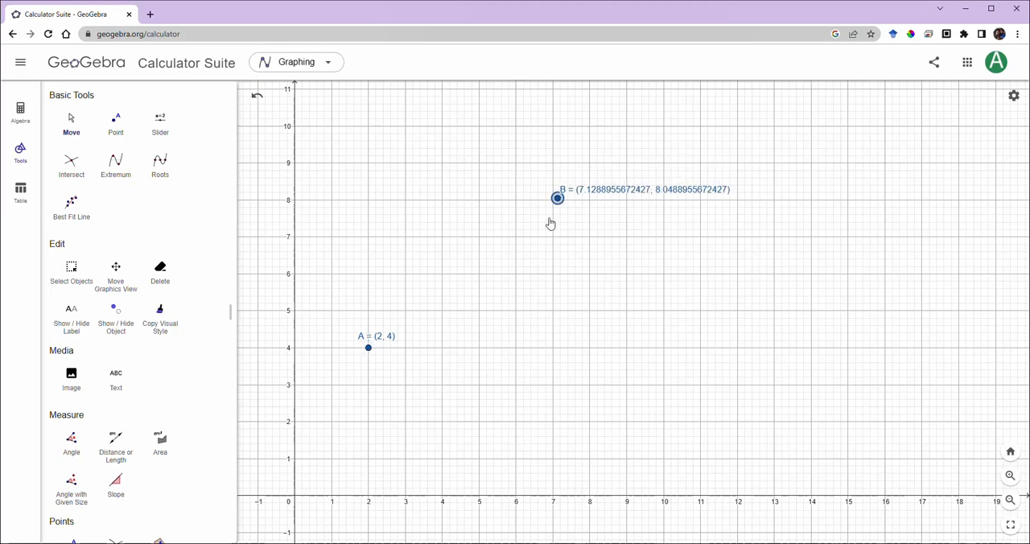
{"action": "left_click_drag", "start_coordinate": [558, 198], "coordinate": [516, 237]}
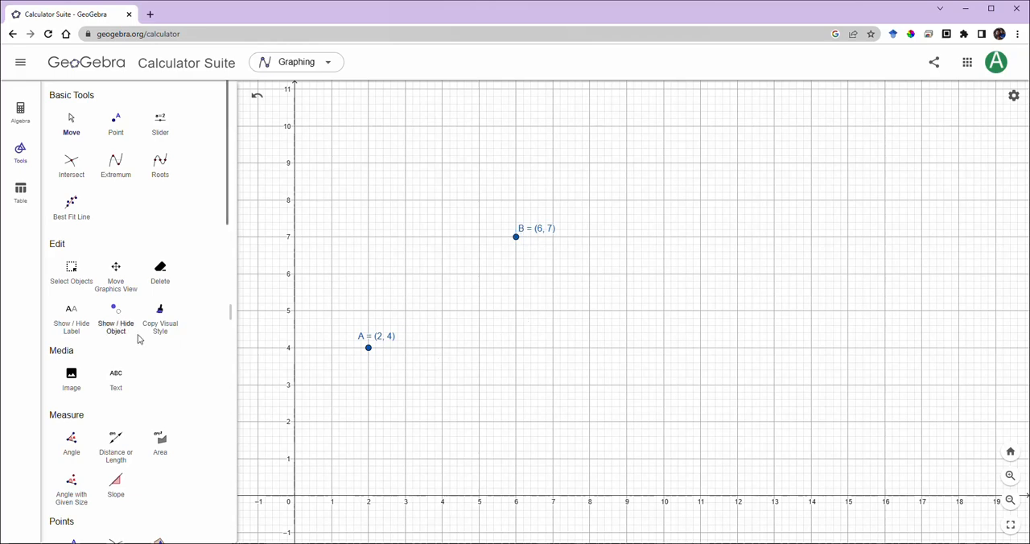
{"action": "scroll", "scroll_direction": "down", "scroll_amount": 3}
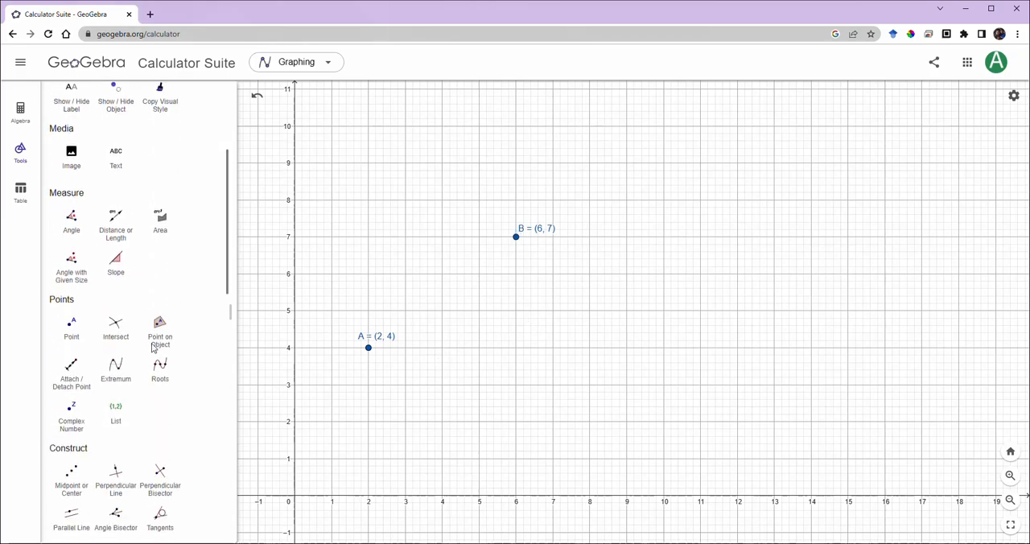
{"action": "scroll", "scroll_direction": "down", "scroll_amount": 3}
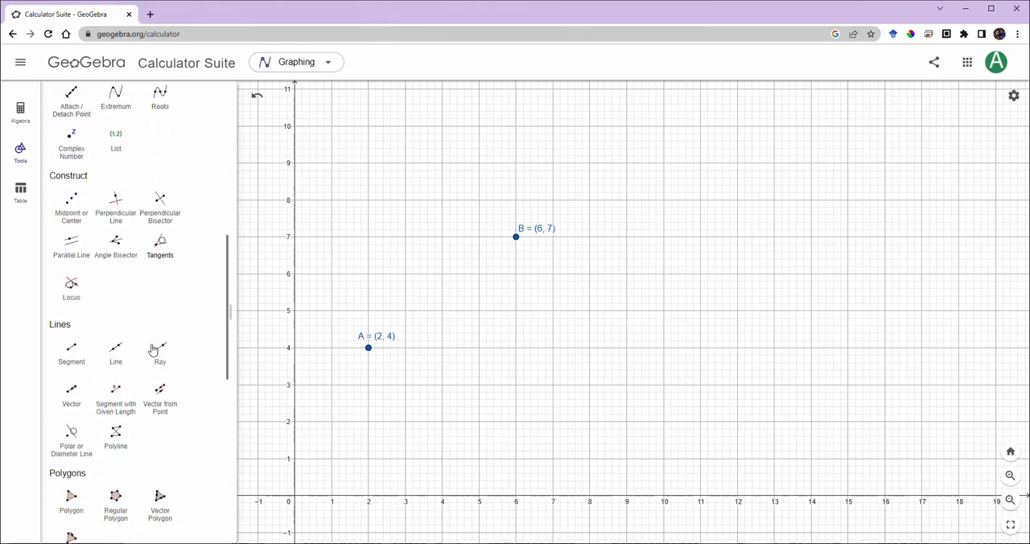
{"action": "scroll", "scroll_direction": "up", "scroll_amount": 3}
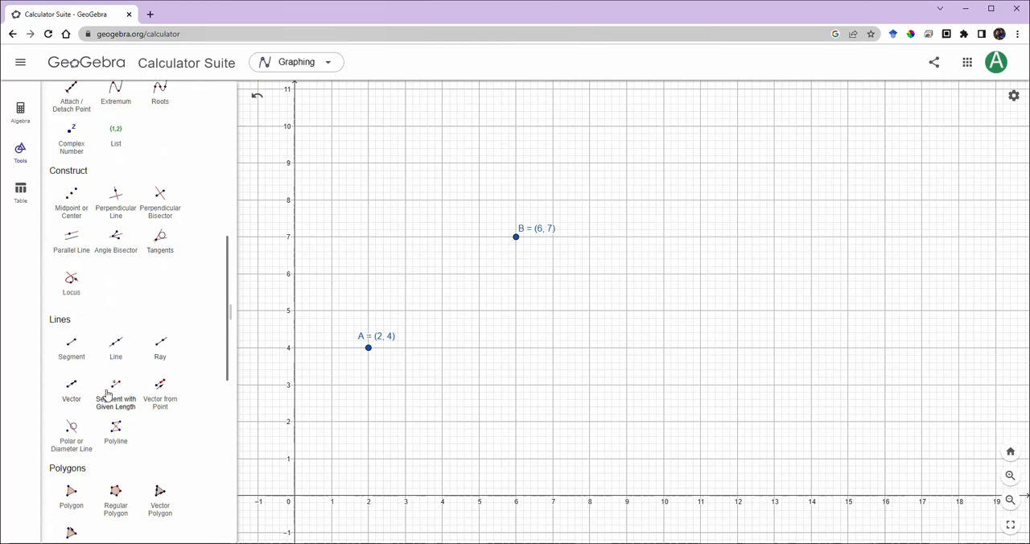
{"action": "mouse_move", "coordinate": [108, 394]}
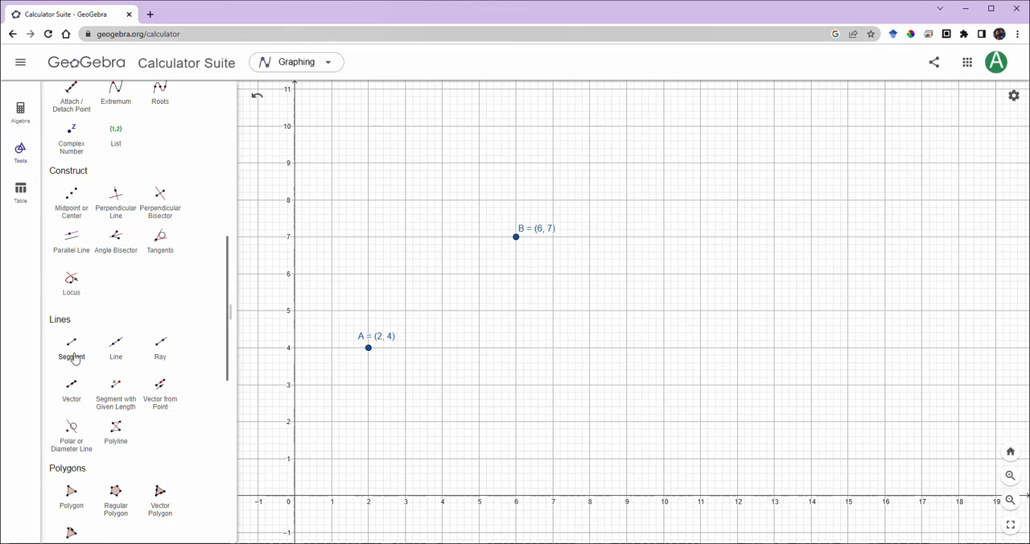
{"action": "mouse_move", "coordinate": [199, 321]}
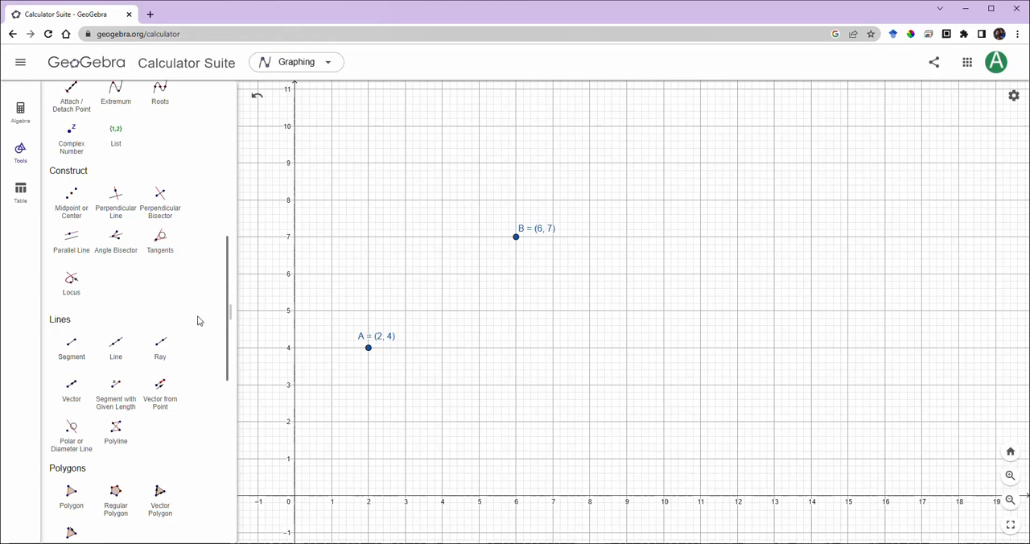
{"action": "scroll", "scroll_direction": "down", "scroll_amount": 3}
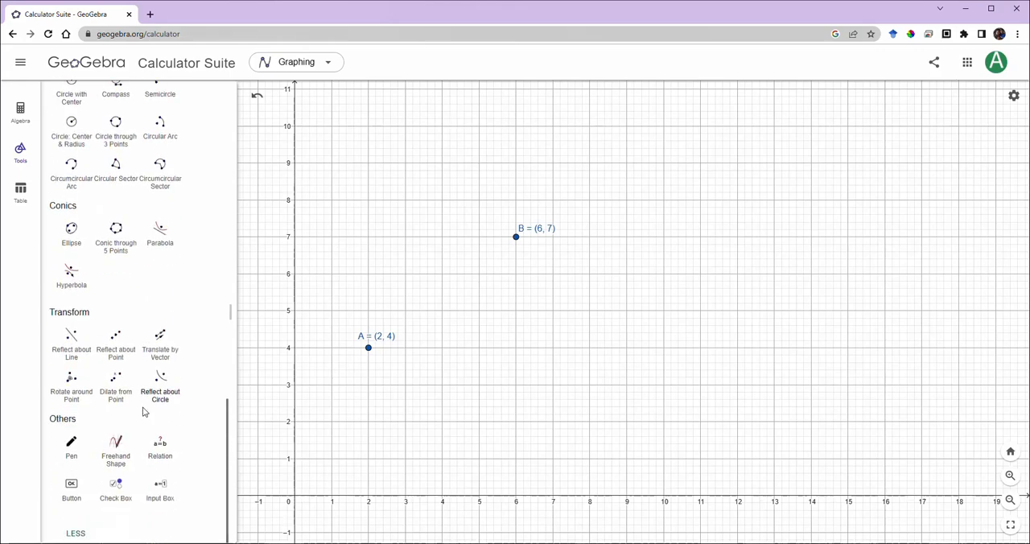
{"action": "scroll", "scroll_direction": "up", "scroll_amount": 3}
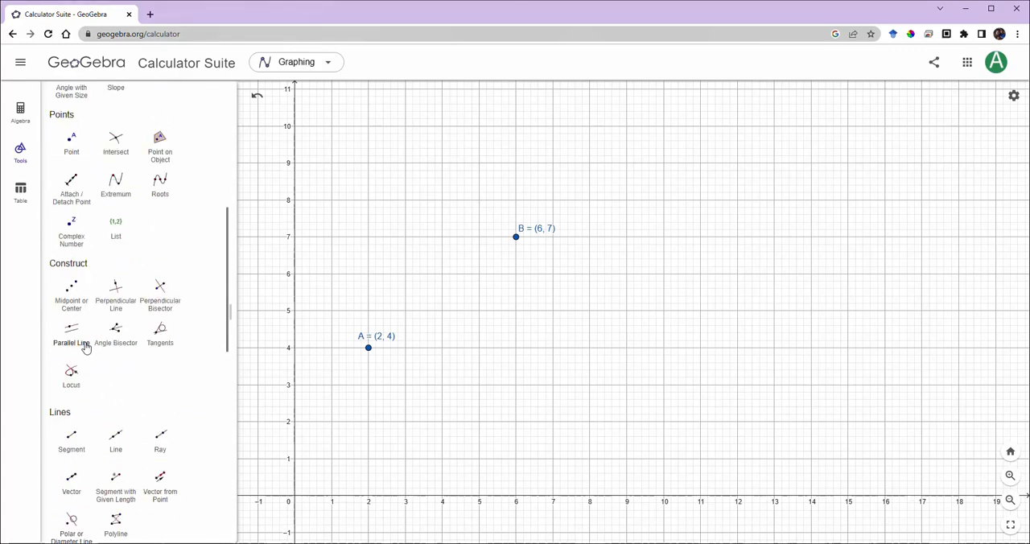
{"action": "scroll", "scroll_direction": "down", "scroll_amount": 3}
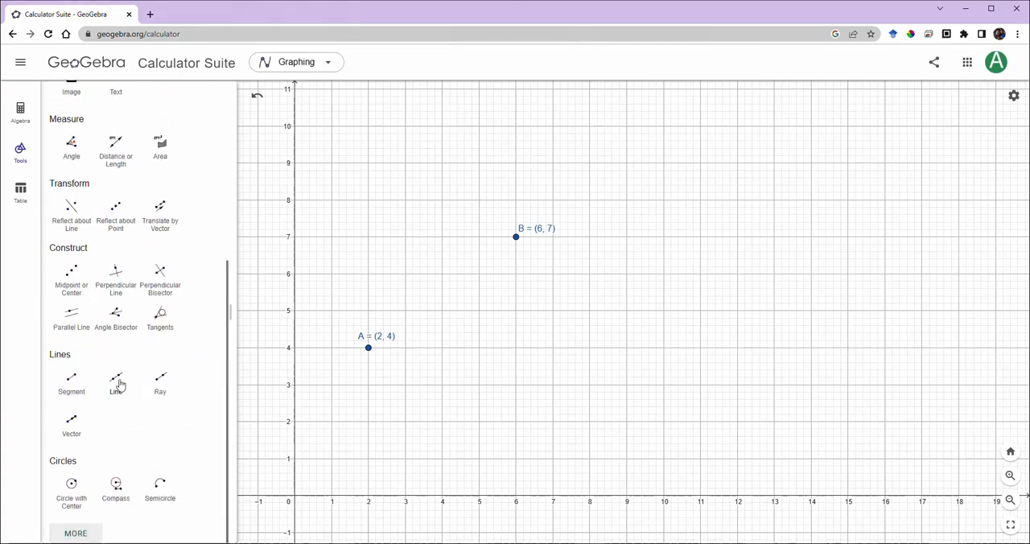
{"action": "mouse_move", "coordinate": [120, 373]}
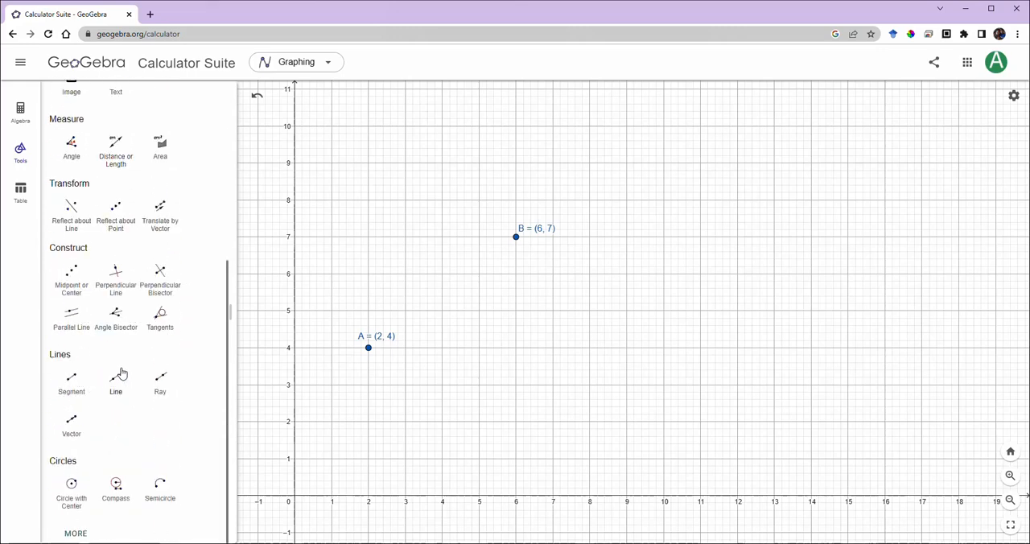
{"action": "mouse_move", "coordinate": [95, 491]}
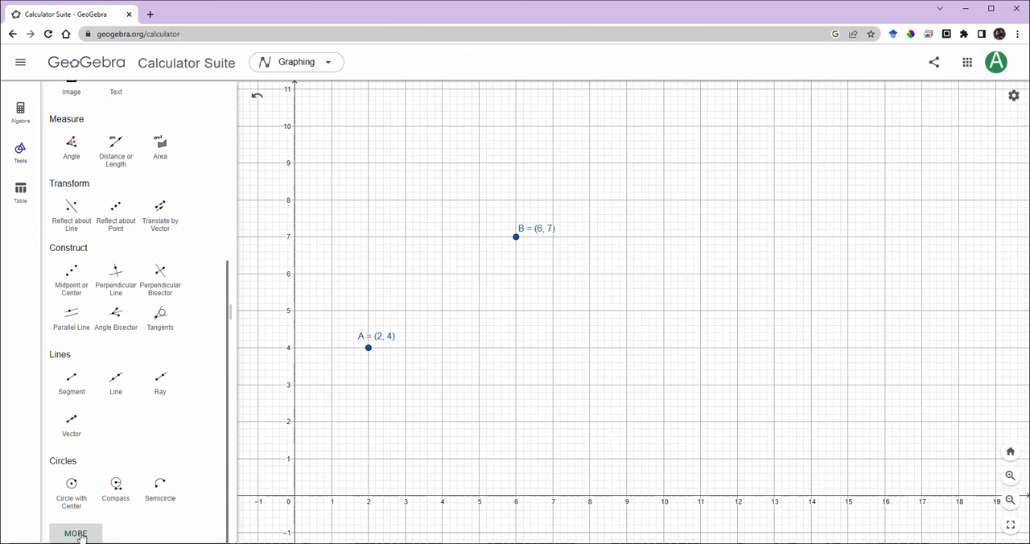
{"action": "left_click", "coordinate": [75, 533]}
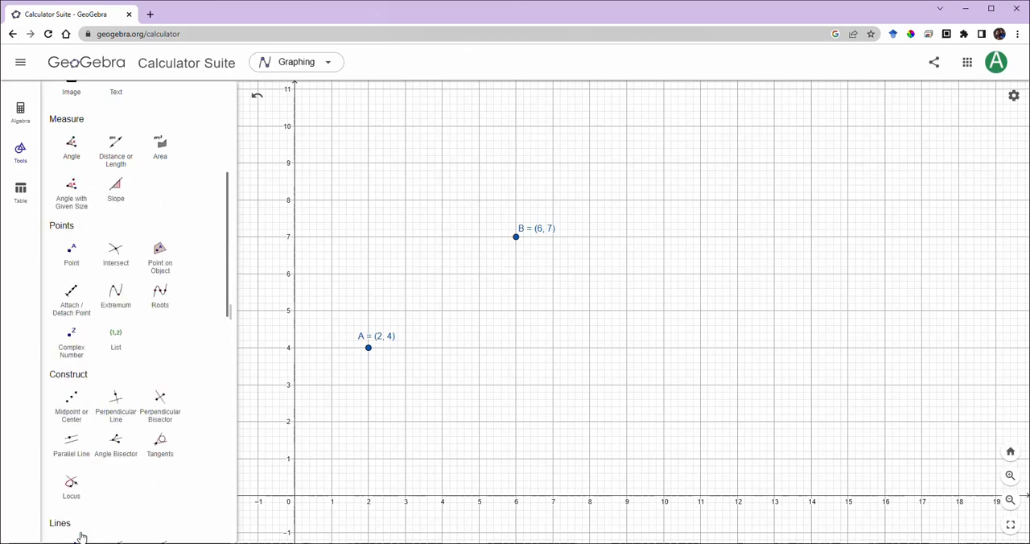
{"action": "scroll", "scroll_direction": "down", "scroll_amount": 3}
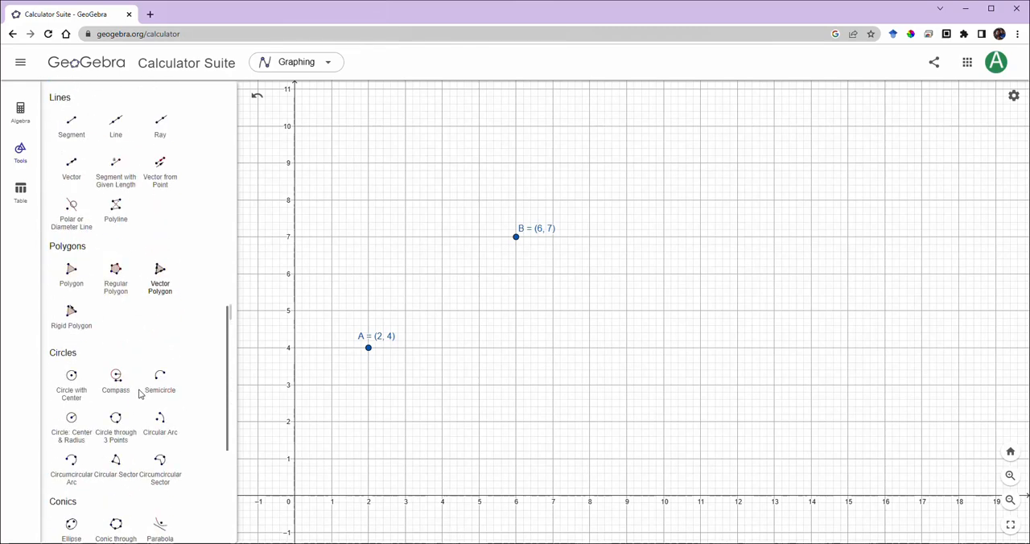
{"action": "scroll", "scroll_direction": "up", "scroll_amount": 3}
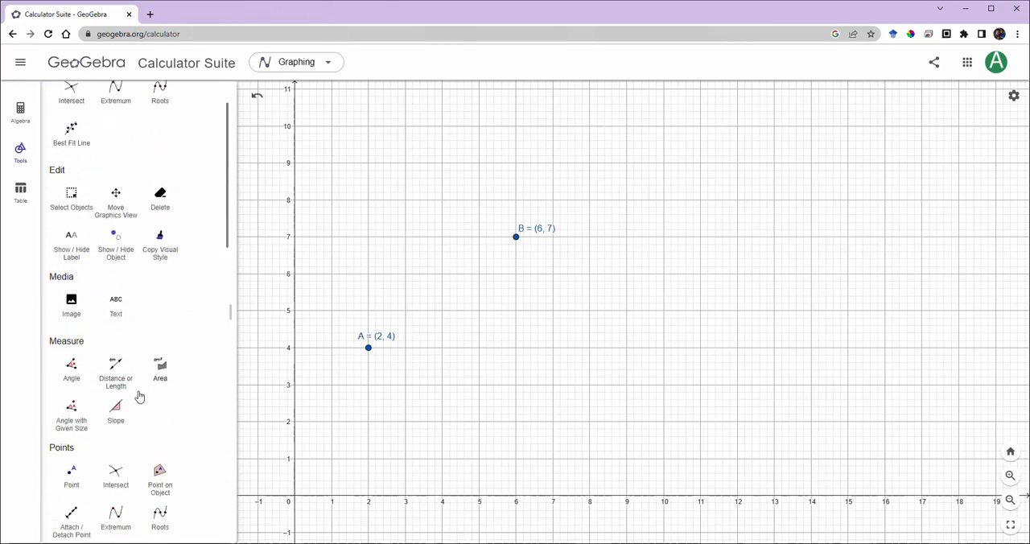
{"action": "scroll", "scroll_direction": "down", "scroll_amount": 3}
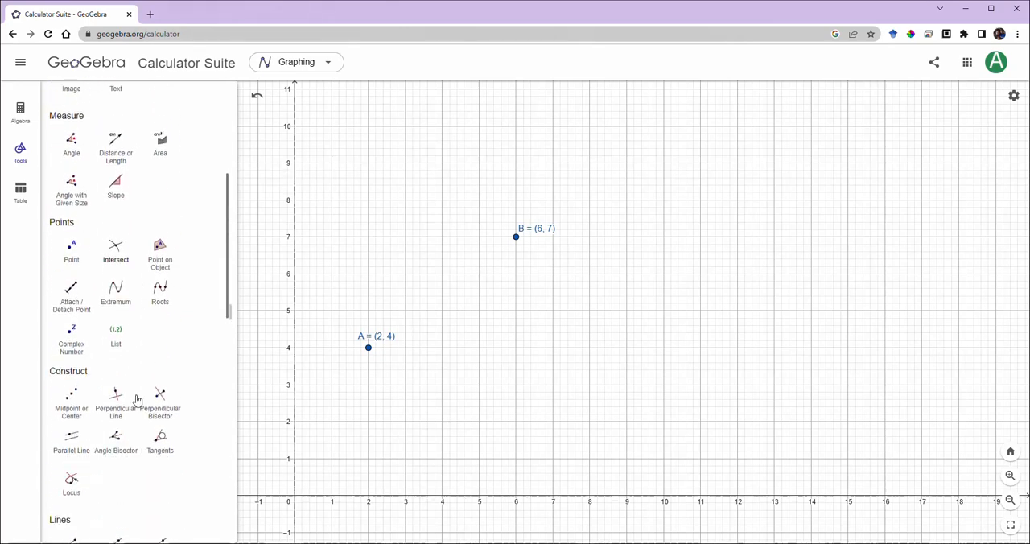
{"action": "scroll", "scroll_direction": "down", "scroll_amount": 3}
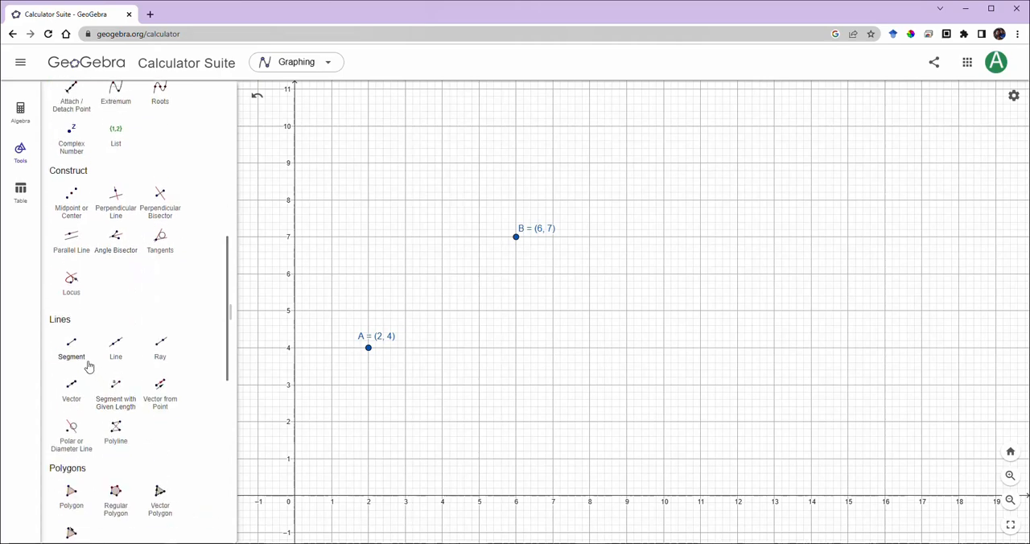
Use the Segment tool to connect A (2, 4) and B (6, 7) as segment f
{"action": "left_click", "coordinate": [70, 346]}
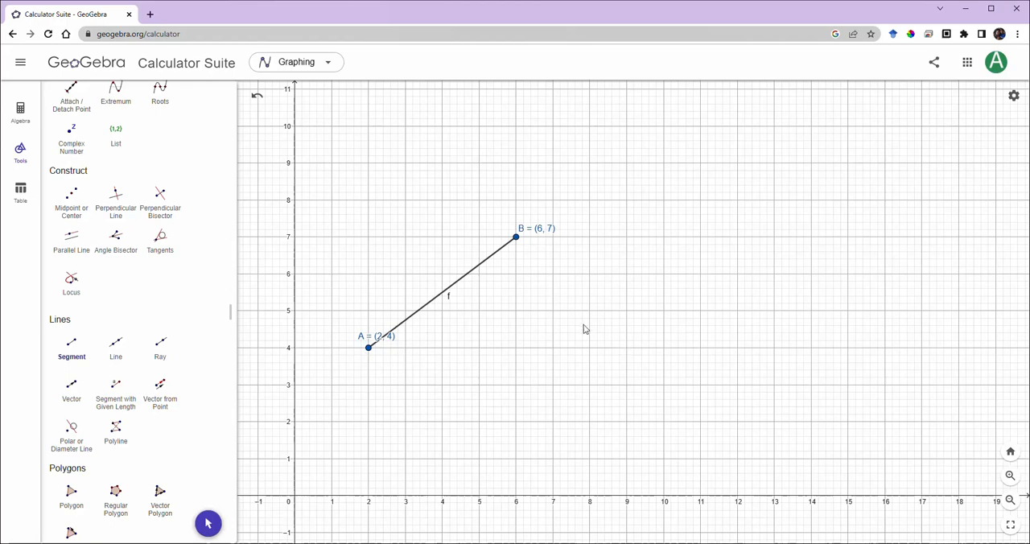
{"action": "left_click", "coordinate": [576, 326]}
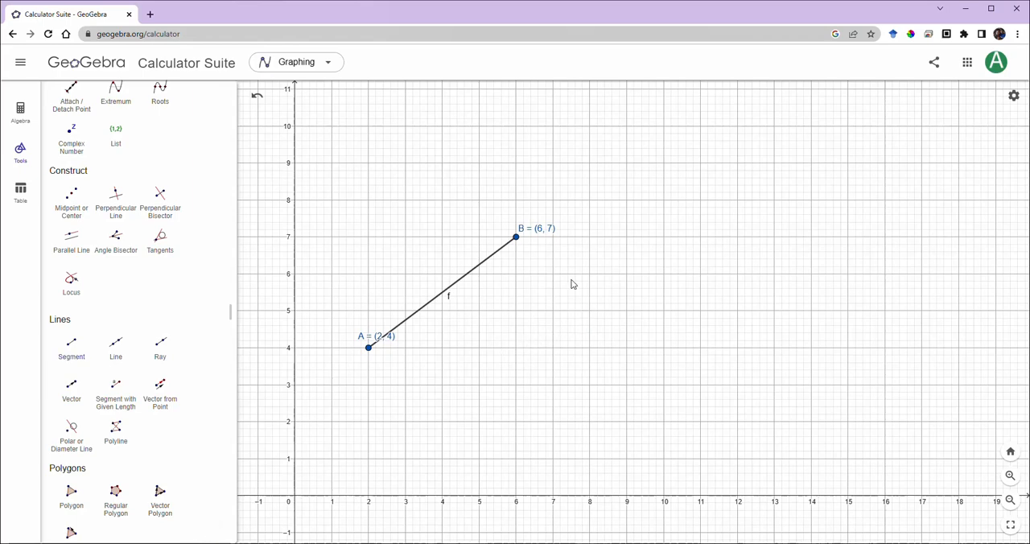
{"action": "mouse_move", "coordinate": [372, 179]}
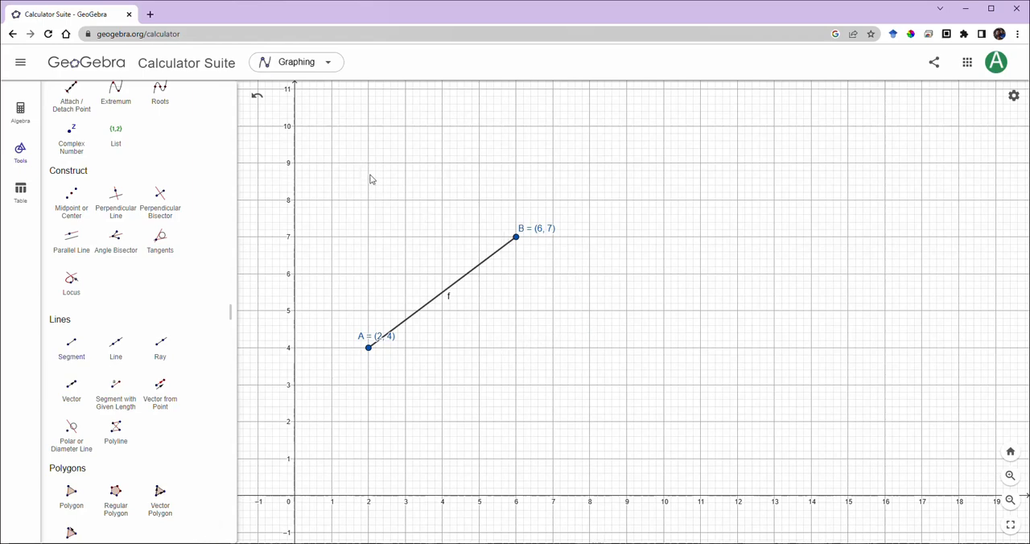
{"action": "mouse_move", "coordinate": [370, 167]}
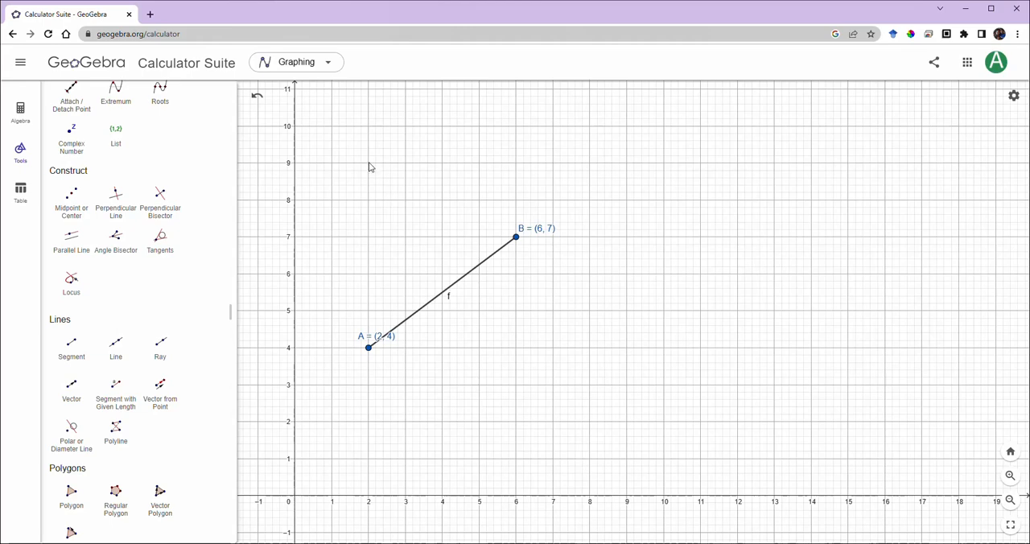
{"action": "mouse_move", "coordinate": [97, 190]}
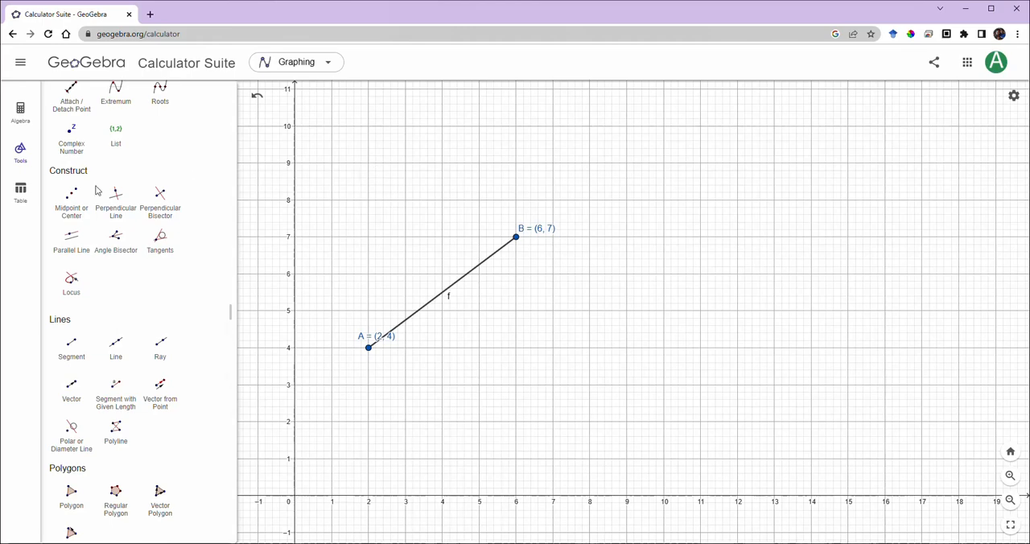
Draw horizontal segment g from point C (2, 9) to point D (7, 9)
{"action": "left_click", "coordinate": [71, 346]}
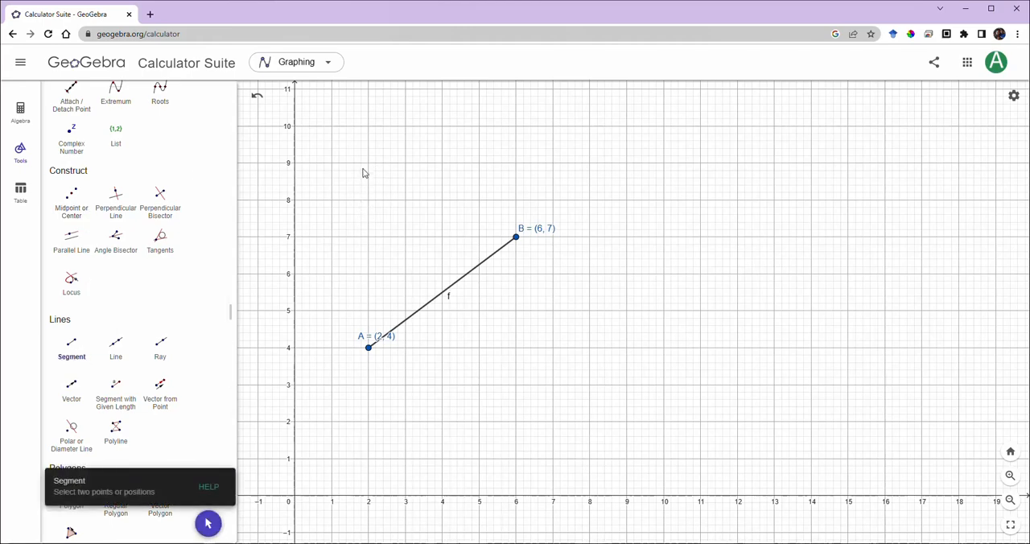
{"action": "left_click", "coordinate": [369, 163]}
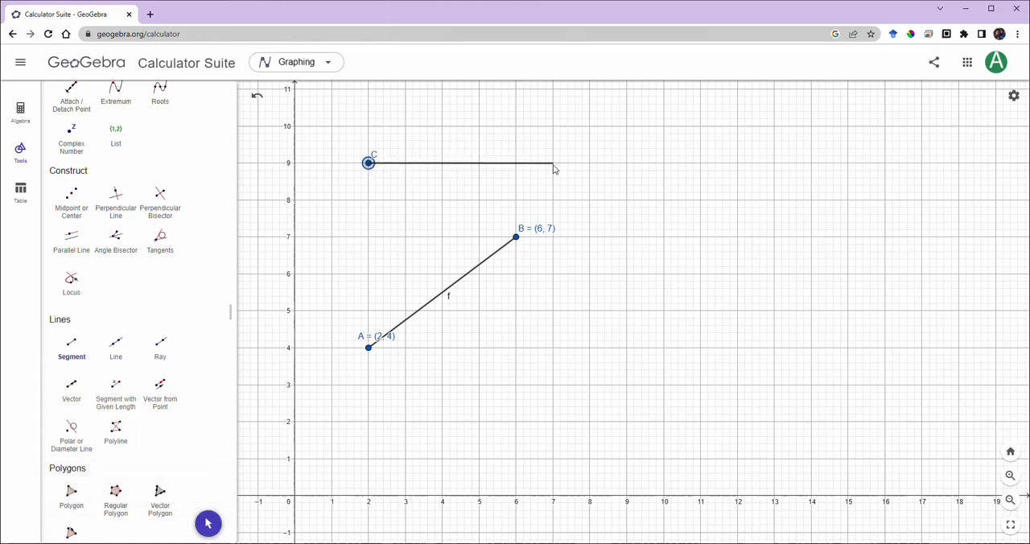
{"action": "left_click", "coordinate": [553, 163]}
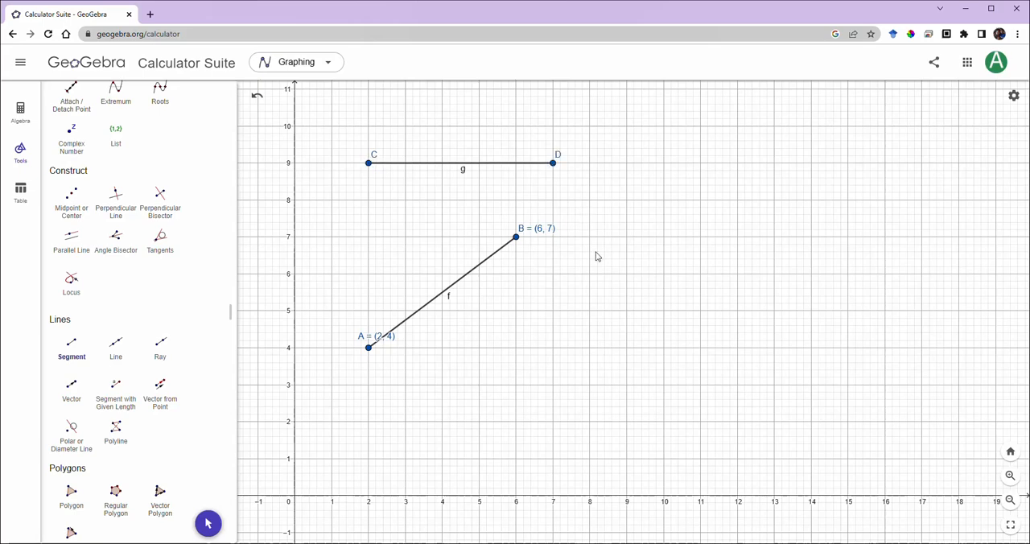
{"action": "mouse_move", "coordinate": [582, 312]}
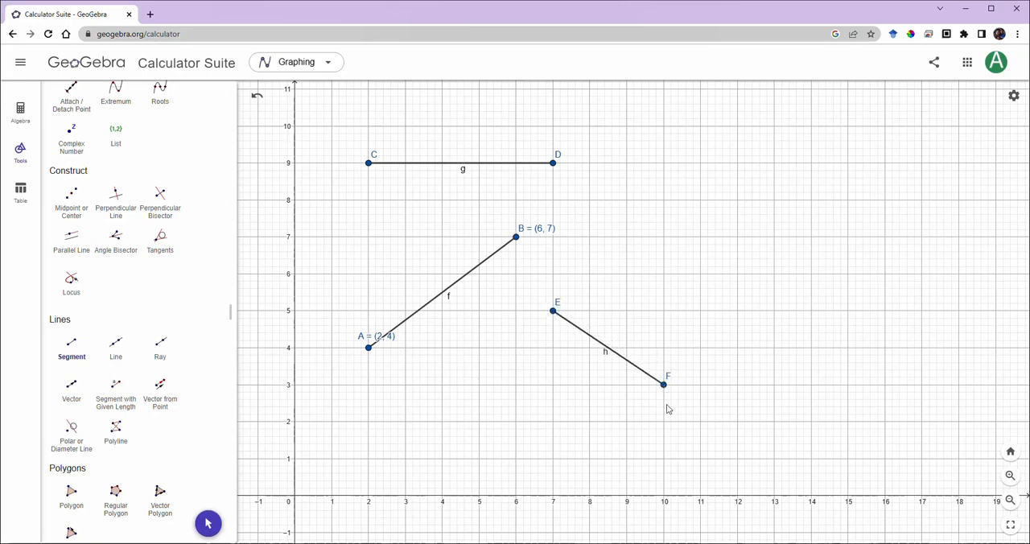
{"action": "mouse_move", "coordinate": [477, 184]}
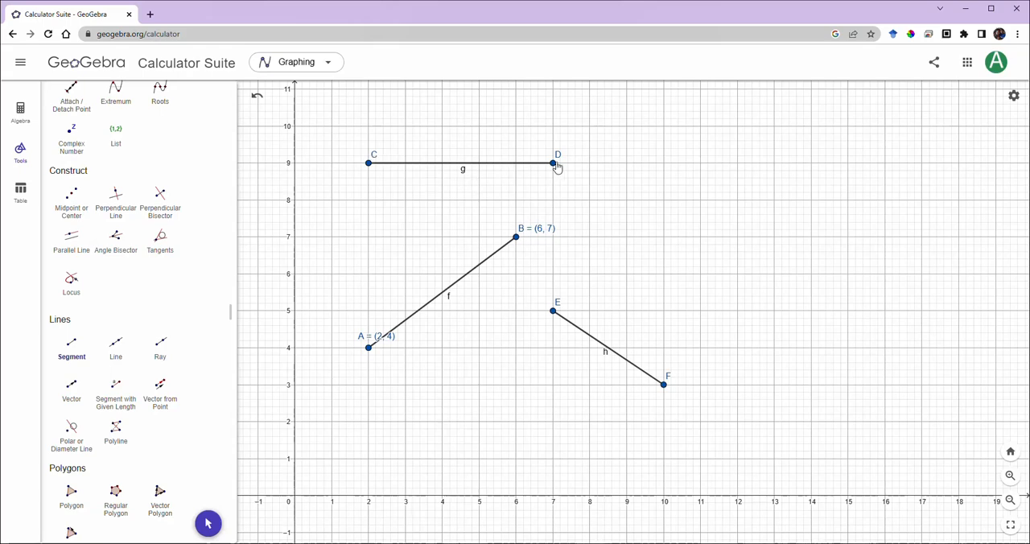
{"action": "mouse_move", "coordinate": [494, 171]}
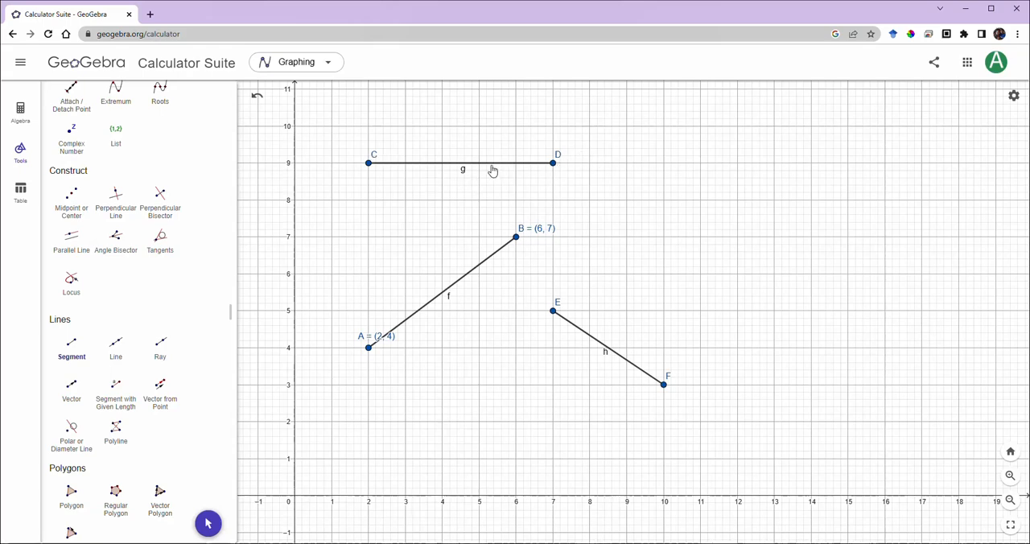
{"action": "mouse_move", "coordinate": [460, 264]}
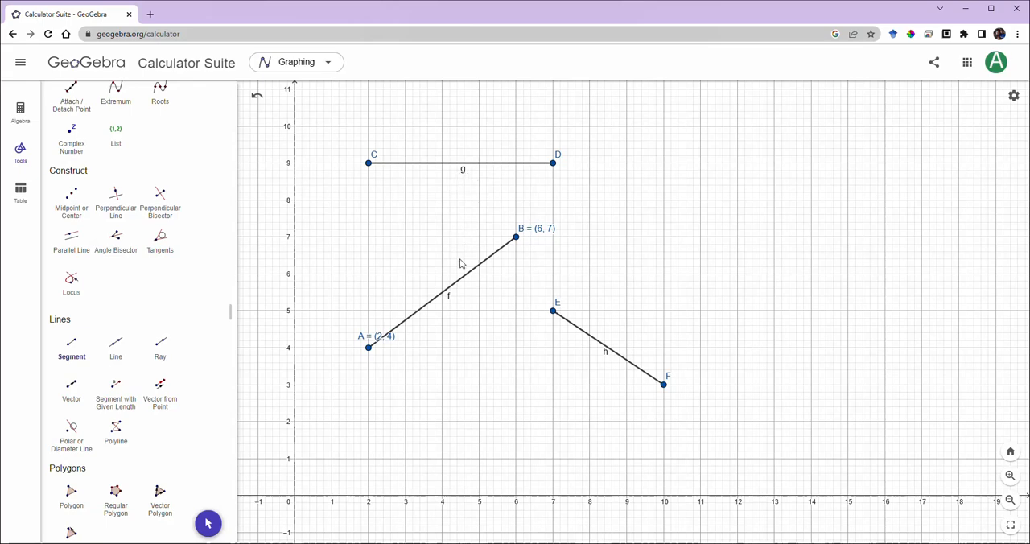
{"action": "mouse_move", "coordinate": [451, 309]}
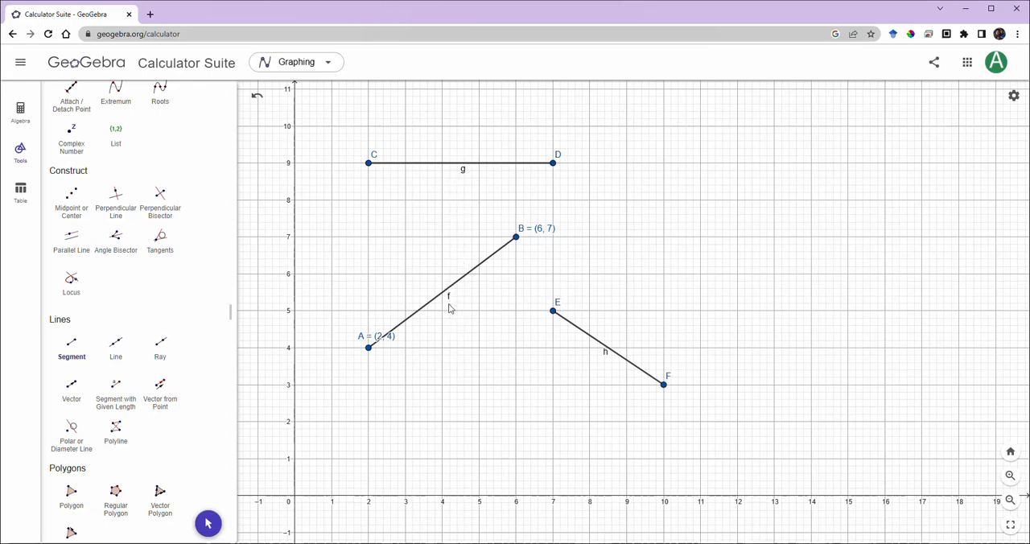
{"action": "mouse_move", "coordinate": [369, 347]}
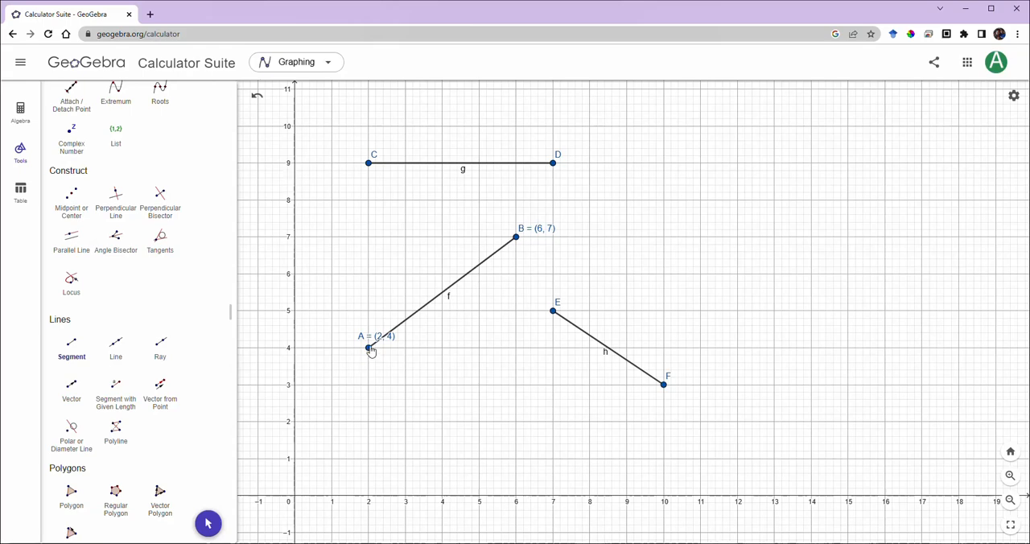
{"action": "mouse_move", "coordinate": [453, 304]}
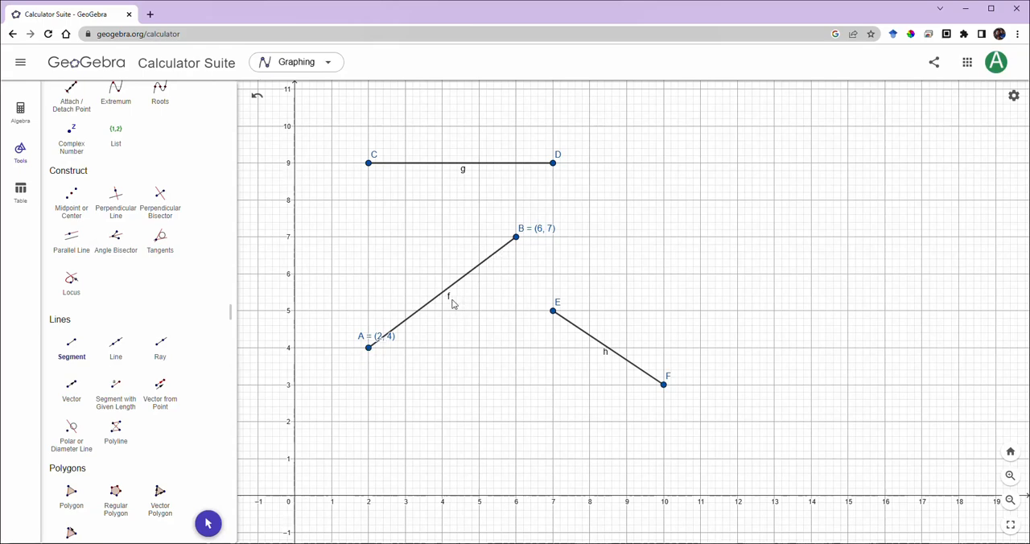
{"action": "mouse_move", "coordinate": [487, 173]}
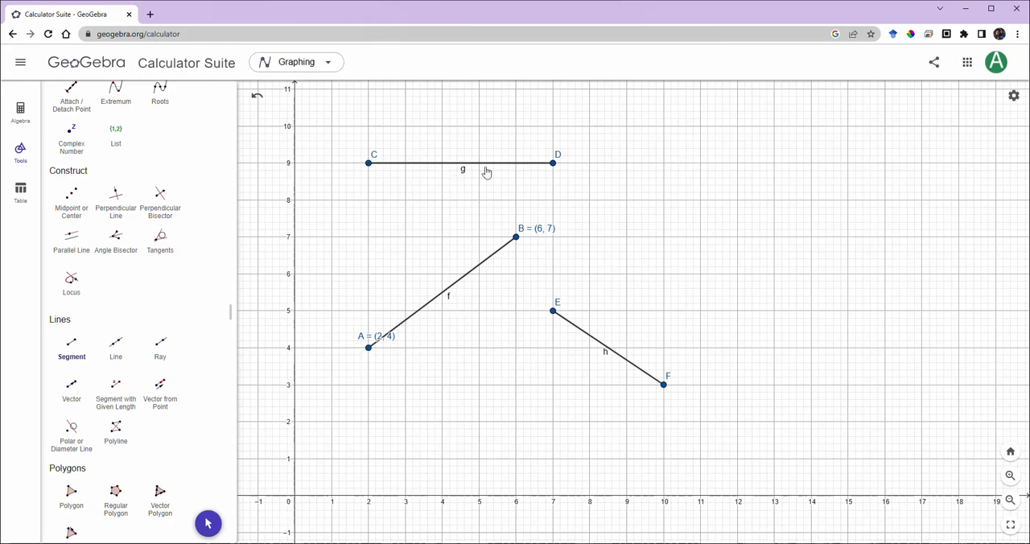
{"action": "mouse_move", "coordinate": [465, 180]}
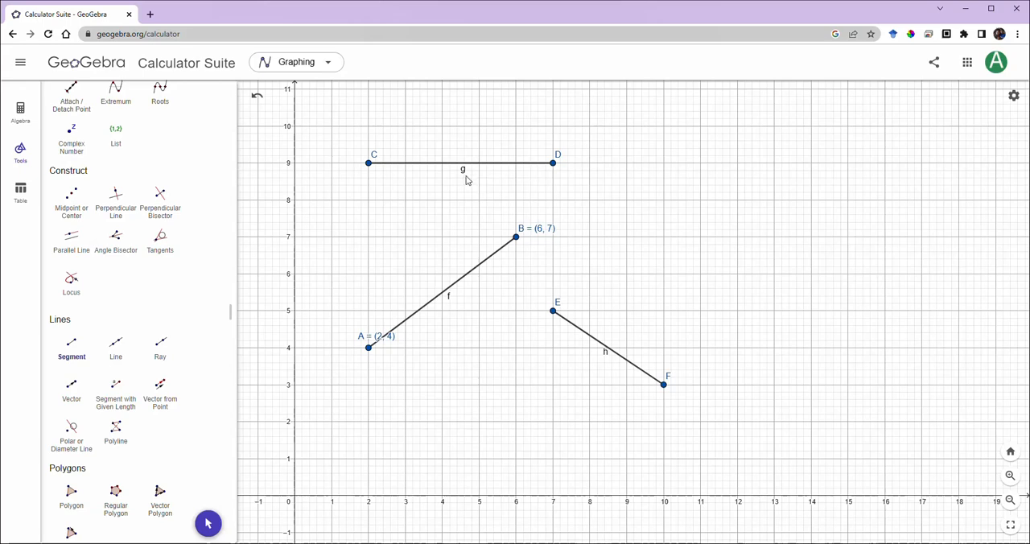
{"action": "mouse_move", "coordinate": [580, 295]}
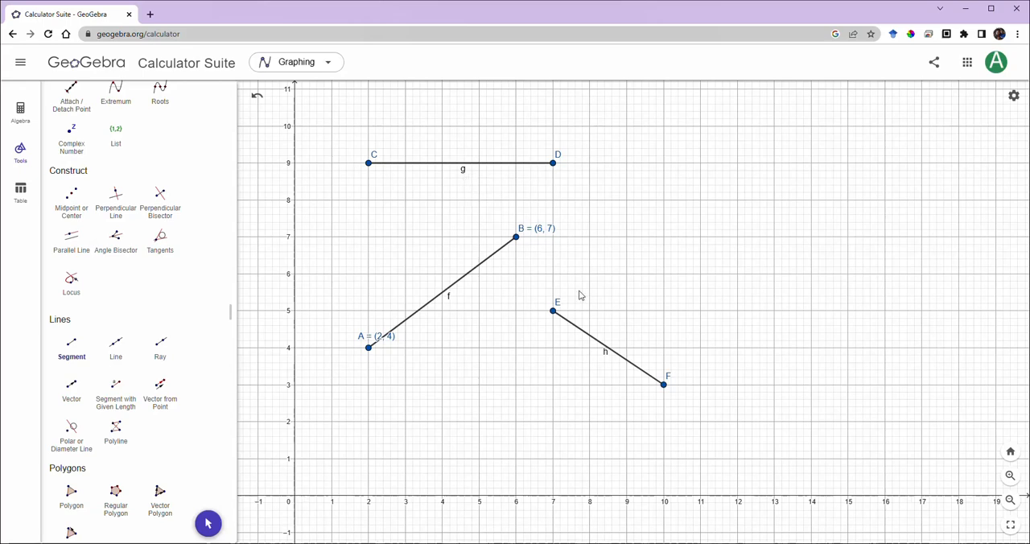
{"action": "mouse_move", "coordinate": [606, 361]}
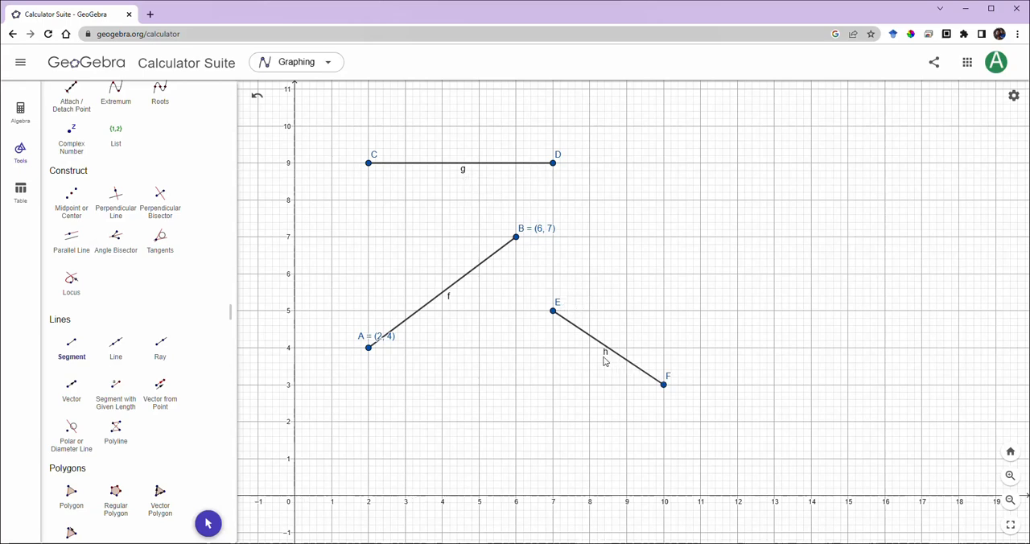
{"action": "mouse_move", "coordinate": [378, 332]}
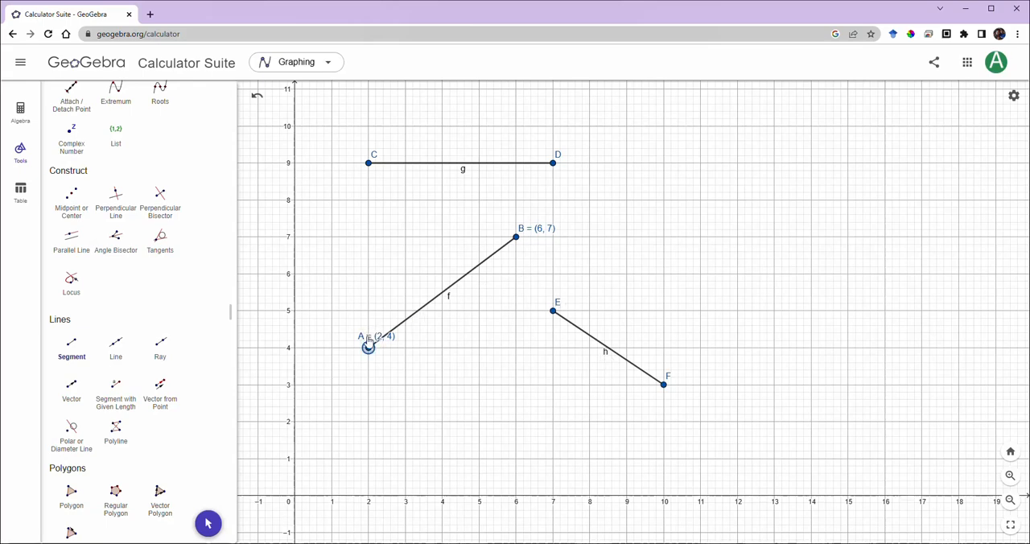
{"action": "mouse_move", "coordinate": [386, 312]}
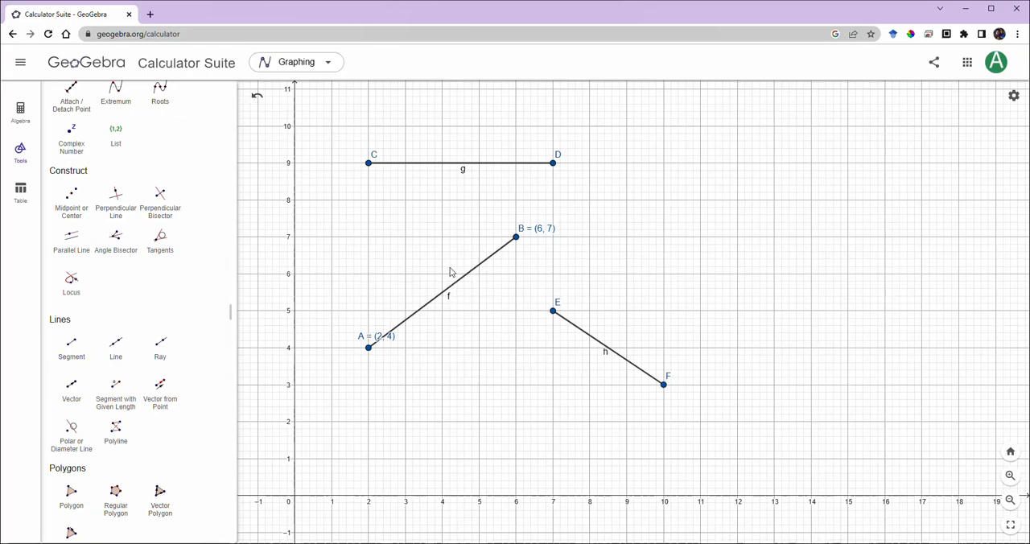
{"action": "scroll", "scroll_direction": "up", "scroll_amount": 3}
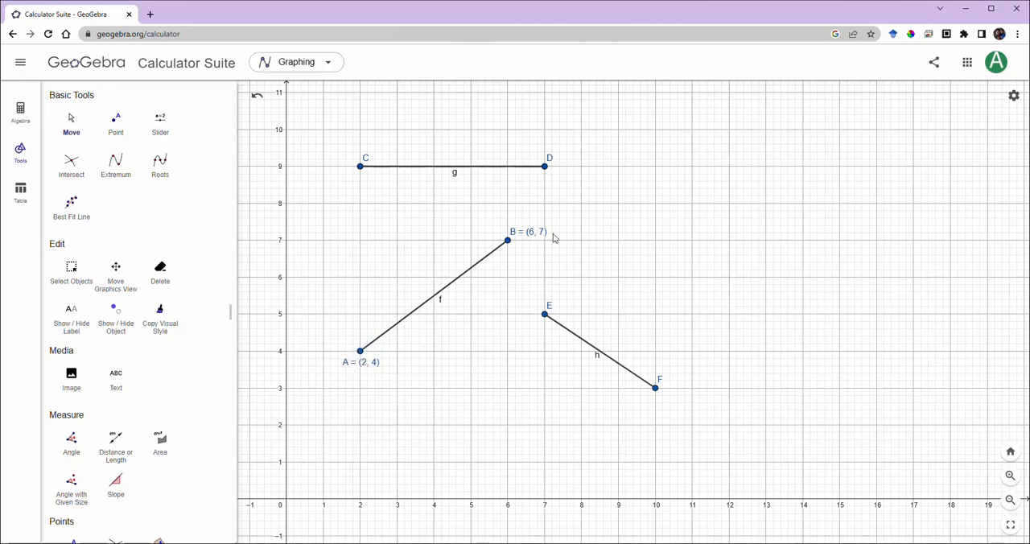
{"action": "mouse_move", "coordinate": [392, 344]}
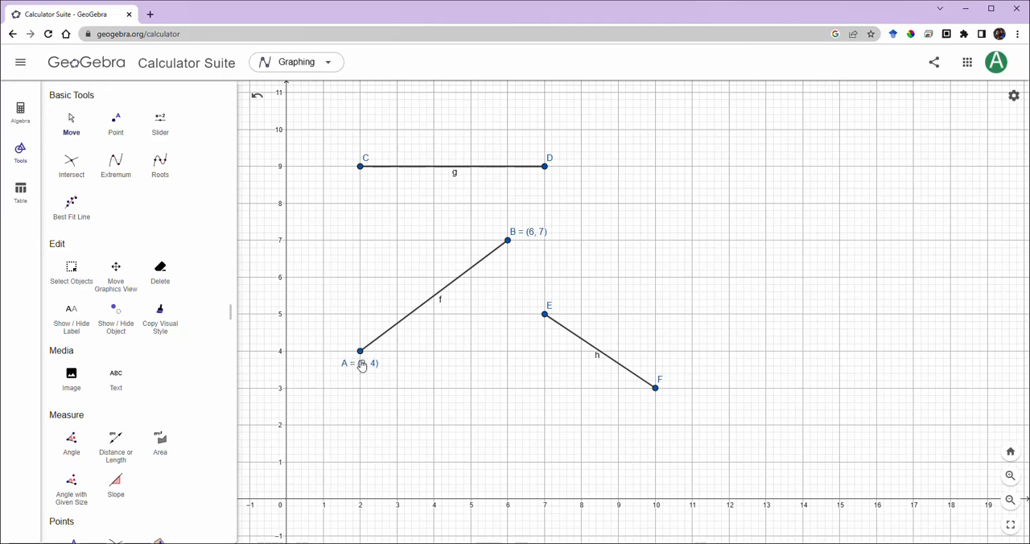
Open point A's Settings and show its Show Label choices, set to Name & Value
{"action": "left_click", "coordinate": [360, 351]}
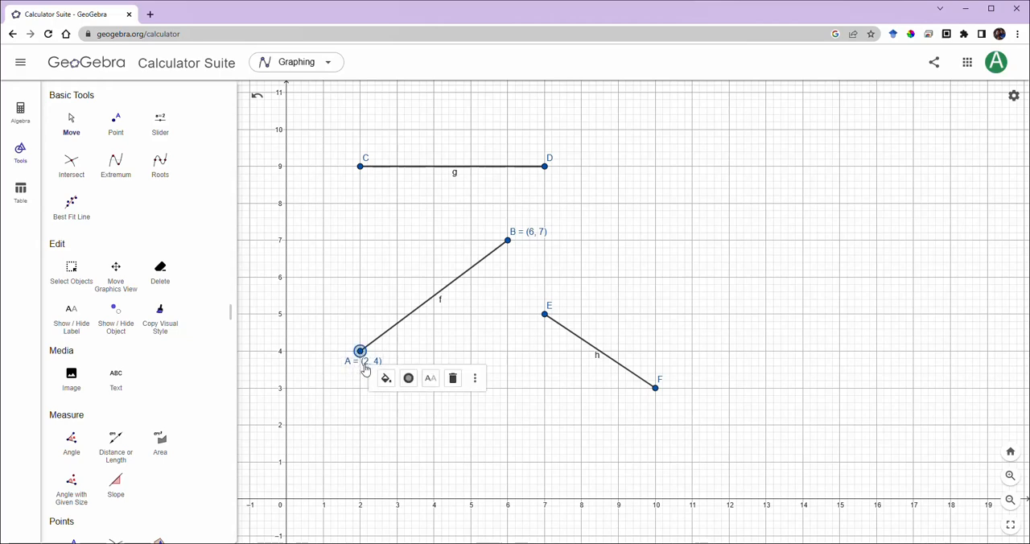
{"action": "left_click", "coordinate": [475, 378]}
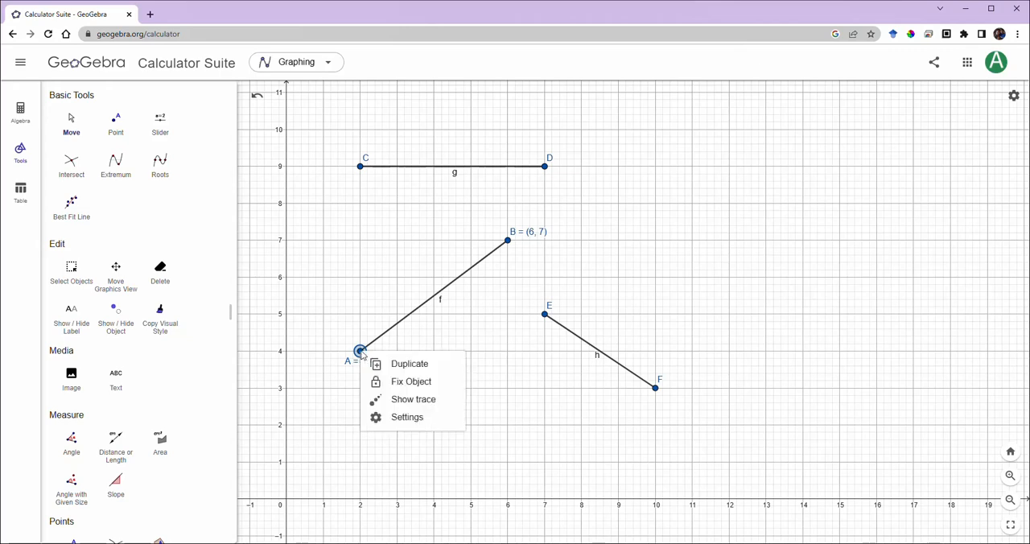
{"action": "mouse_move", "coordinate": [407, 417]}
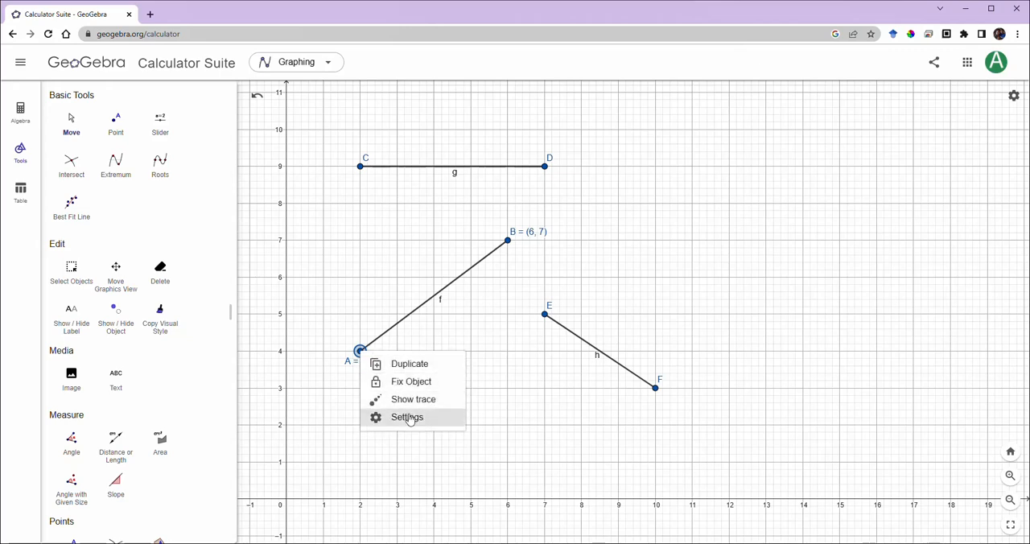
{"action": "left_click", "coordinate": [408, 417]}
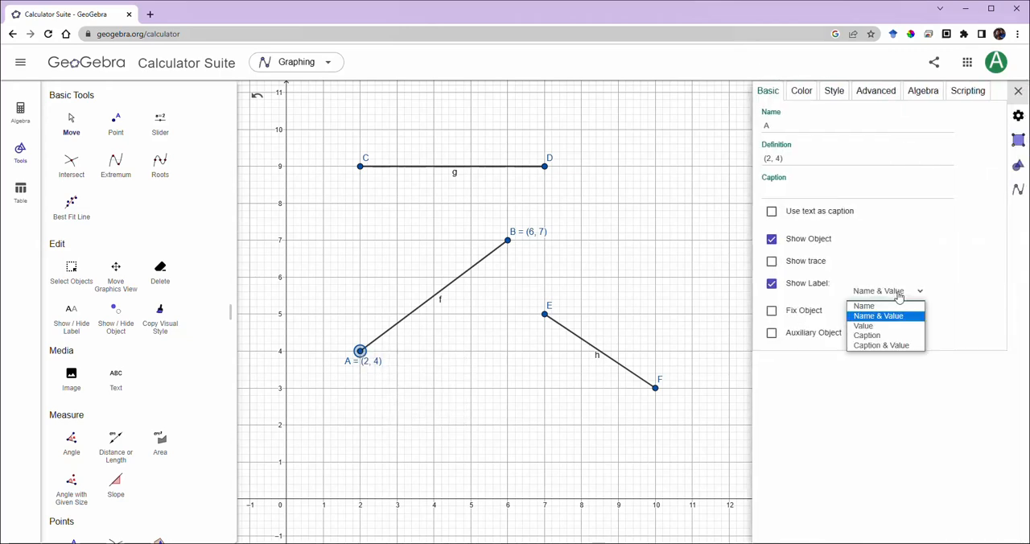
{"action": "left_click", "coordinate": [879, 316]}
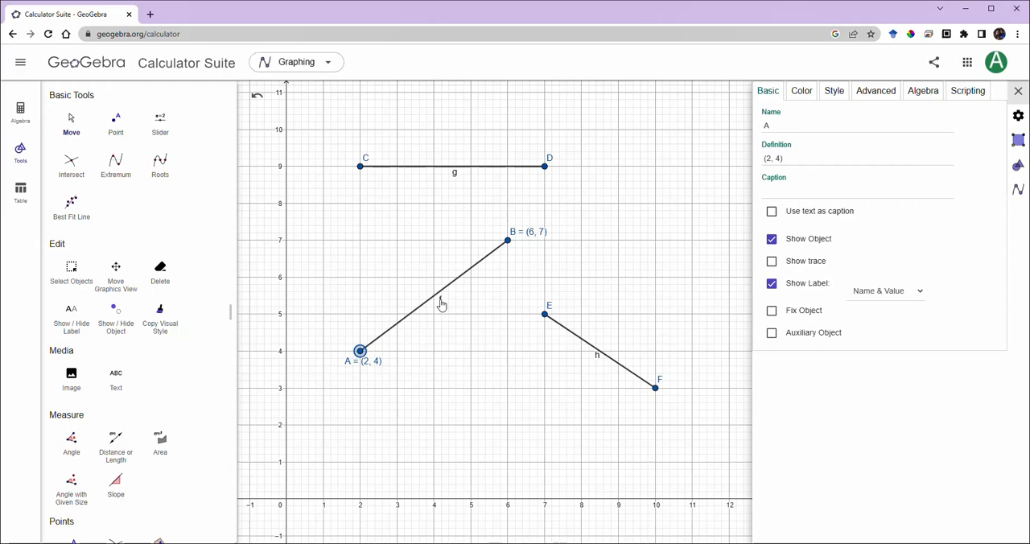
Set segment f's Show Label to Name & Value so it reads f = 5
{"action": "left_click", "coordinate": [435, 298]}
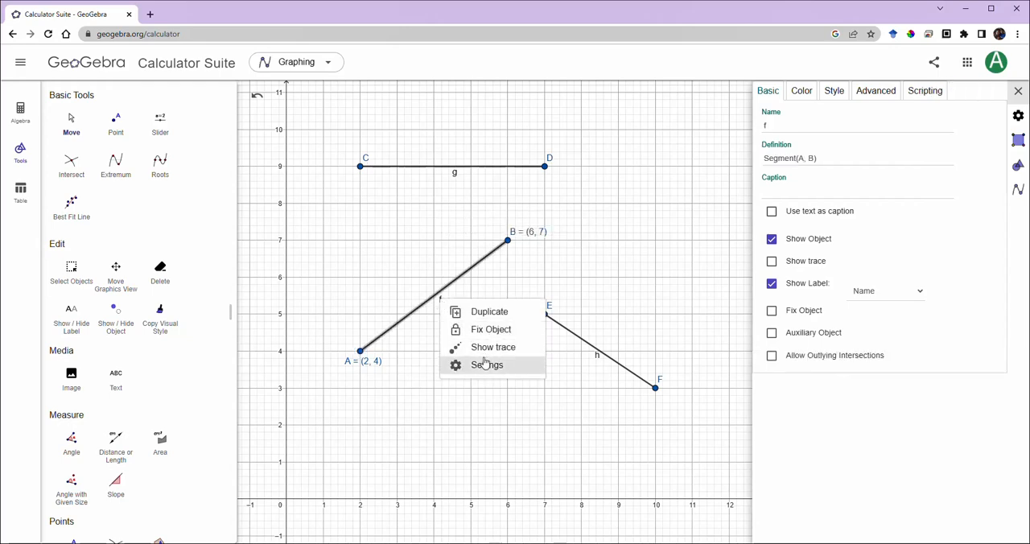
{"action": "left_click", "coordinate": [487, 365]}
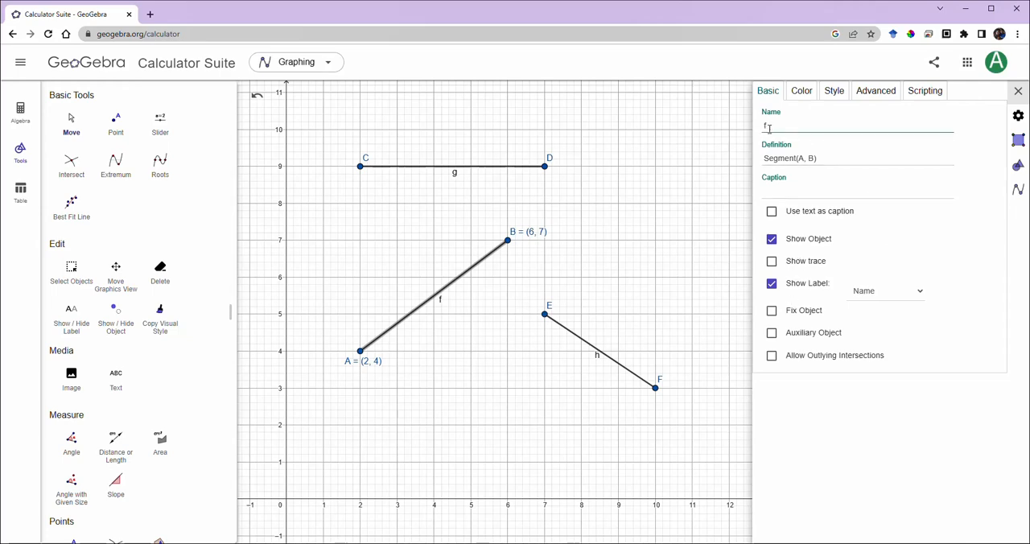
{"action": "left_click", "coordinate": [857, 158]}
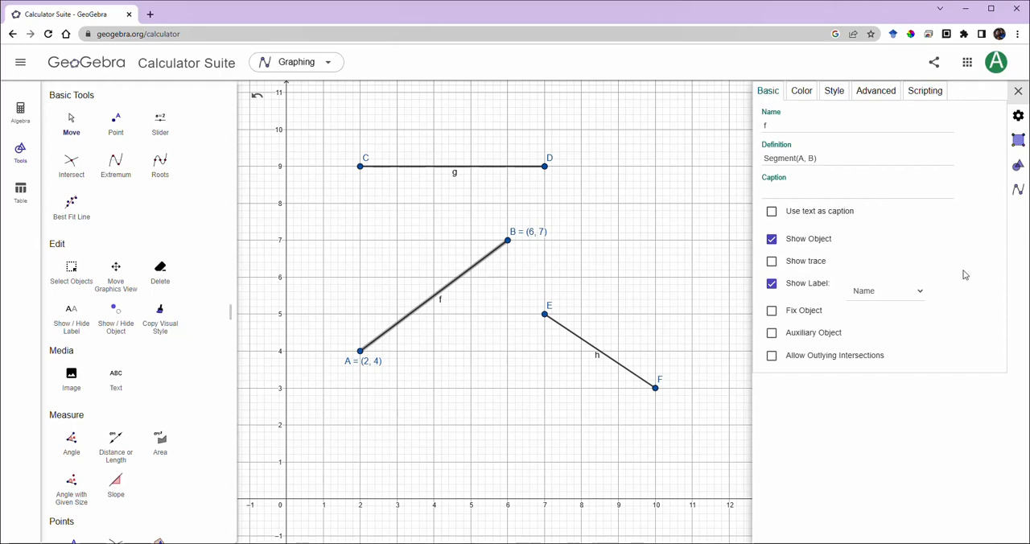
{"action": "left_click", "coordinate": [885, 290]}
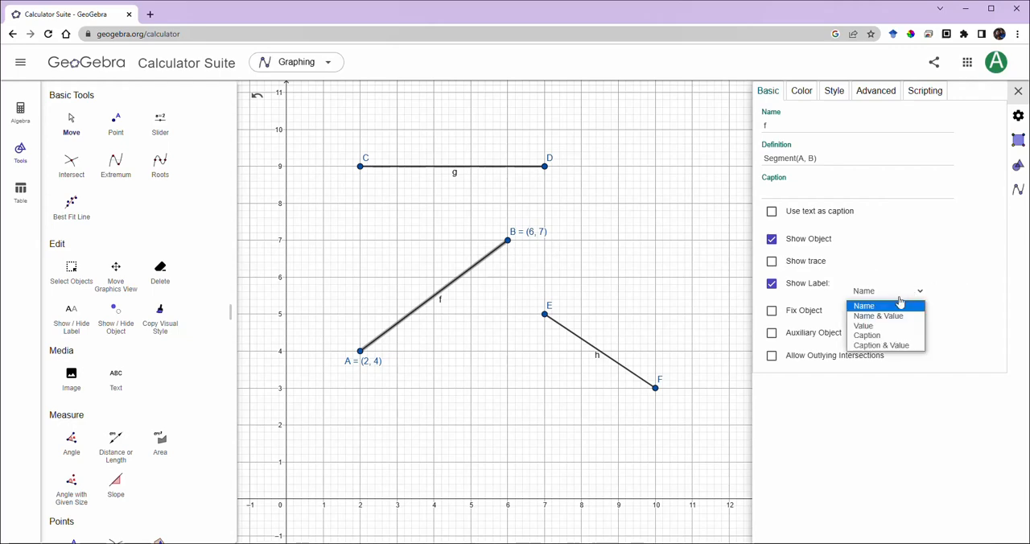
{"action": "left_click", "coordinate": [878, 316]}
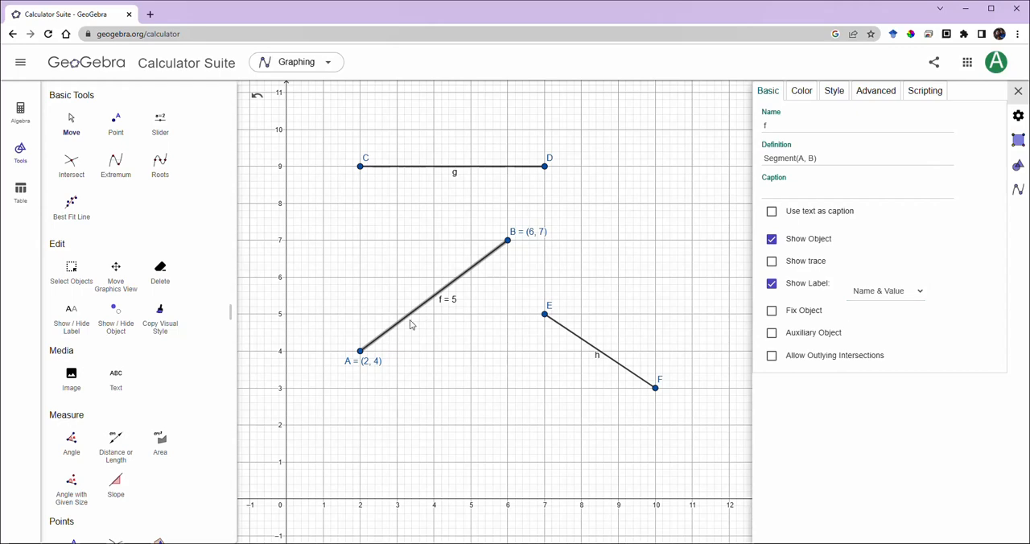
{"action": "mouse_move", "coordinate": [451, 308]}
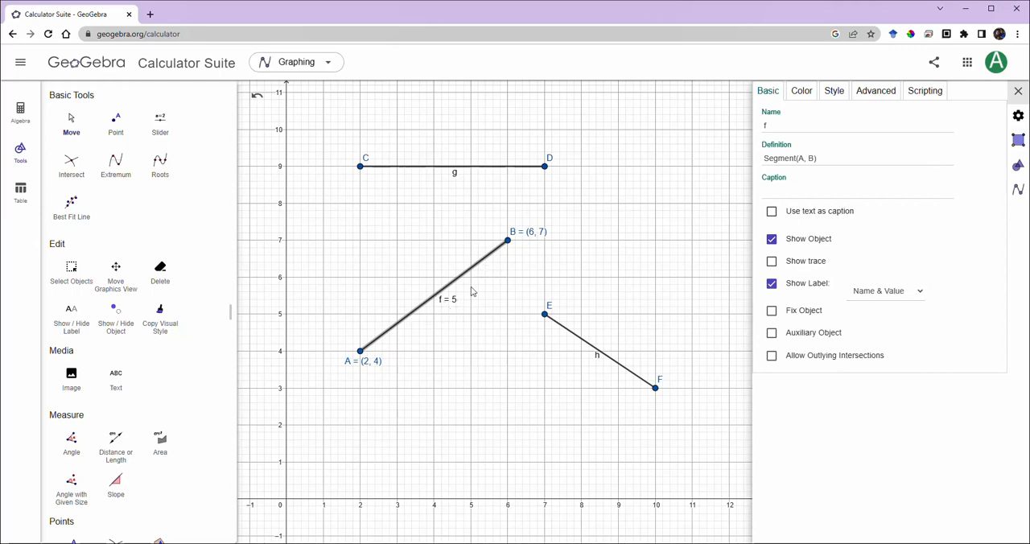
{"action": "mouse_move", "coordinate": [503, 265]}
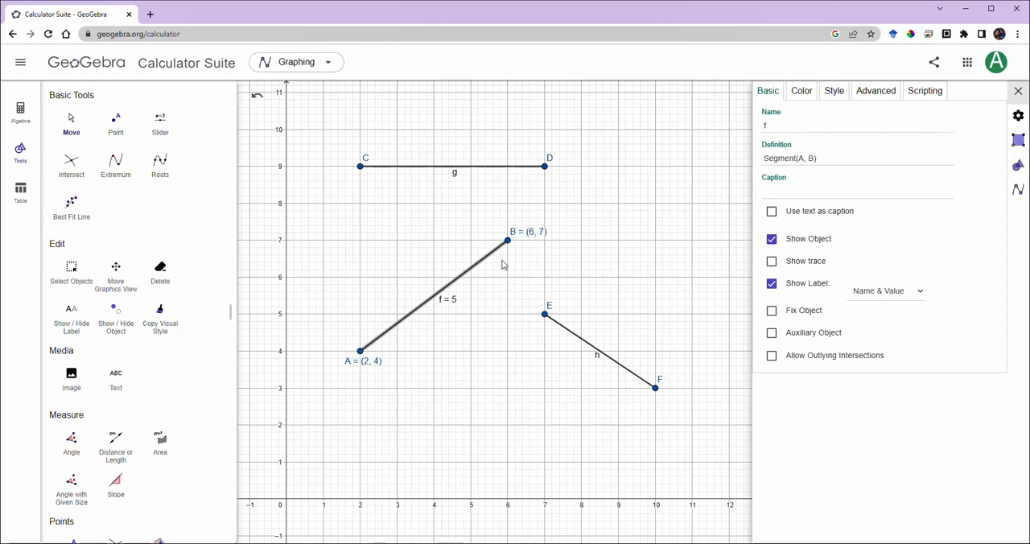
{"action": "mouse_move", "coordinate": [508, 234]}
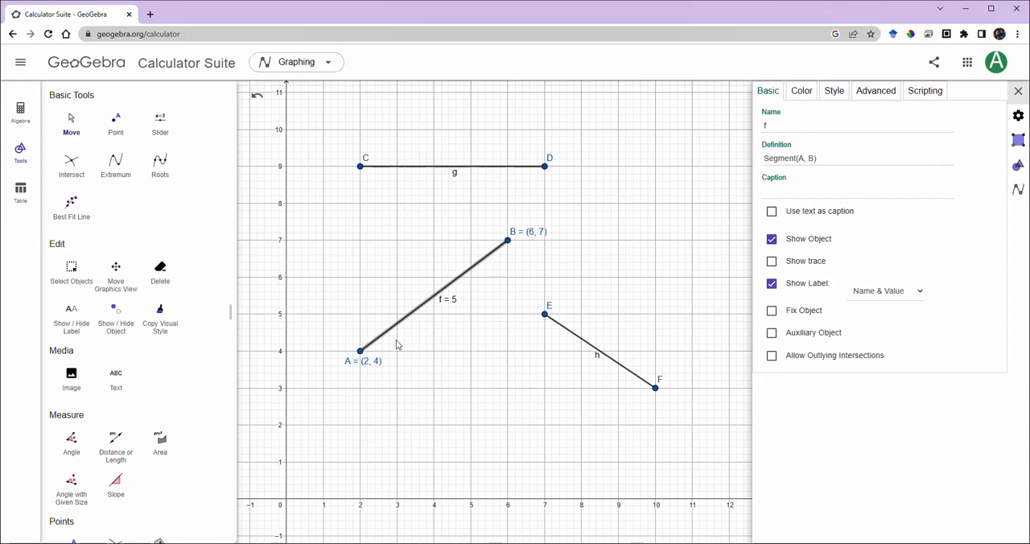
{"action": "mouse_move", "coordinate": [507, 250]}
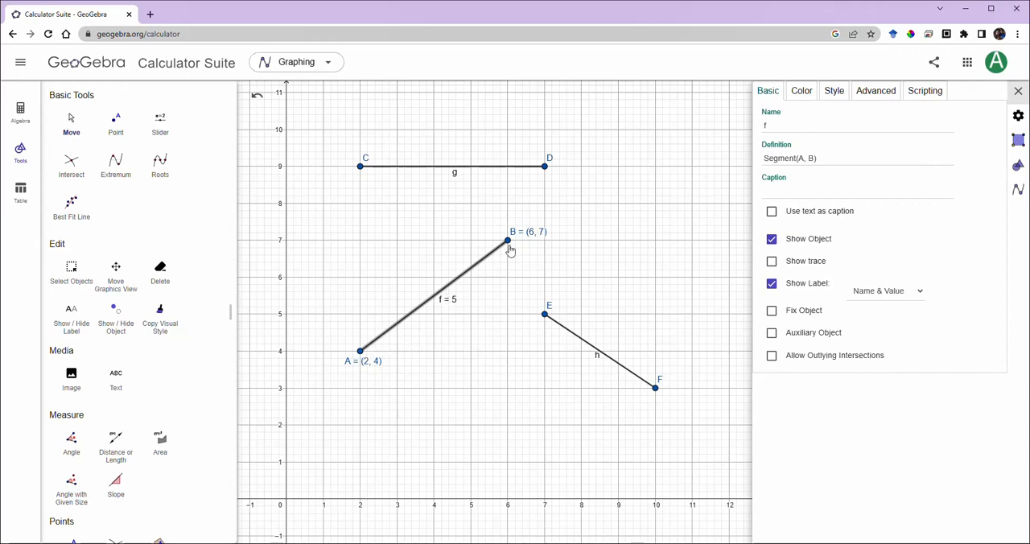
{"action": "mouse_move", "coordinate": [390, 349]}
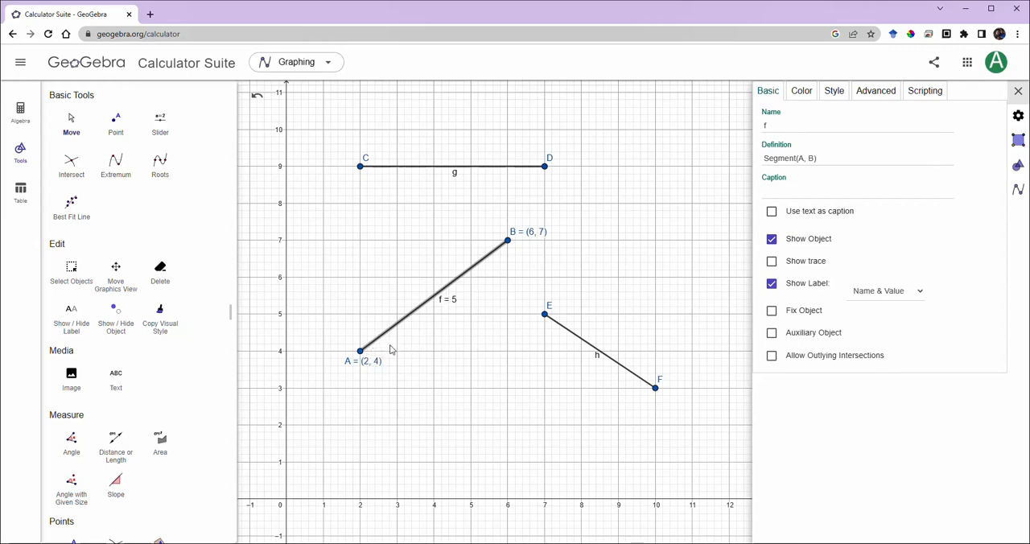
{"action": "mouse_move", "coordinate": [418, 345]}
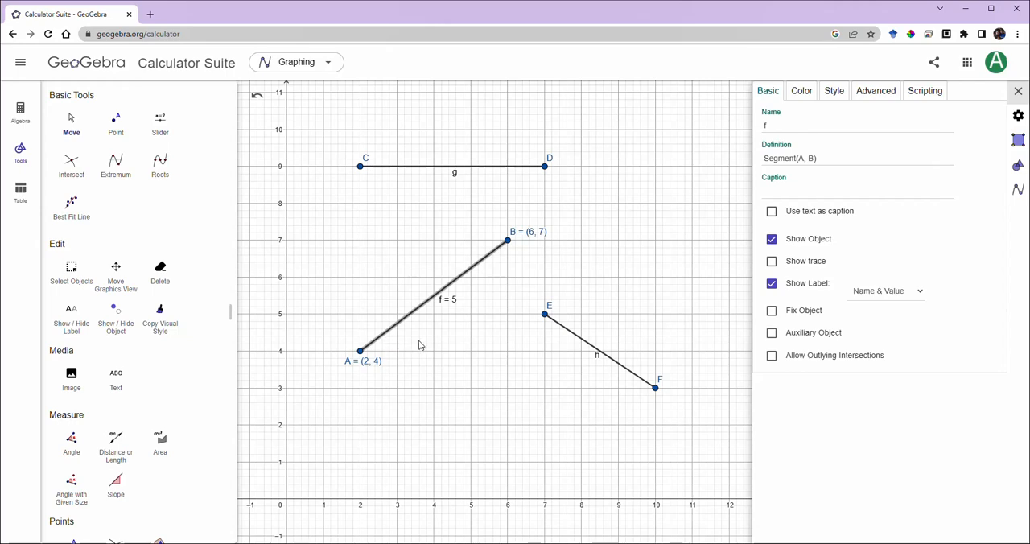
{"action": "mouse_move", "coordinate": [497, 343]}
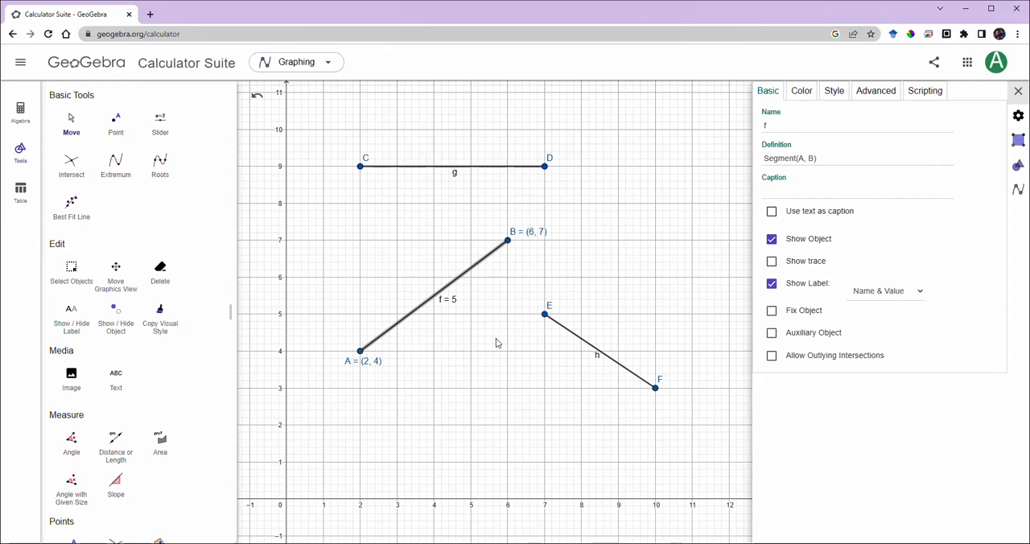
{"action": "mouse_move", "coordinate": [493, 340]}
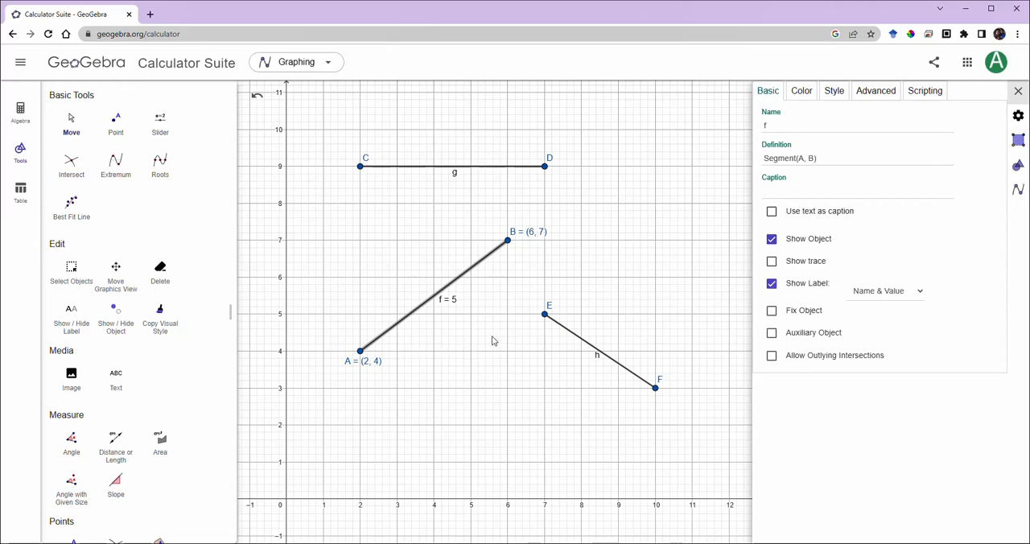
{"action": "mouse_move", "coordinate": [496, 267]}
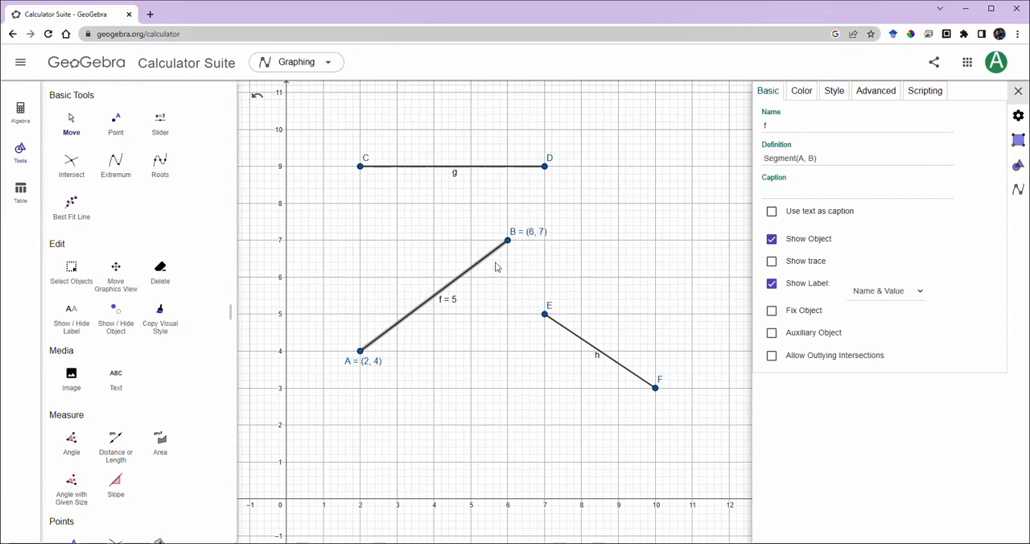
{"action": "mouse_move", "coordinate": [428, 342]}
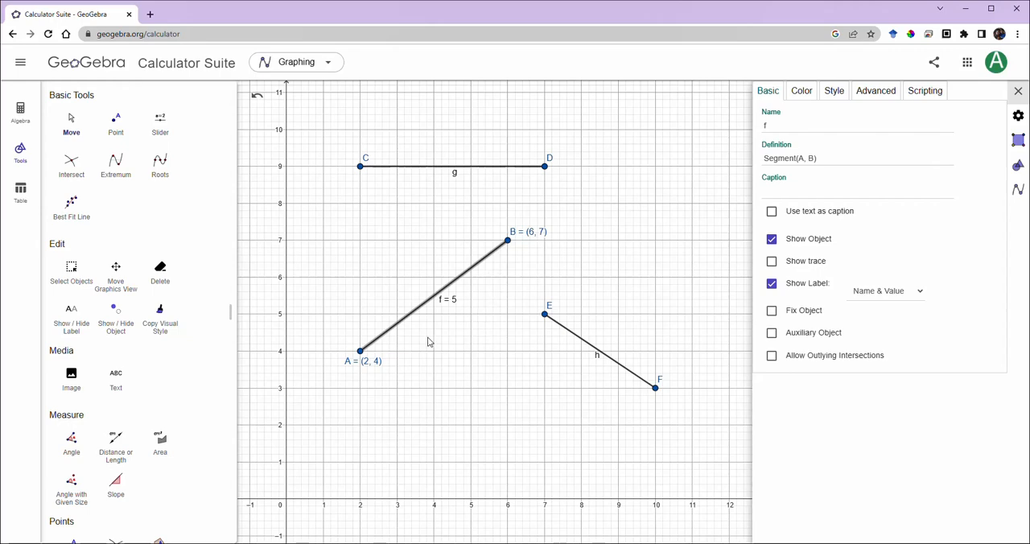
{"action": "mouse_move", "coordinate": [421, 315]}
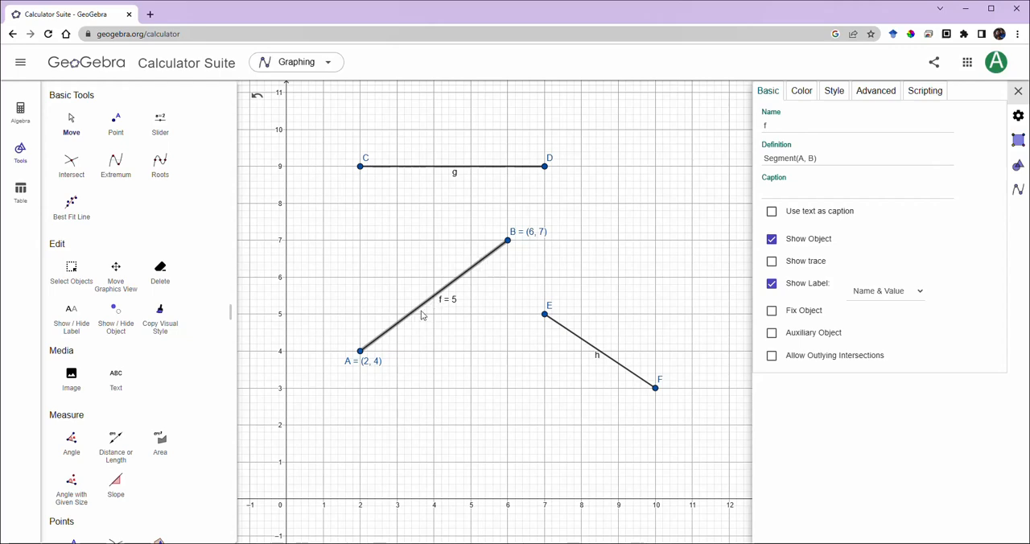
{"action": "mouse_move", "coordinate": [497, 273]}
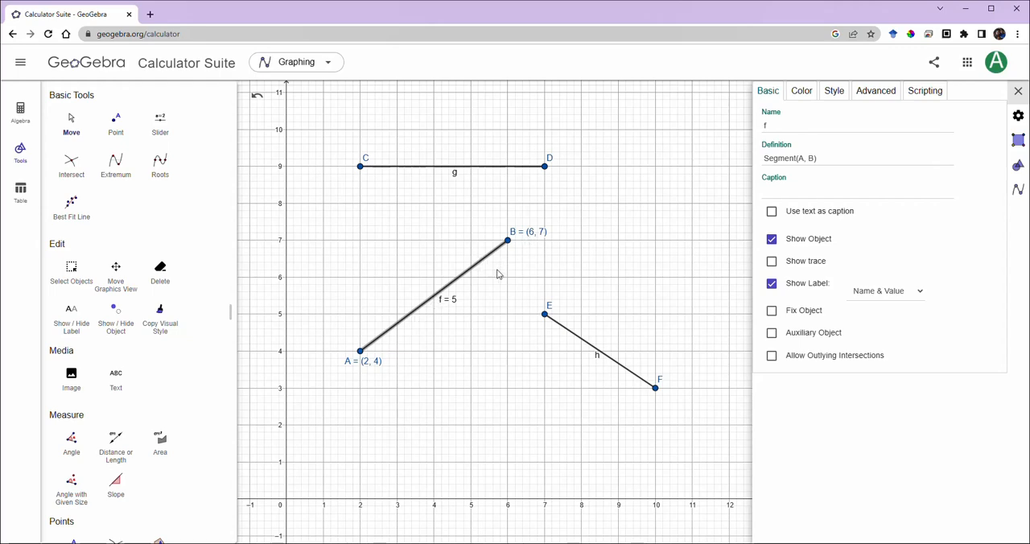
{"action": "mouse_move", "coordinate": [490, 284]}
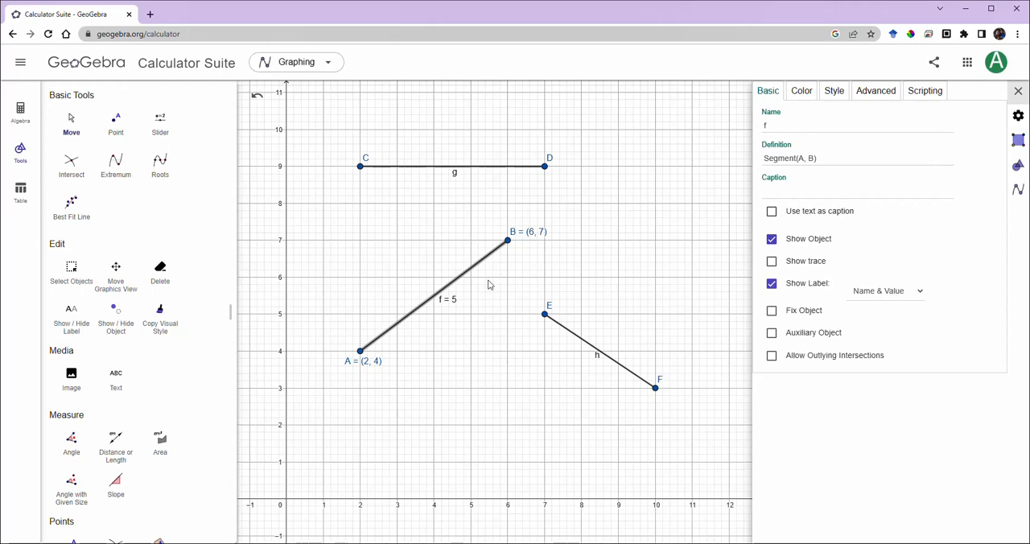
{"action": "mouse_move", "coordinate": [494, 348]}
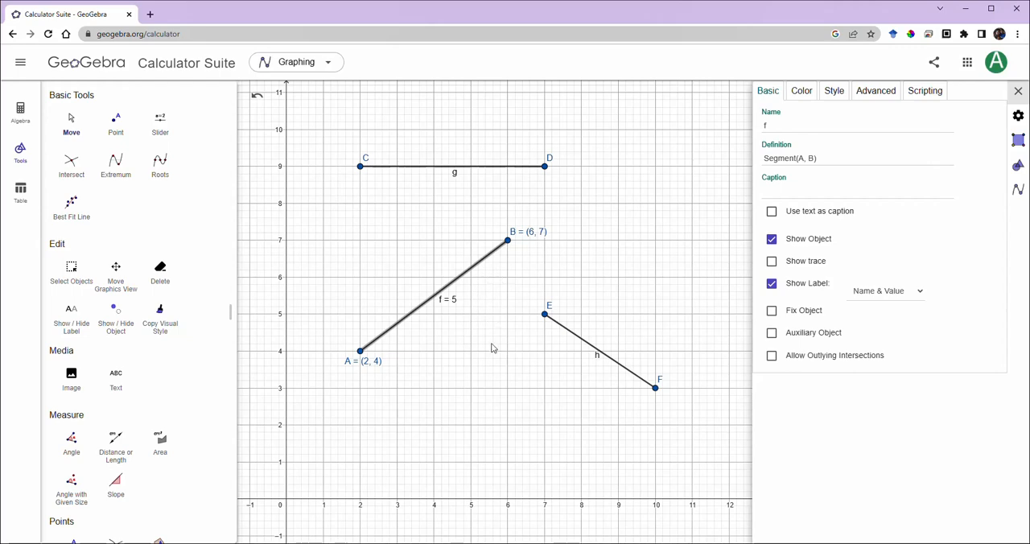
{"action": "mouse_move", "coordinate": [465, 335]}
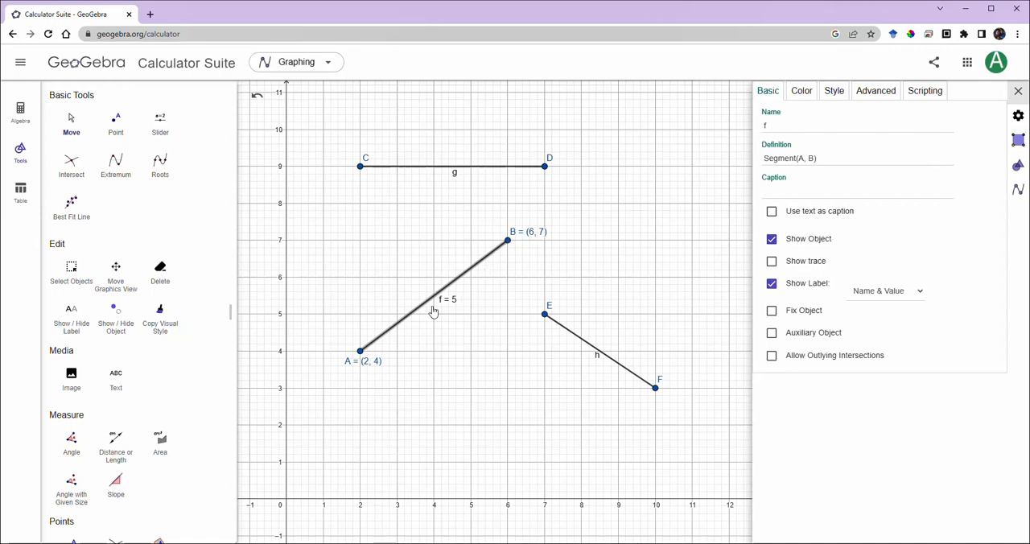
{"action": "mouse_move", "coordinate": [414, 317]}
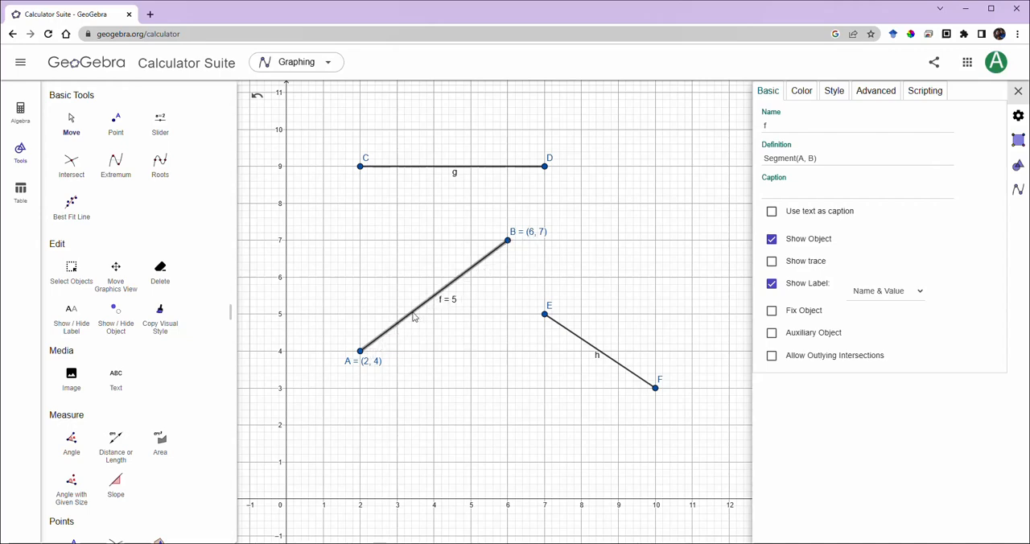
{"action": "mouse_move", "coordinate": [495, 260]}
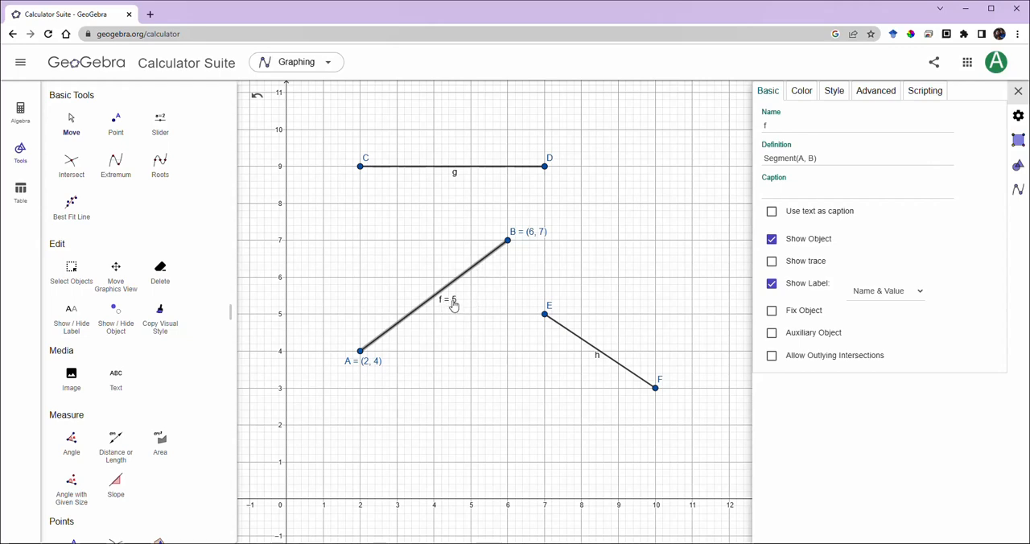
{"action": "mouse_move", "coordinate": [489, 264]}
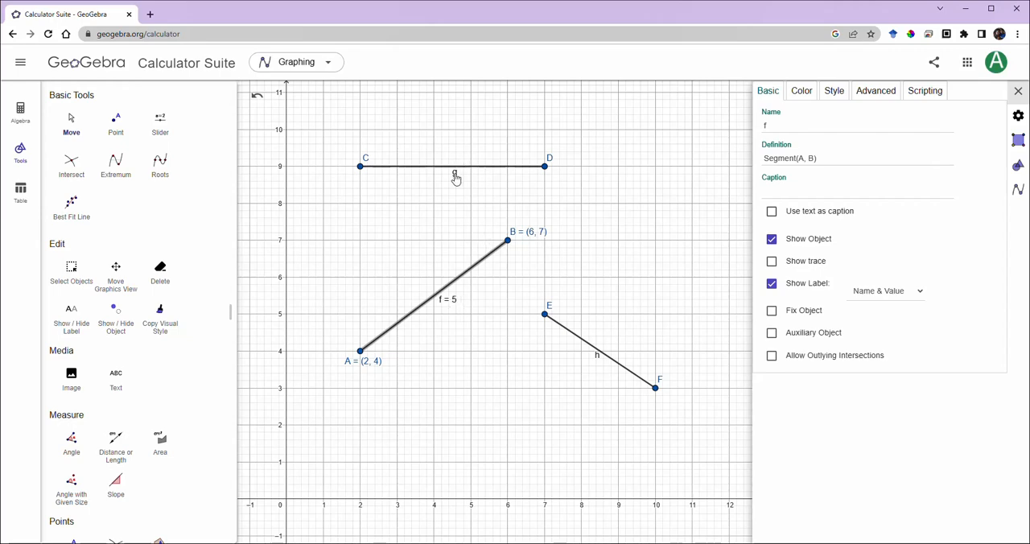
{"action": "mouse_move", "coordinate": [507, 215]}
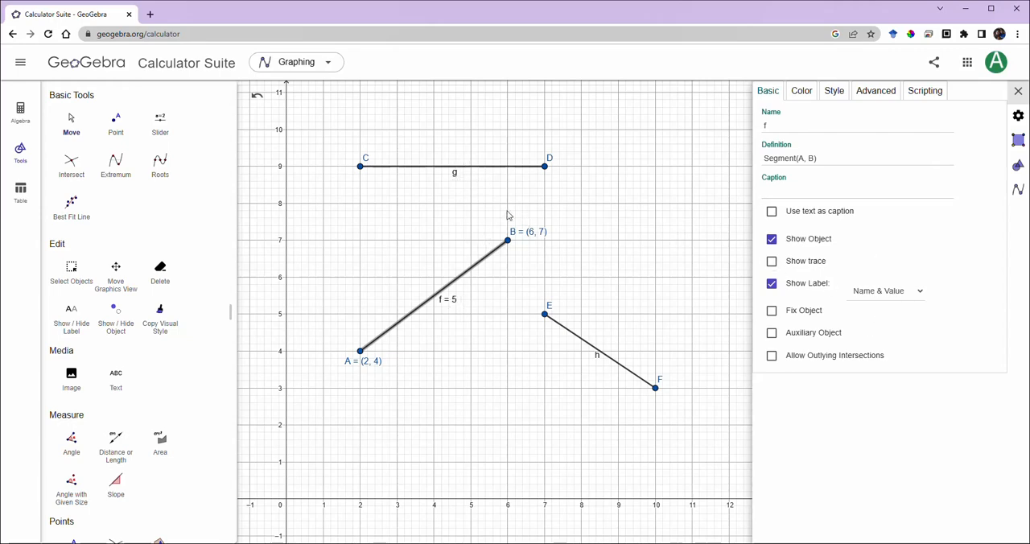
Set segment g's Show Label to Name & Value, giving g = 5
{"action": "left_click", "coordinate": [454, 167]}
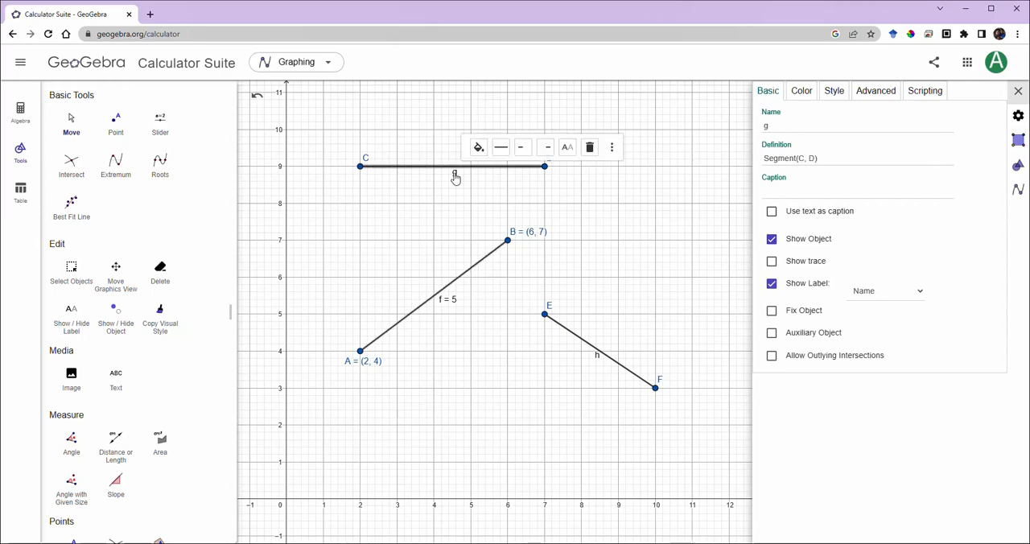
{"action": "left_click", "coordinate": [857, 126]}
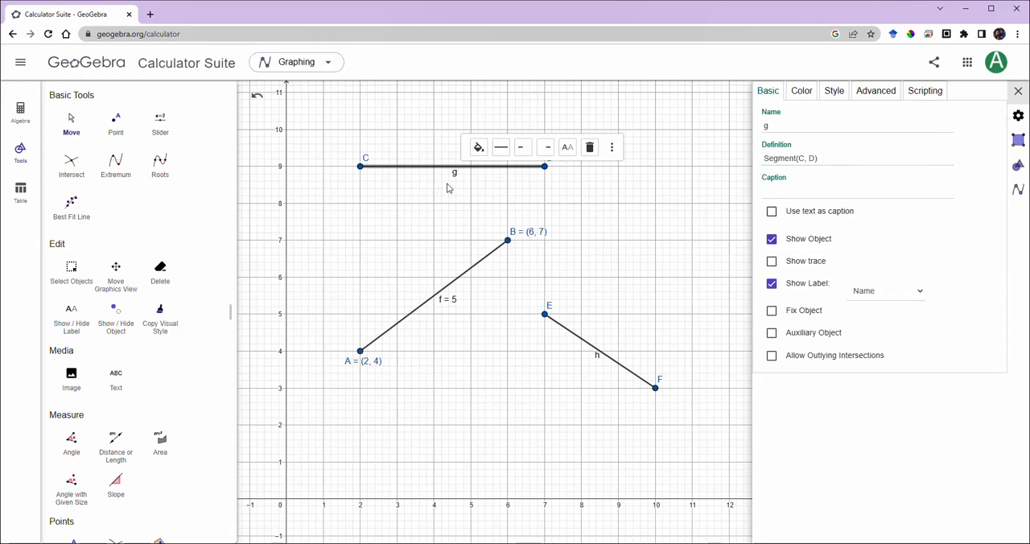
{"action": "left_click", "coordinate": [886, 290]}
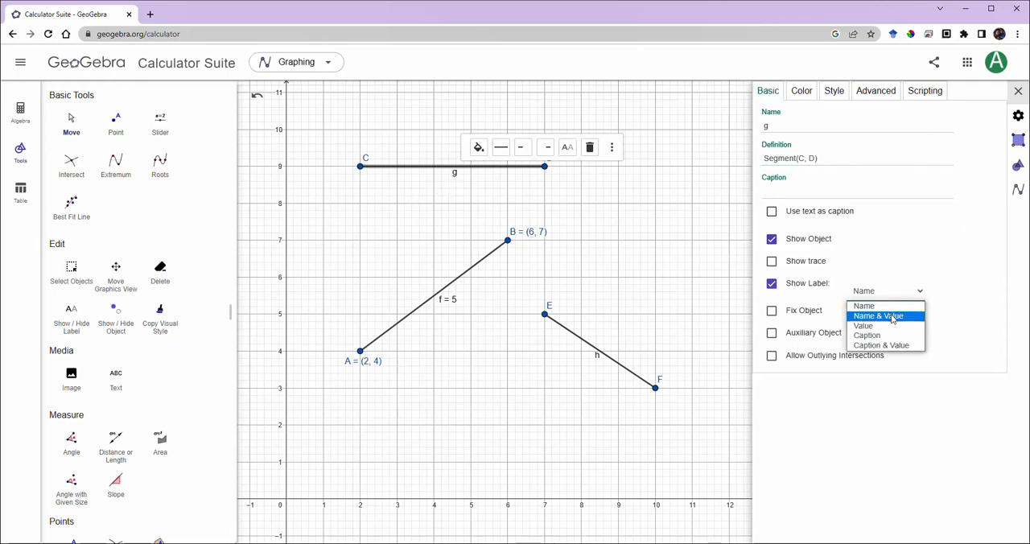
{"action": "left_click", "coordinate": [878, 316]}
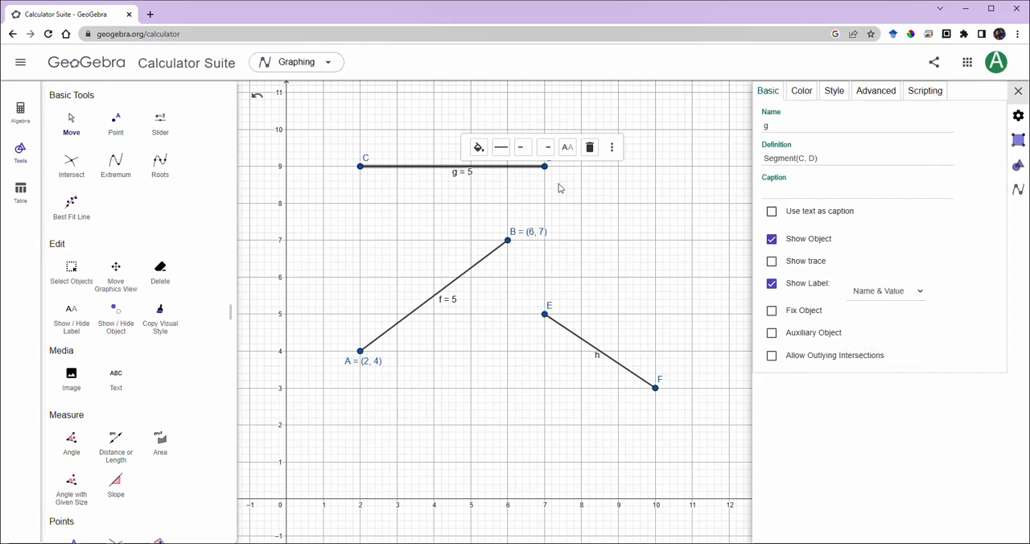
Drag point D around and settle it at (5, 8), making g about 3.1623
{"action": "left_click_drag", "start_coordinate": [545, 166], "coordinate": [443, 127]}
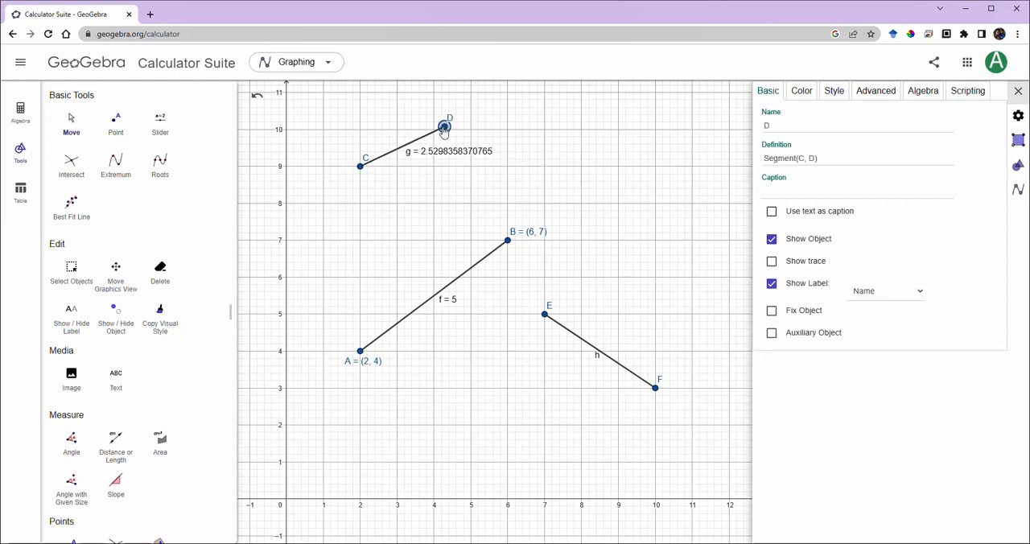
{"action": "left_click_drag", "start_coordinate": [443, 127], "coordinate": [396, 202]}
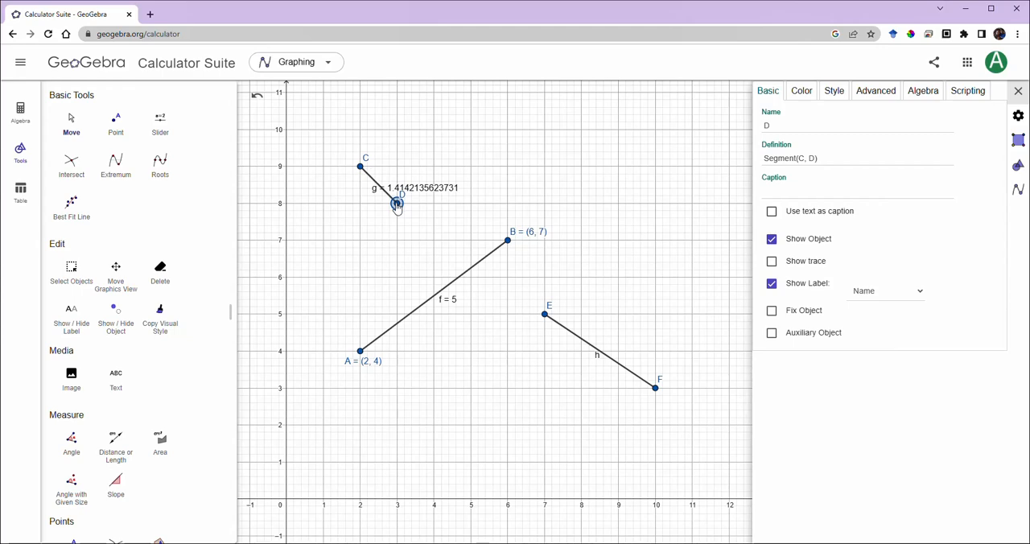
{"action": "left_click_drag", "start_coordinate": [398, 201], "coordinate": [394, 233]}
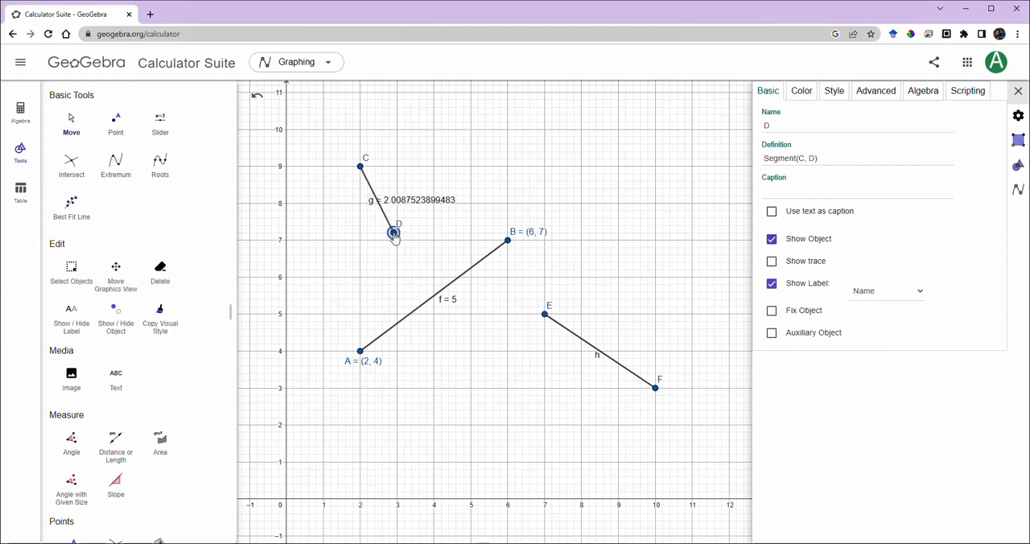
{"action": "left_click_drag", "start_coordinate": [395, 234], "coordinate": [507, 91]}
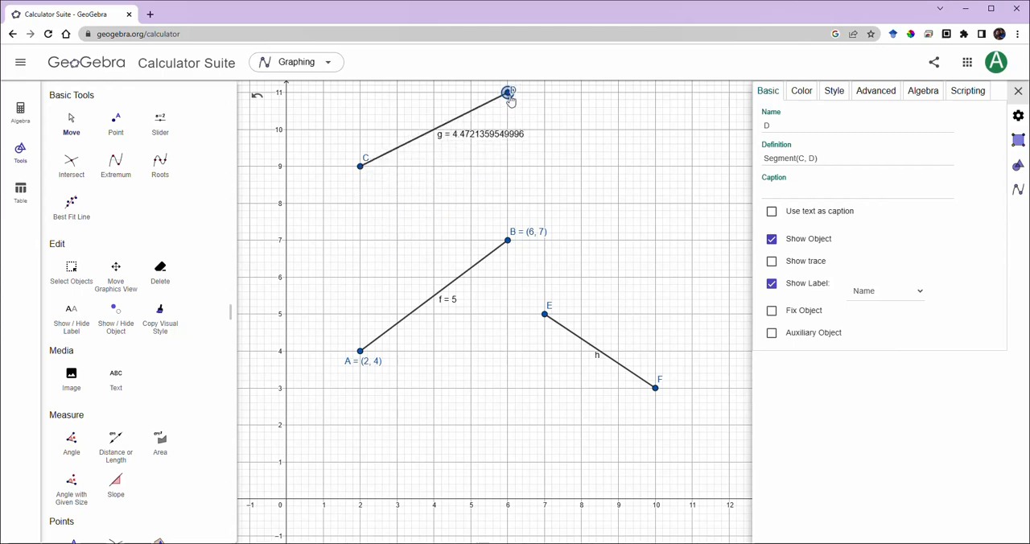
{"action": "left_click_drag", "start_coordinate": [507, 91], "coordinate": [467, 202]}
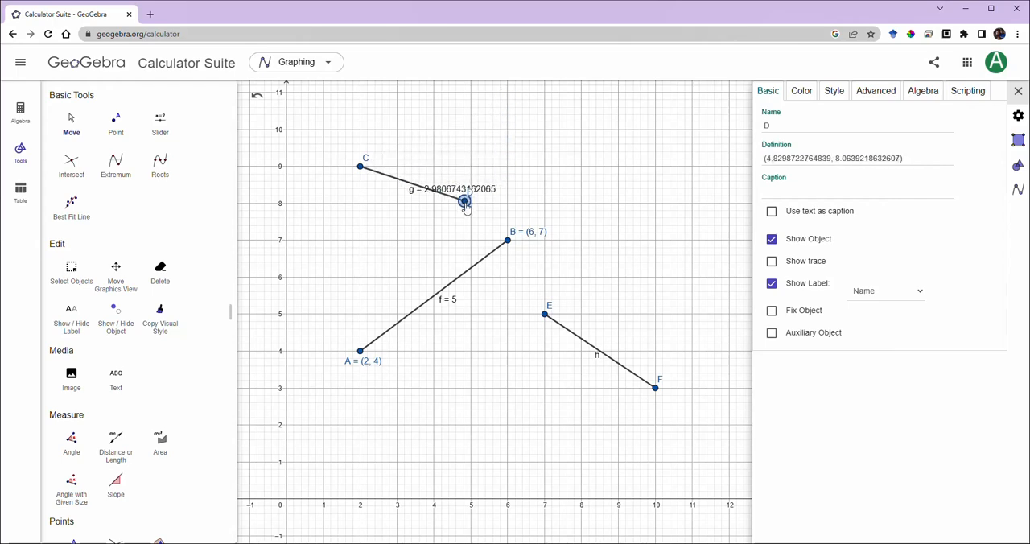
{"action": "left_click_drag", "start_coordinate": [465, 202], "coordinate": [471, 203]}
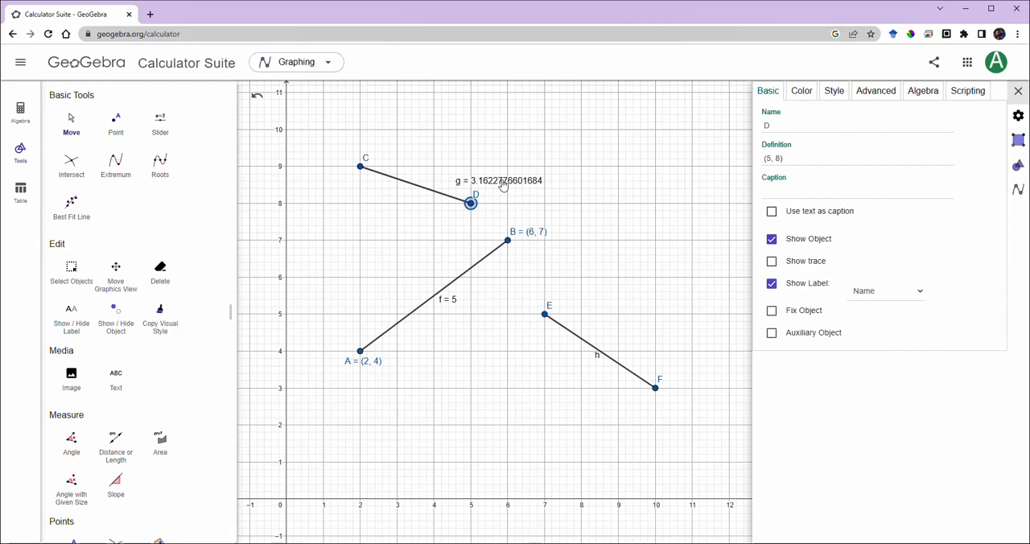
{"action": "mouse_move", "coordinate": [487, 188]}
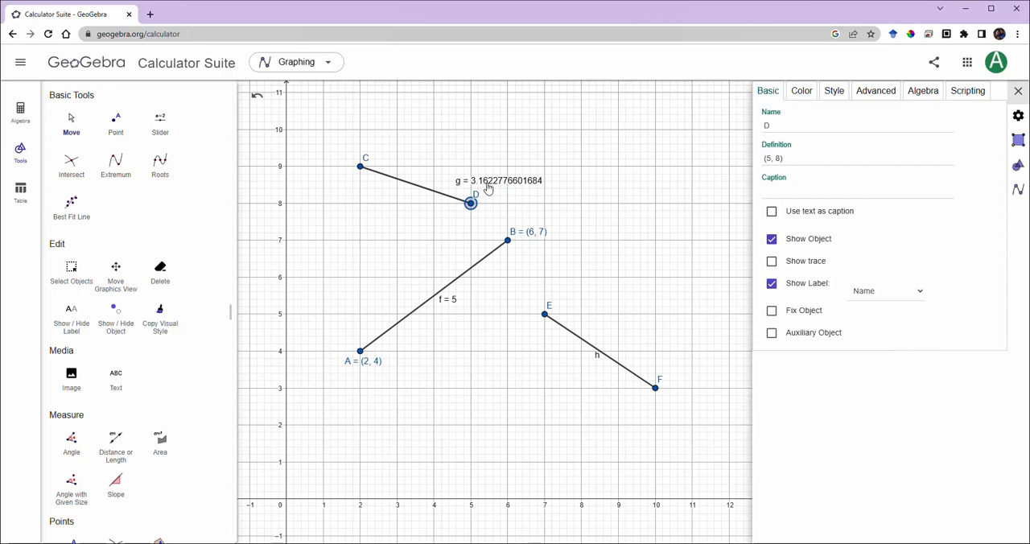
{"action": "mouse_move", "coordinate": [495, 187]}
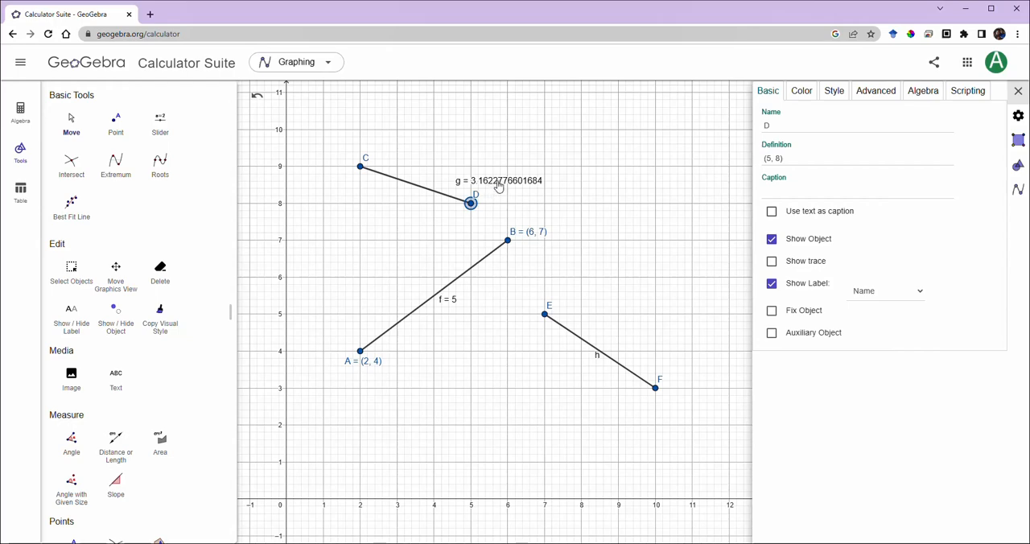
{"action": "mouse_move", "coordinate": [640, 246]}
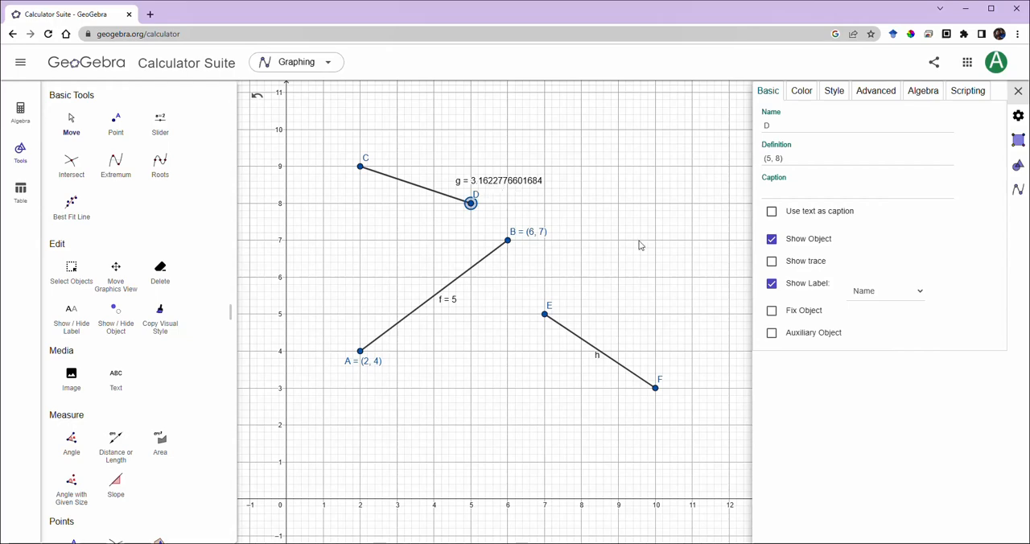
{"action": "mouse_move", "coordinate": [592, 363]}
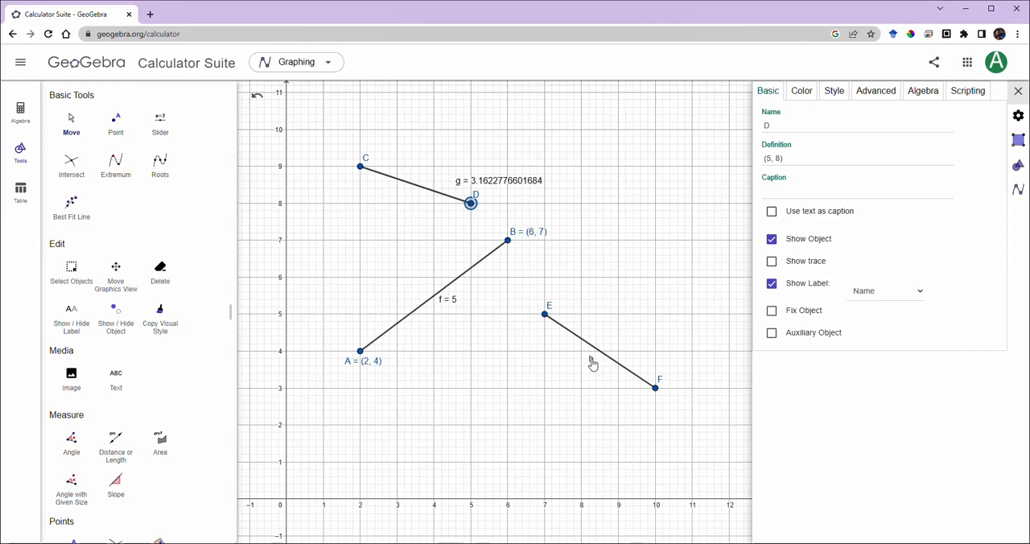
Set segment h's Show Label to Name & Value, reading h = 3.6056
{"action": "left_click", "coordinate": [599, 353]}
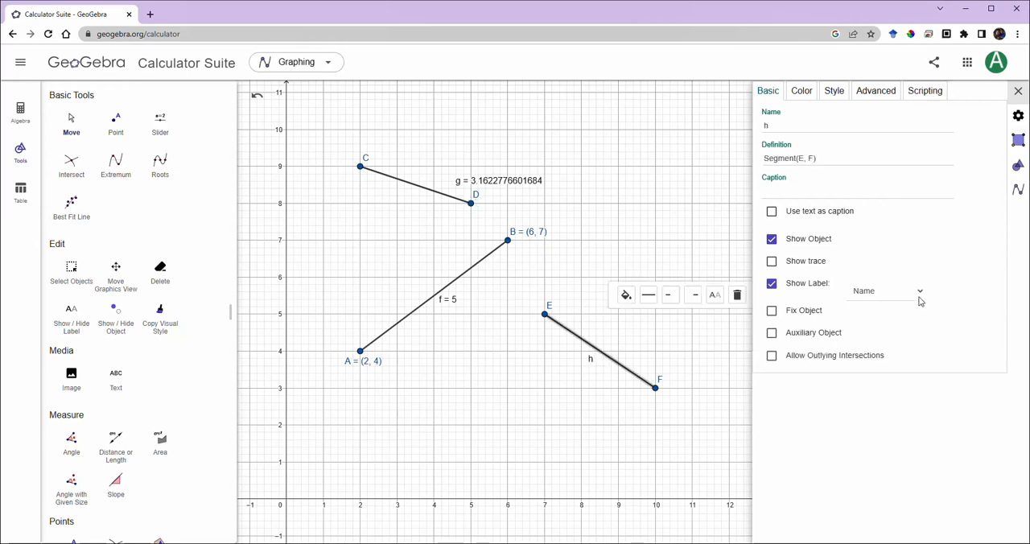
{"action": "left_click", "coordinate": [886, 290]}
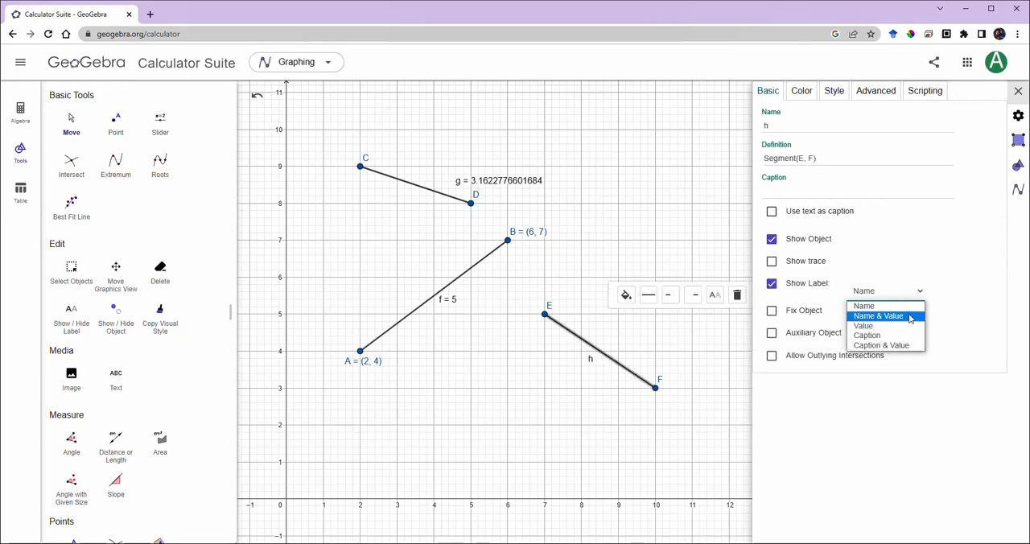
{"action": "left_click", "coordinate": [878, 316]}
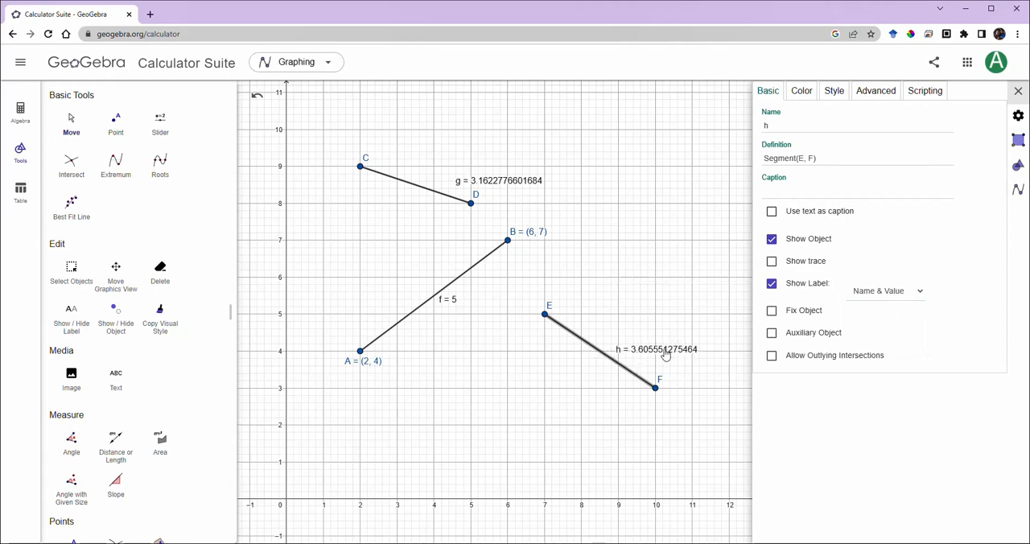
Drag point D closer to C, settling near (4, 8.2) to shorten segment g
{"action": "left_click", "coordinate": [470, 203]}
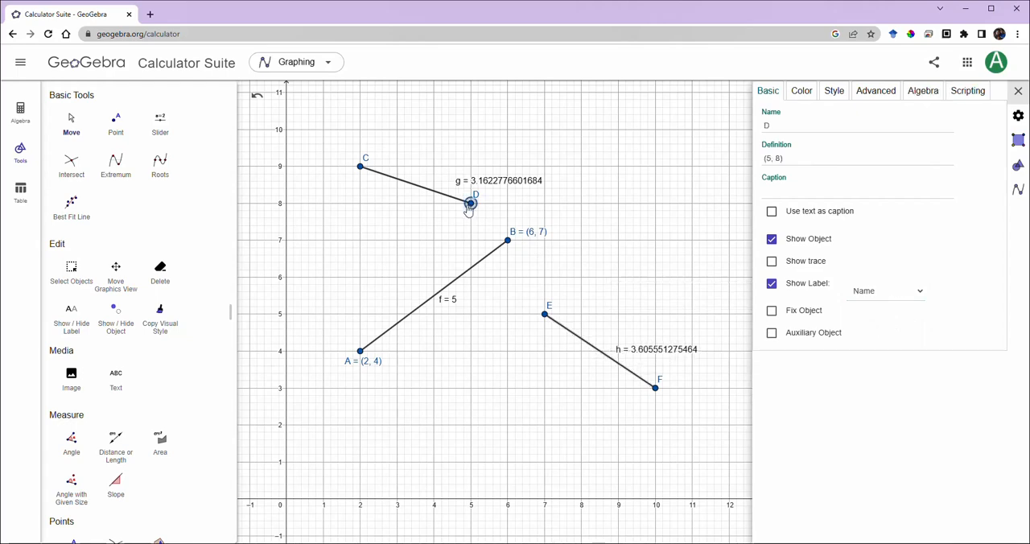
{"action": "left_click_drag", "start_coordinate": [469, 204], "coordinate": [437, 224]}
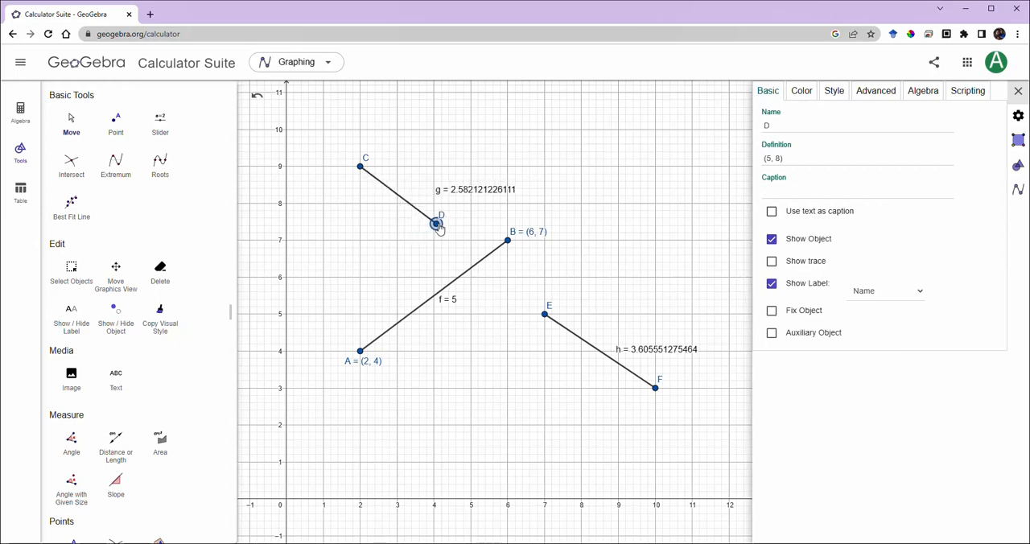
{"action": "left_click_drag", "start_coordinate": [437, 223], "coordinate": [438, 193]}
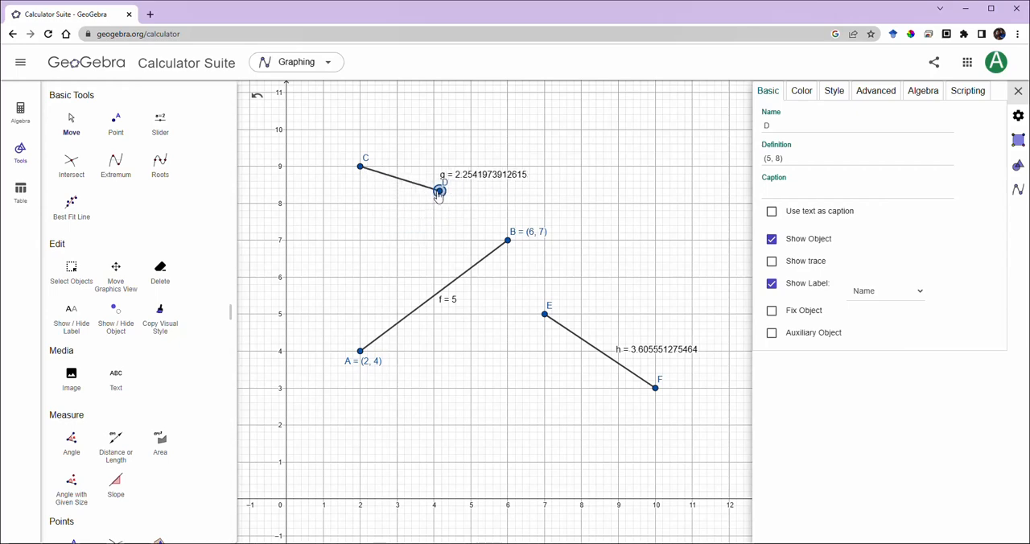
{"action": "left_click_drag", "start_coordinate": [439, 193], "coordinate": [398, 203]}
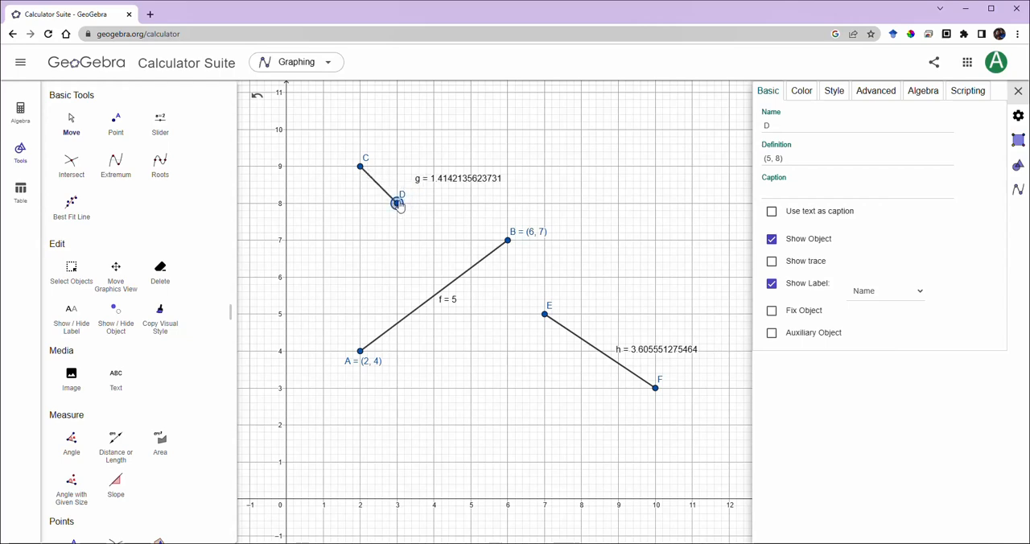
{"action": "left_click_drag", "start_coordinate": [400, 204], "coordinate": [384, 218]}
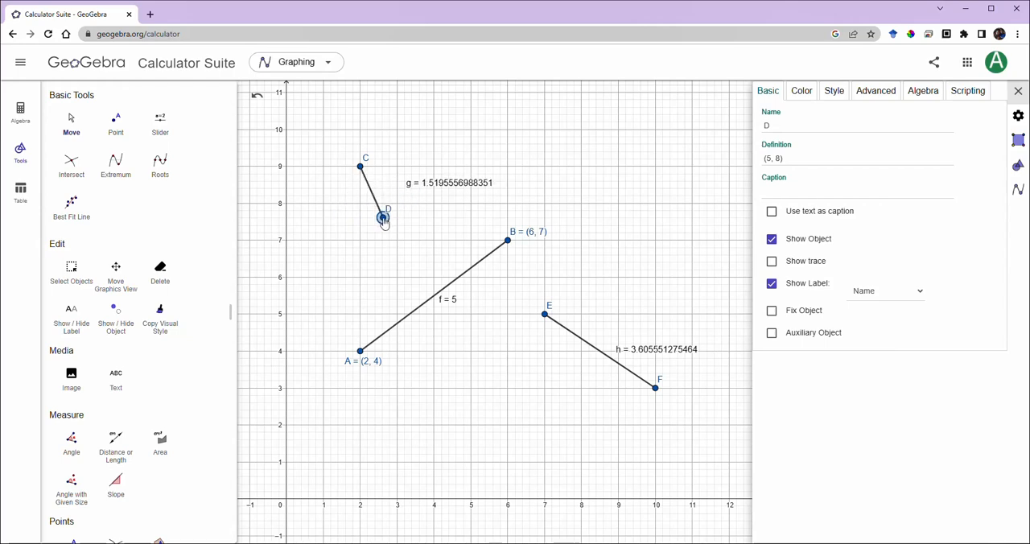
{"action": "left_click_drag", "start_coordinate": [383, 219], "coordinate": [435, 199]}
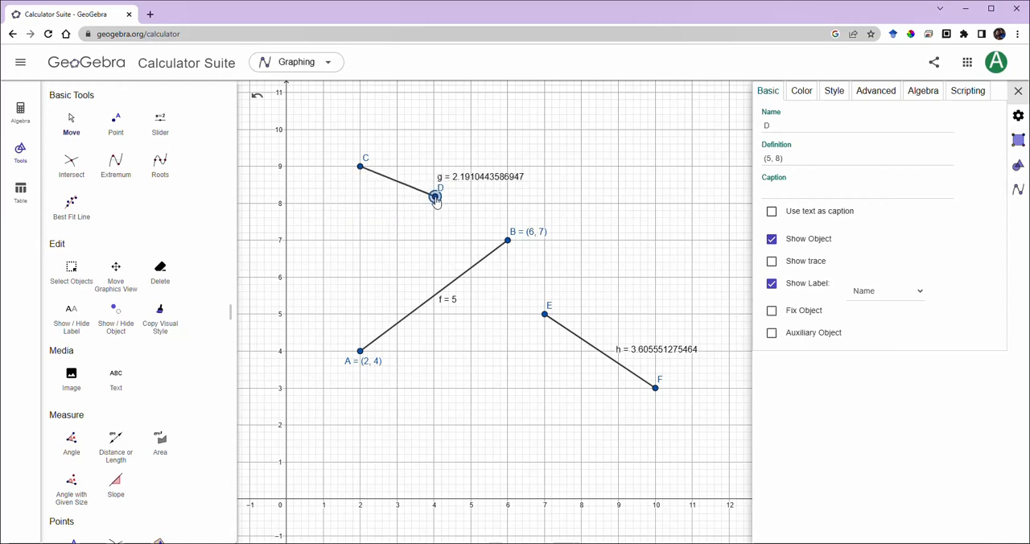
Move point B to (4, 6) and point F to (10, 4)
{"action": "left_click_drag", "start_coordinate": [507, 240], "coordinate": [427, 270]}
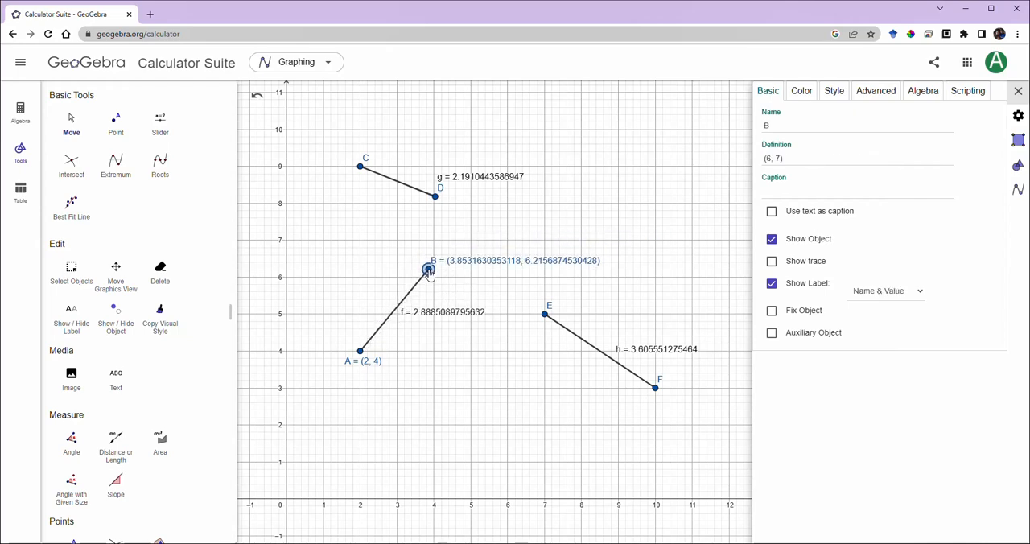
{"action": "left_click_drag", "start_coordinate": [428, 270], "coordinate": [403, 272]}
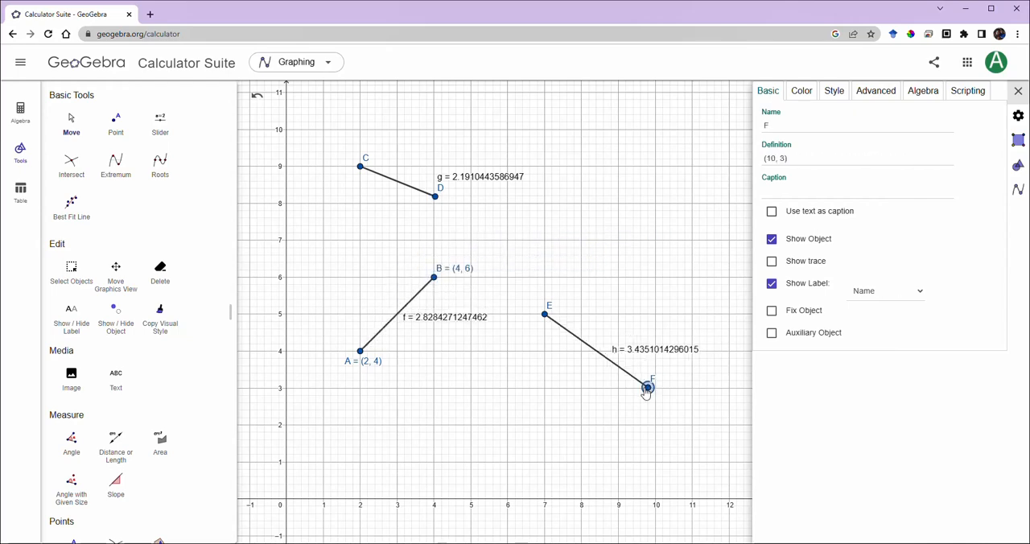
{"action": "left_click_drag", "start_coordinate": [648, 388], "coordinate": [642, 381]}
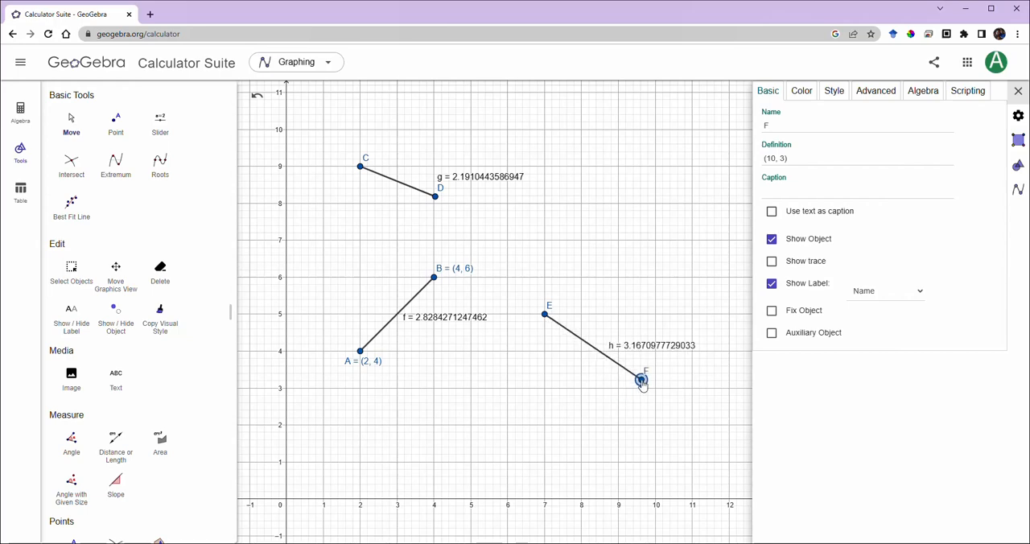
{"action": "left_click_drag", "start_coordinate": [642, 380], "coordinate": [655, 352]}
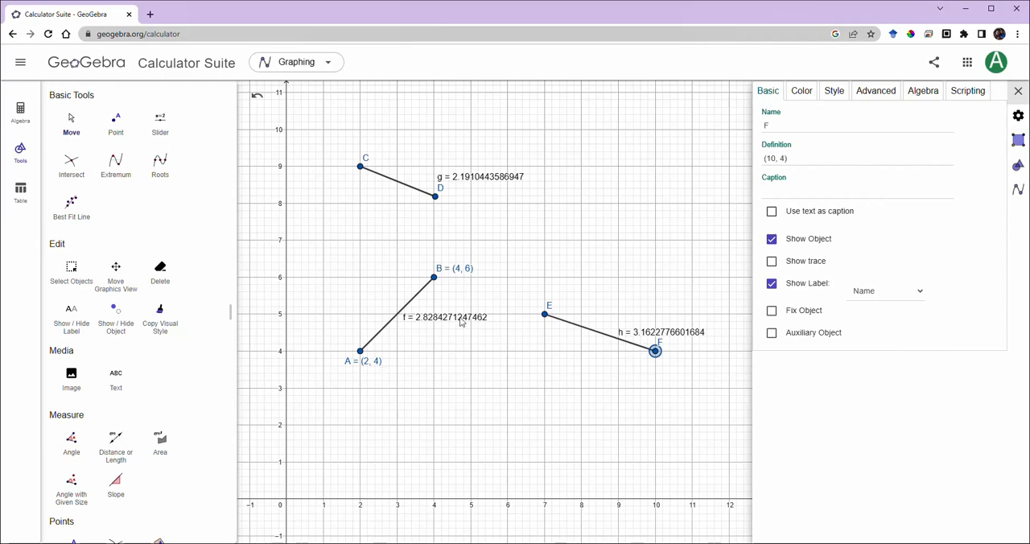
Select segment g and delete segments f, g and h, keeping points A–F
{"action": "scroll", "scroll_direction": "down", "scroll_amount": 3}
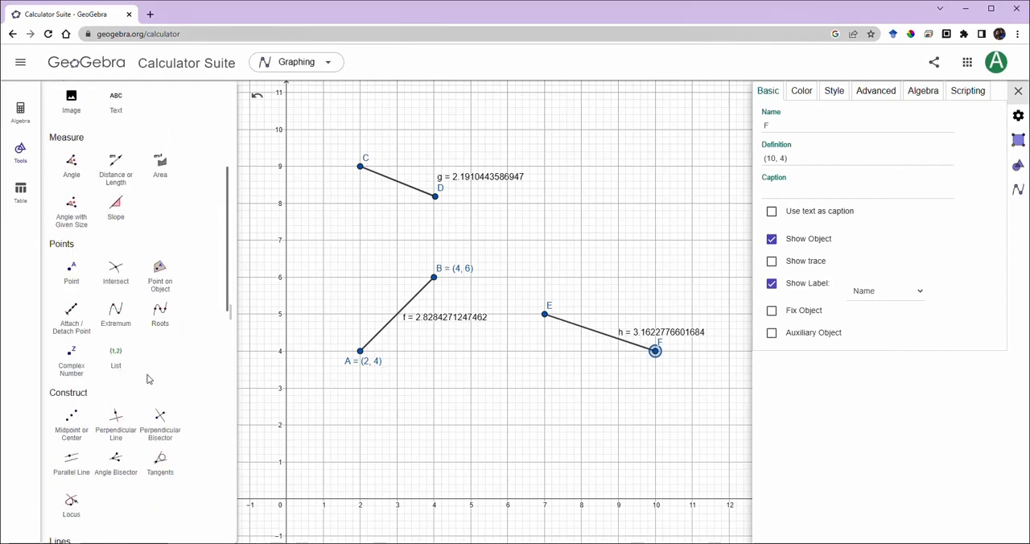
{"action": "scroll", "scroll_direction": "down", "scroll_amount": 3}
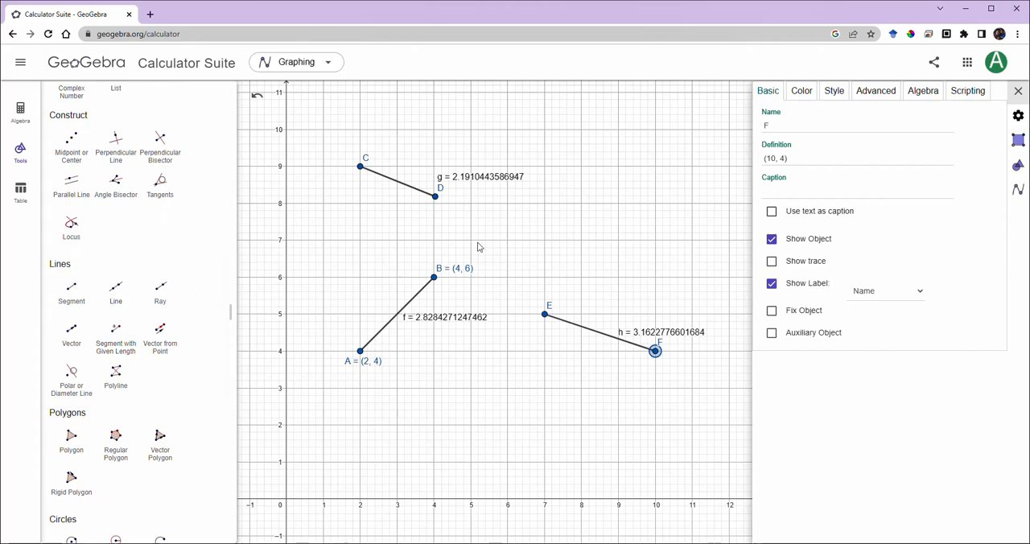
{"action": "mouse_move", "coordinate": [390, 184]}
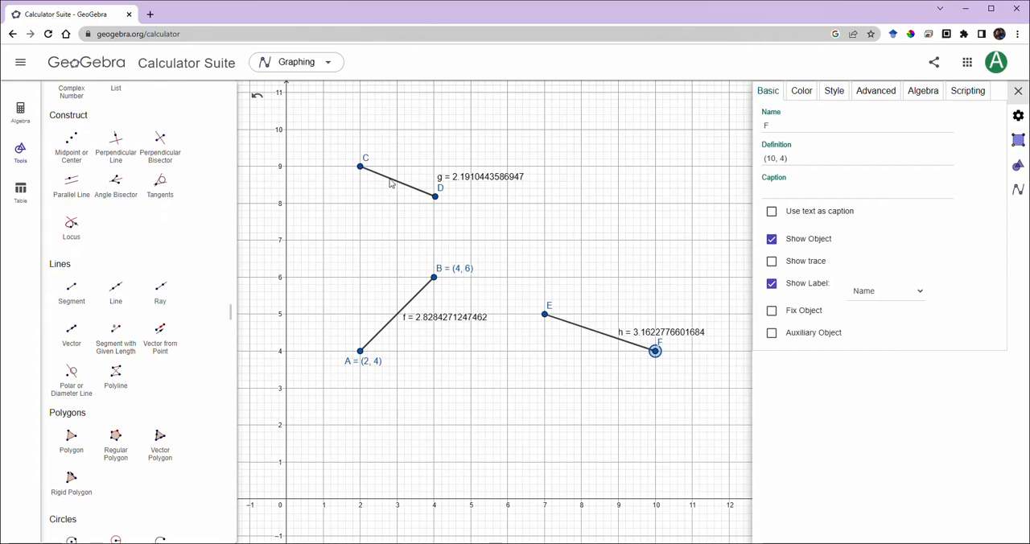
{"action": "left_click", "coordinate": [399, 180]}
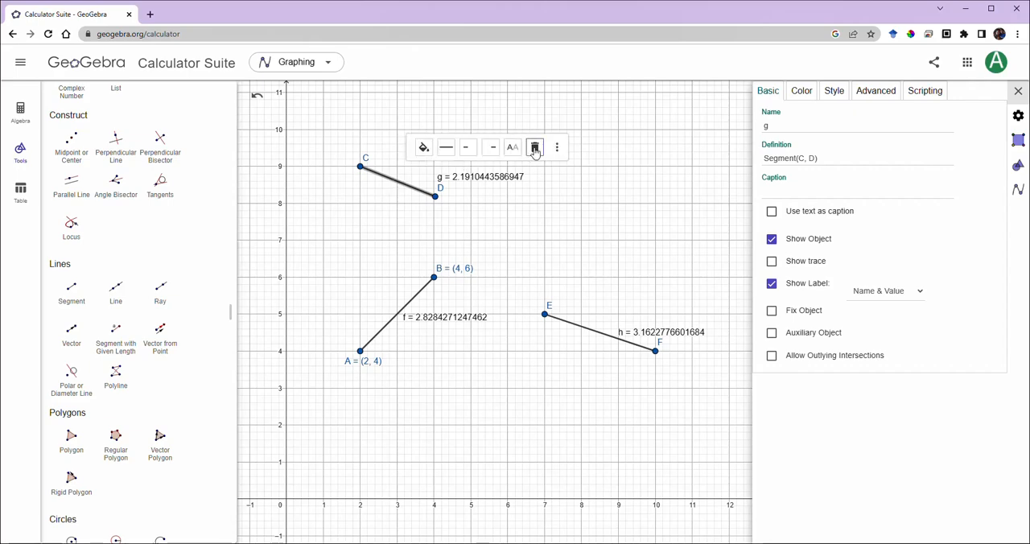
{"action": "left_click", "coordinate": [535, 147]}
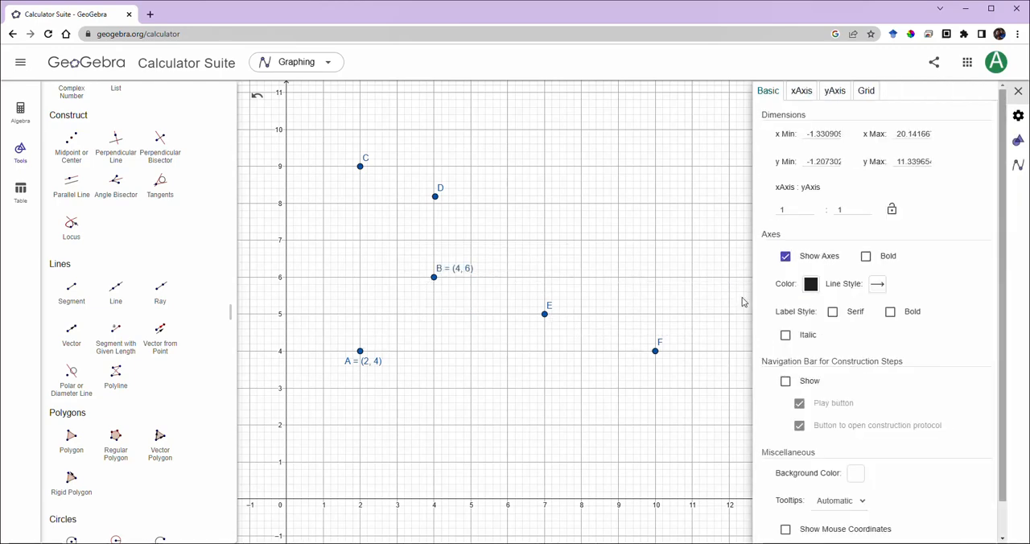
{"action": "mouse_move", "coordinate": [457, 241]}
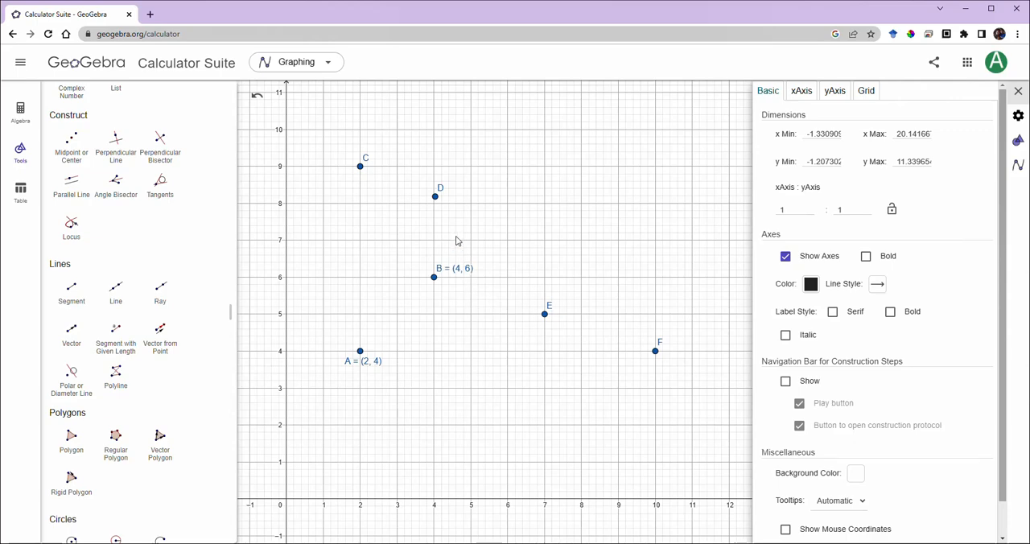
{"action": "mouse_move", "coordinate": [549, 313]}
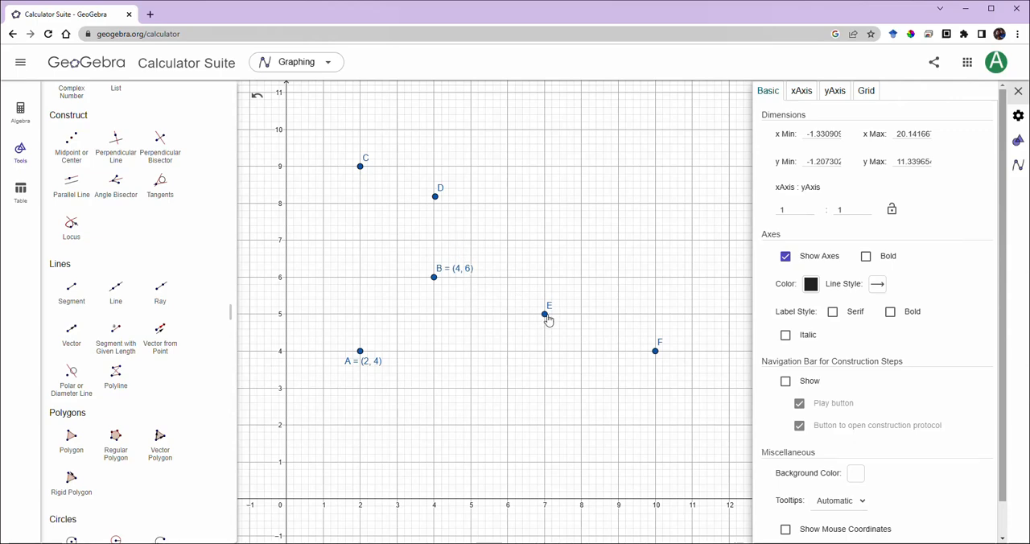
{"action": "mouse_move", "coordinate": [533, 292]}
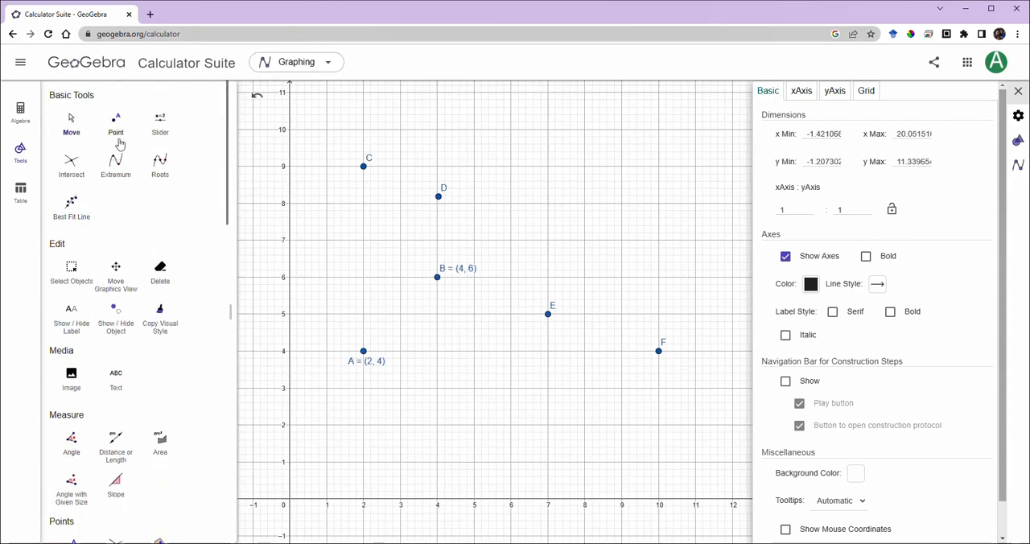
{"action": "mouse_move", "coordinate": [56, 251]}
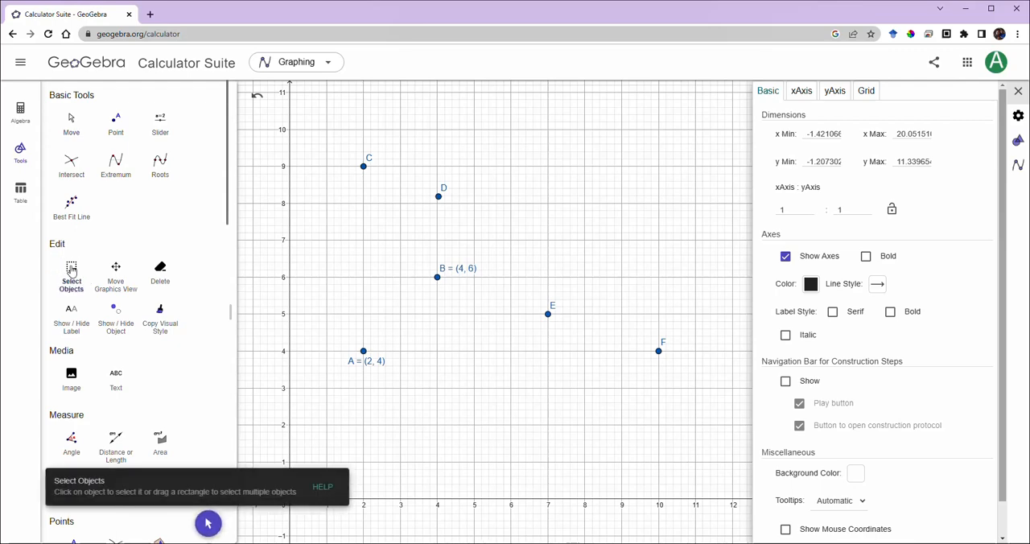
Box-select points E and F and delete them
{"action": "left_click_drag", "start_coordinate": [532, 296], "coordinate": [689, 364]}
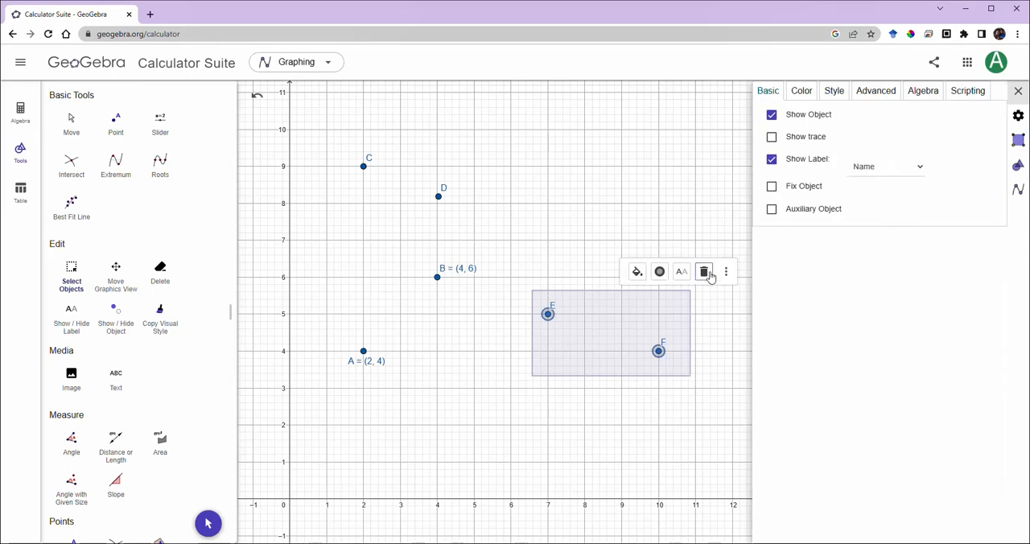
{"action": "left_click", "coordinate": [705, 271]}
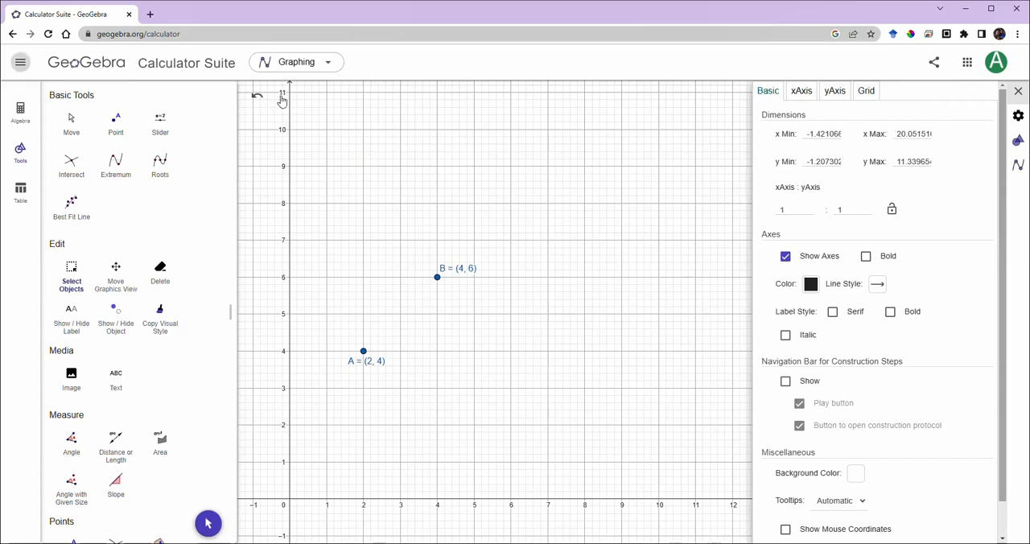
{"action": "mouse_move", "coordinate": [195, 227]}
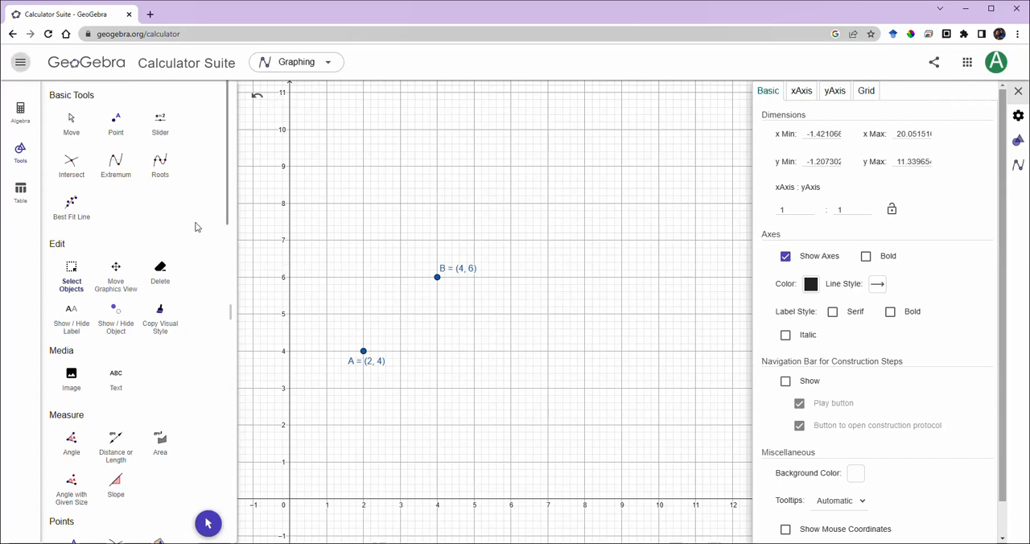
{"action": "mouse_move", "coordinate": [508, 307]}
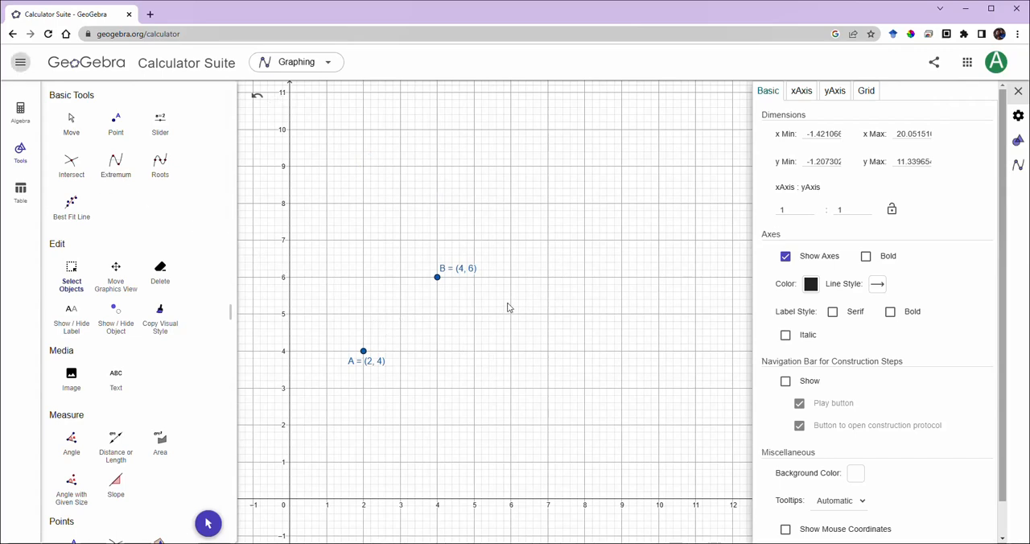
Drag point B to (7, 6), then start a Line at point A
{"action": "left_click_drag", "start_coordinate": [437, 277], "coordinate": [544, 281]}
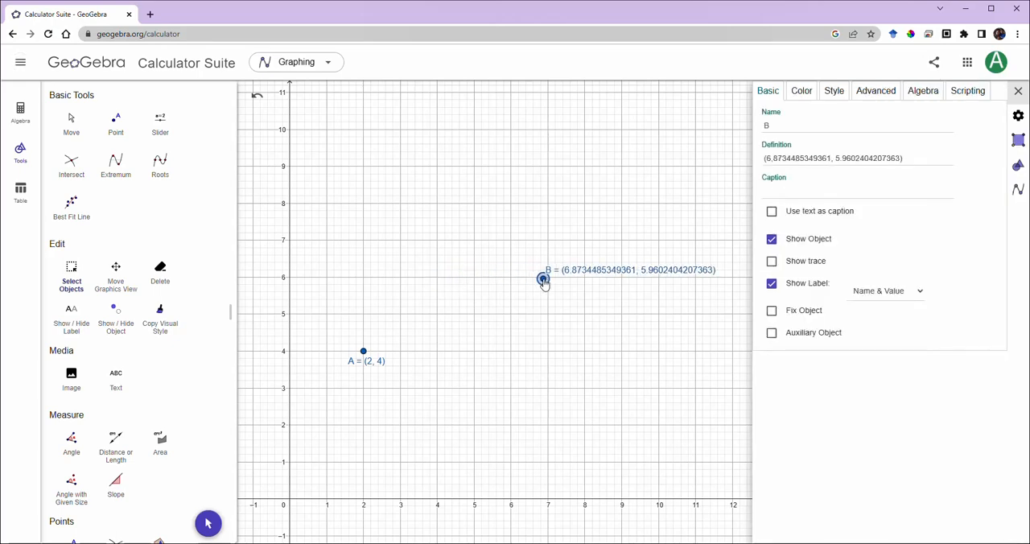
{"action": "left_click_drag", "start_coordinate": [544, 280], "coordinate": [548, 277]}
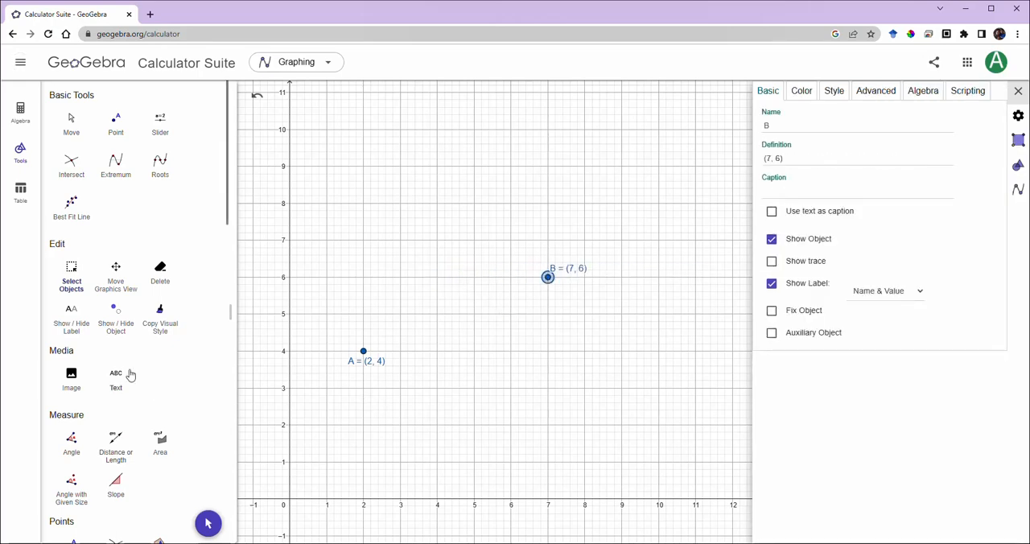
{"action": "scroll", "scroll_direction": "down", "scroll_amount": 3}
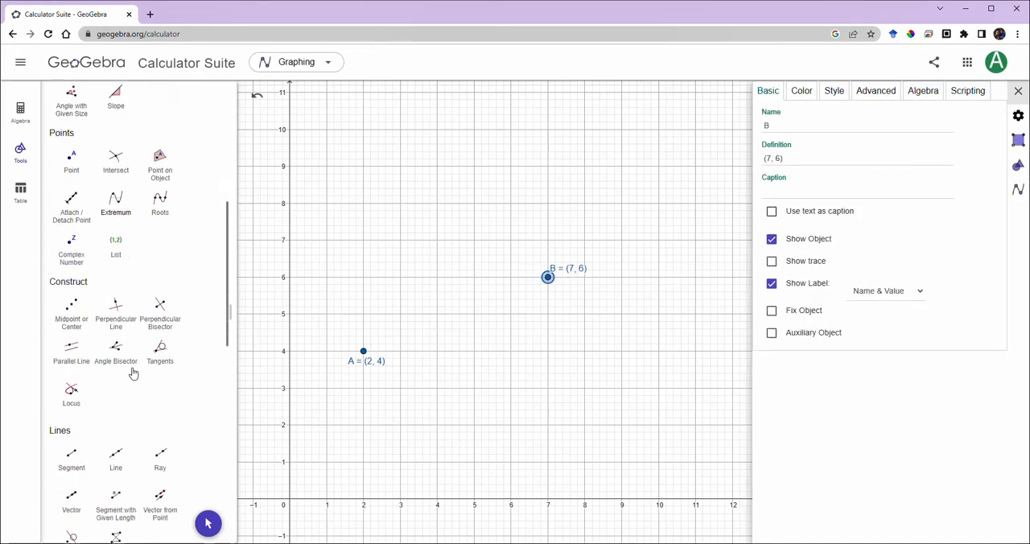
{"action": "scroll", "scroll_direction": "down", "scroll_amount": 3}
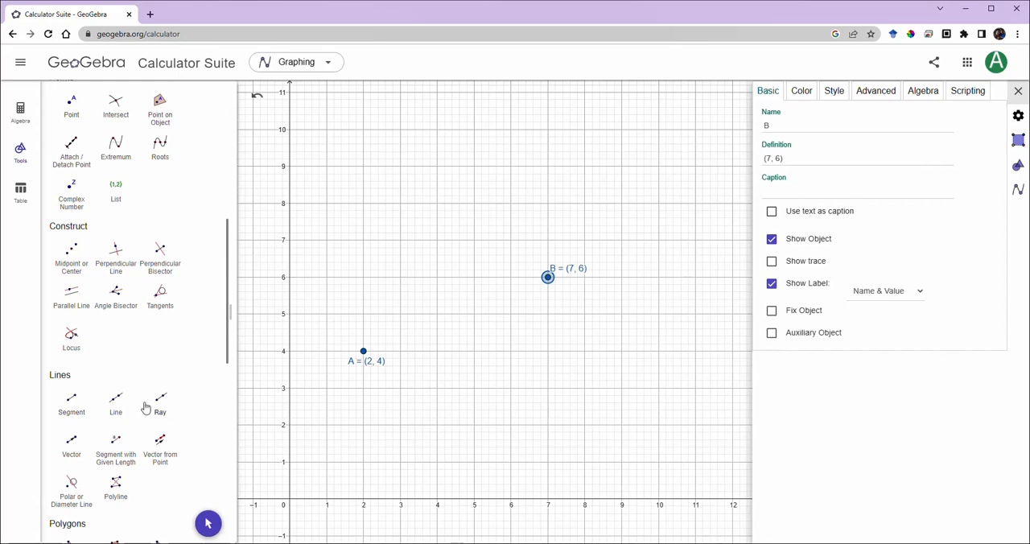
{"action": "left_click", "coordinate": [115, 403]}
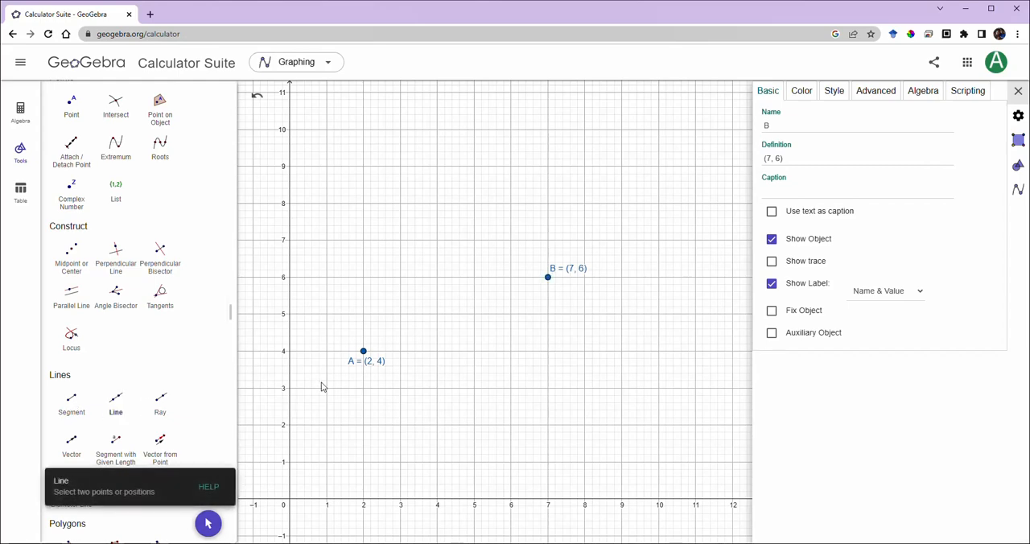
{"action": "left_click", "coordinate": [364, 351]}
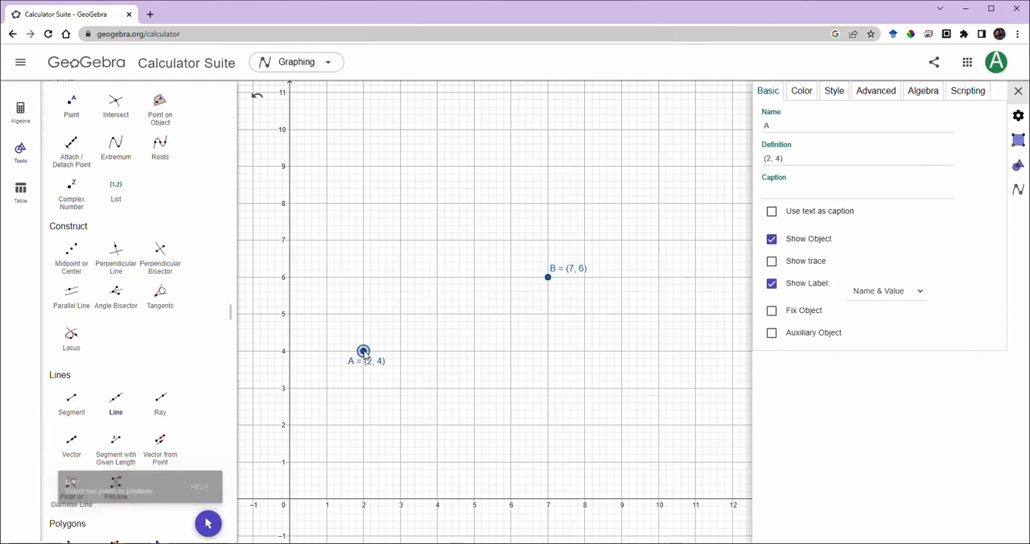
Finish line f at point B and drag A to (4, 4)
{"action": "left_click", "coordinate": [549, 279]}
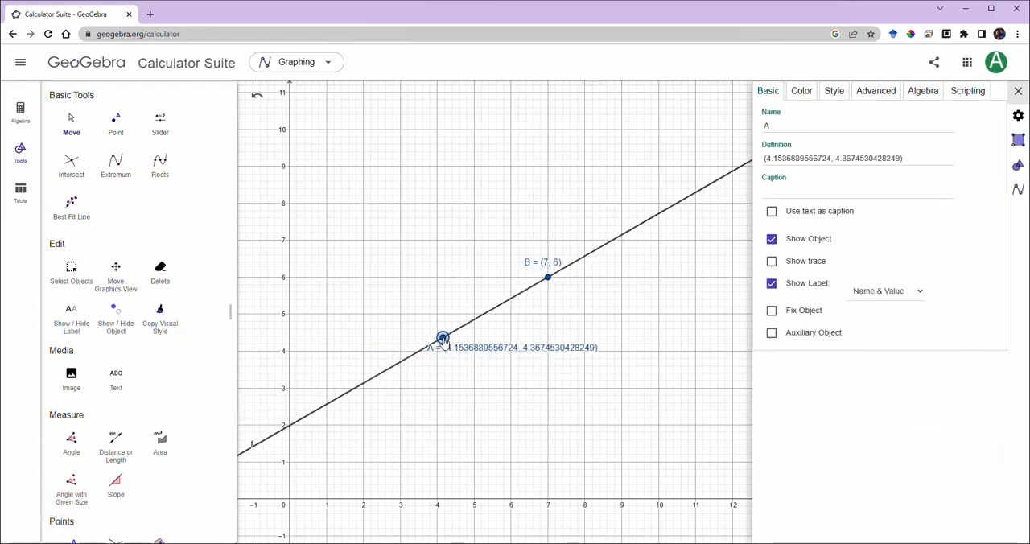
{"action": "left_click_drag", "start_coordinate": [443, 338], "coordinate": [474, 314]}
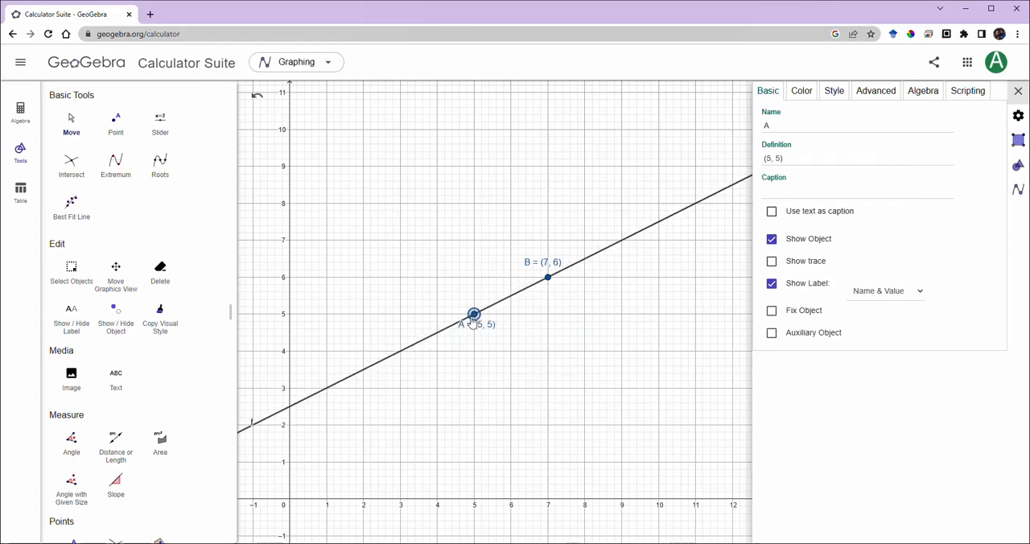
{"action": "left_click_drag", "start_coordinate": [474, 315], "coordinate": [437, 352]}
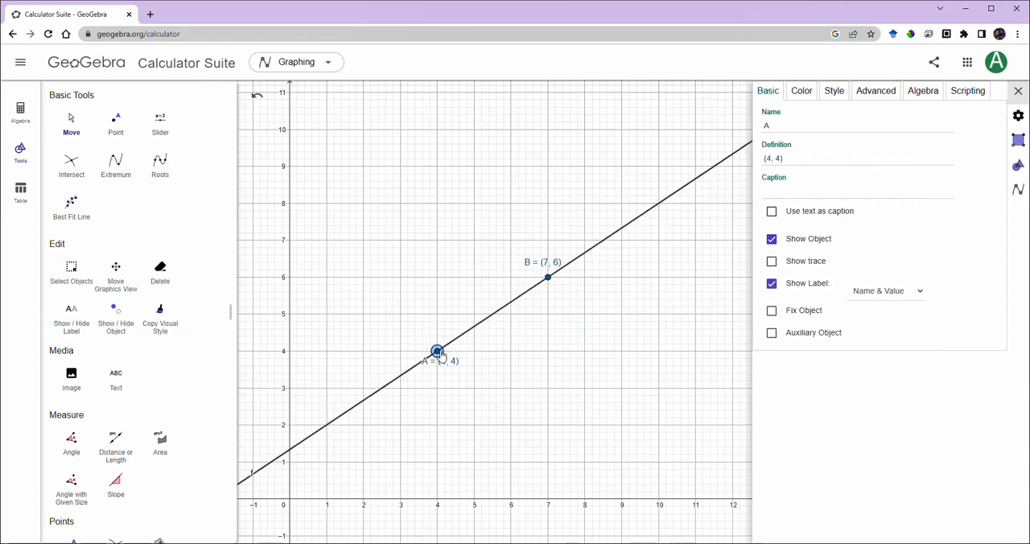
{"action": "mouse_move", "coordinate": [548, 281]}
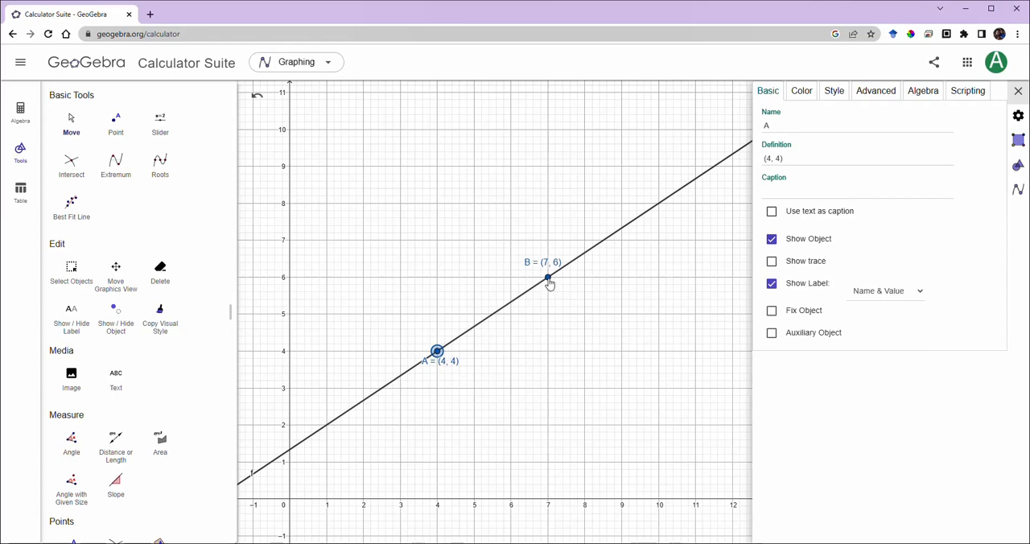
{"action": "mouse_move", "coordinate": [616, 246]}
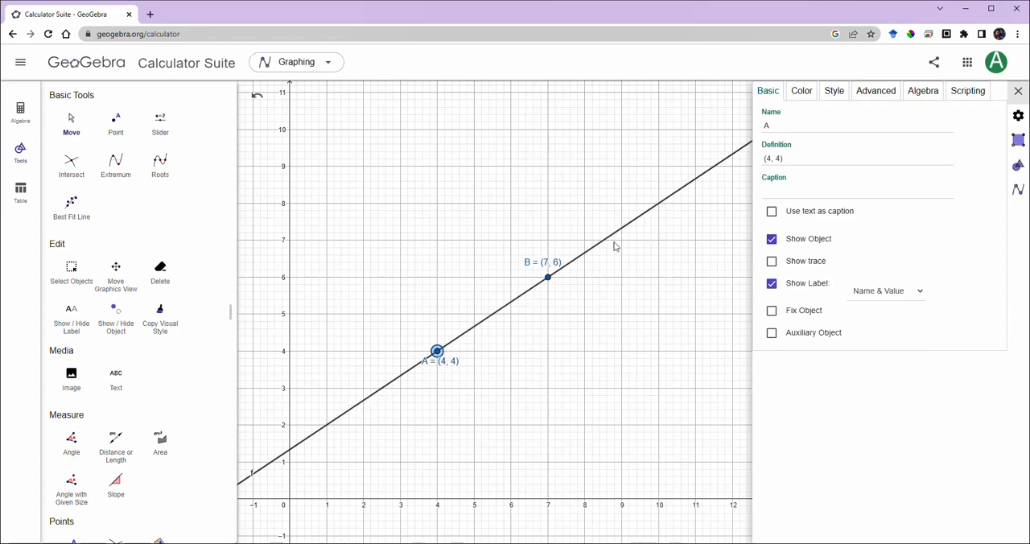
{"action": "mouse_move", "coordinate": [546, 299]}
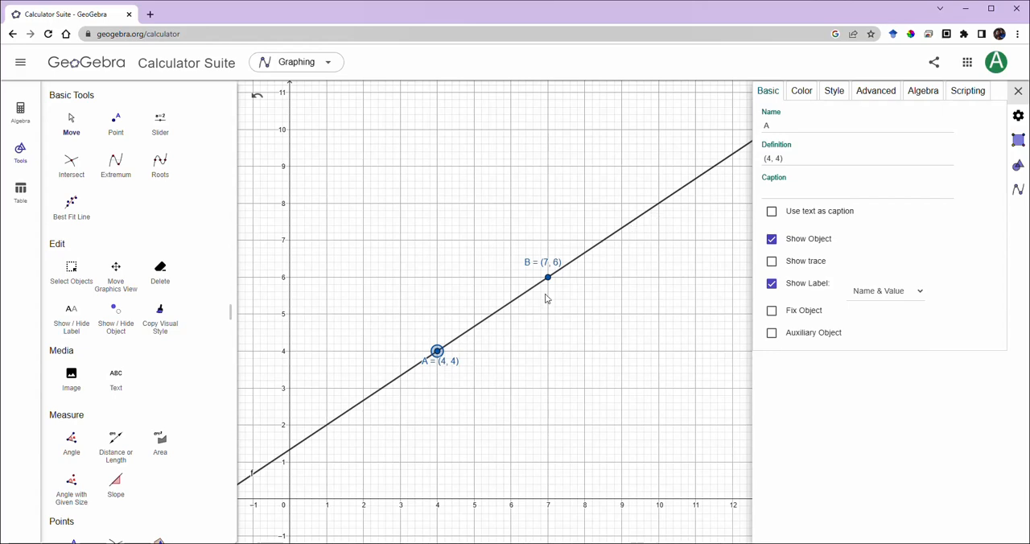
{"action": "mouse_move", "coordinate": [417, 372]}
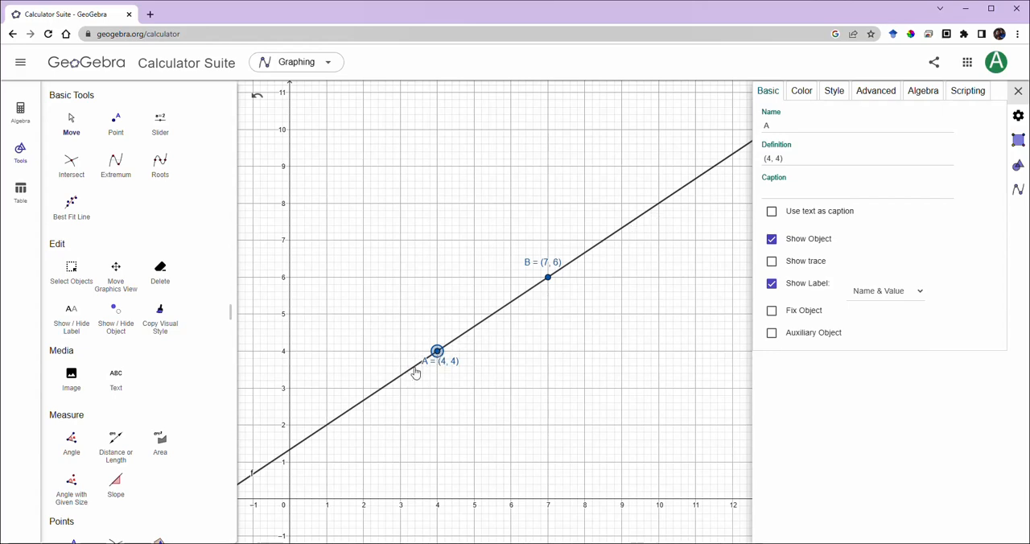
Drag point A around the grid, tilting line f, until A sits at (4, 5)
{"action": "left_click_drag", "start_coordinate": [436, 350], "coordinate": [432, 274]}
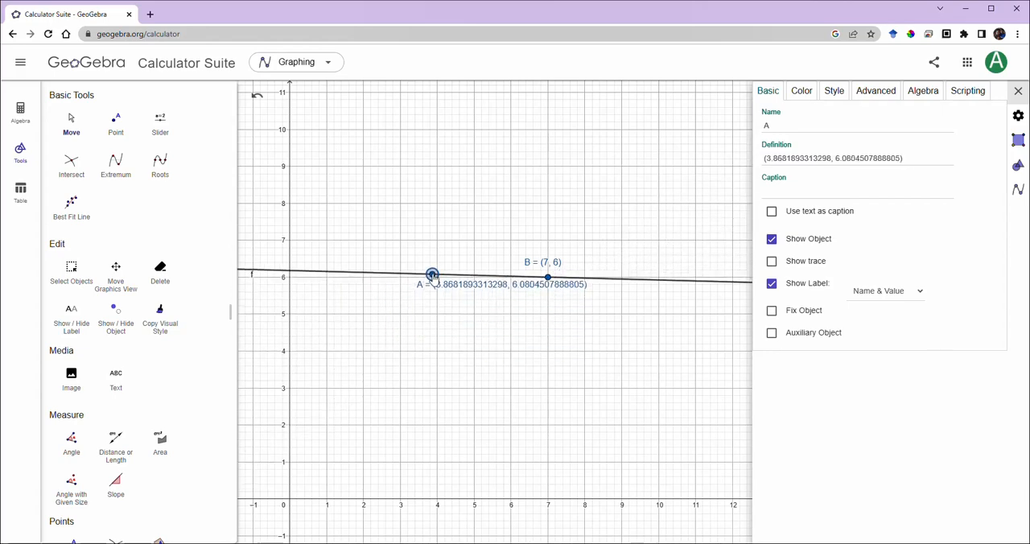
{"action": "left_click_drag", "start_coordinate": [433, 276], "coordinate": [476, 307]}
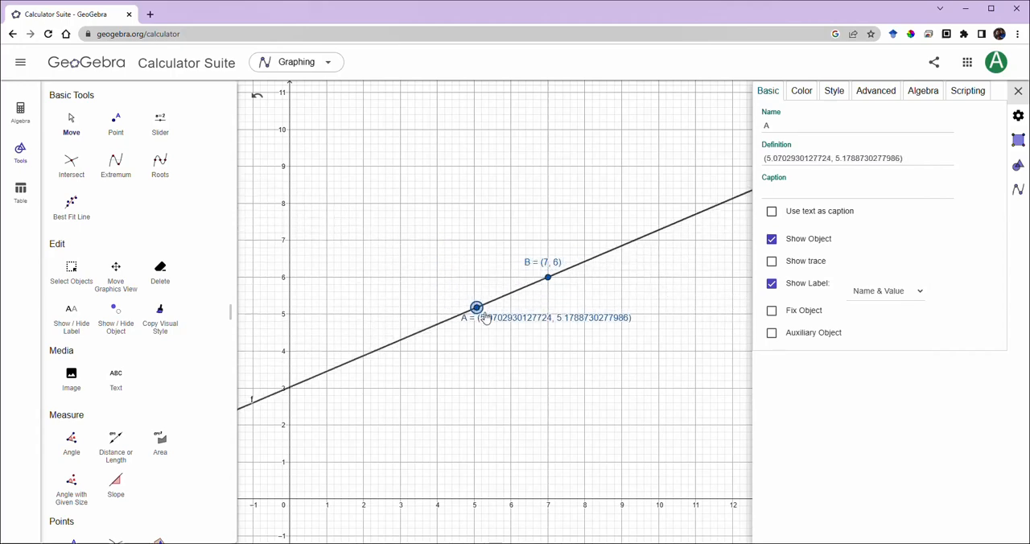
{"action": "left_click_drag", "start_coordinate": [477, 308], "coordinate": [465, 335]}
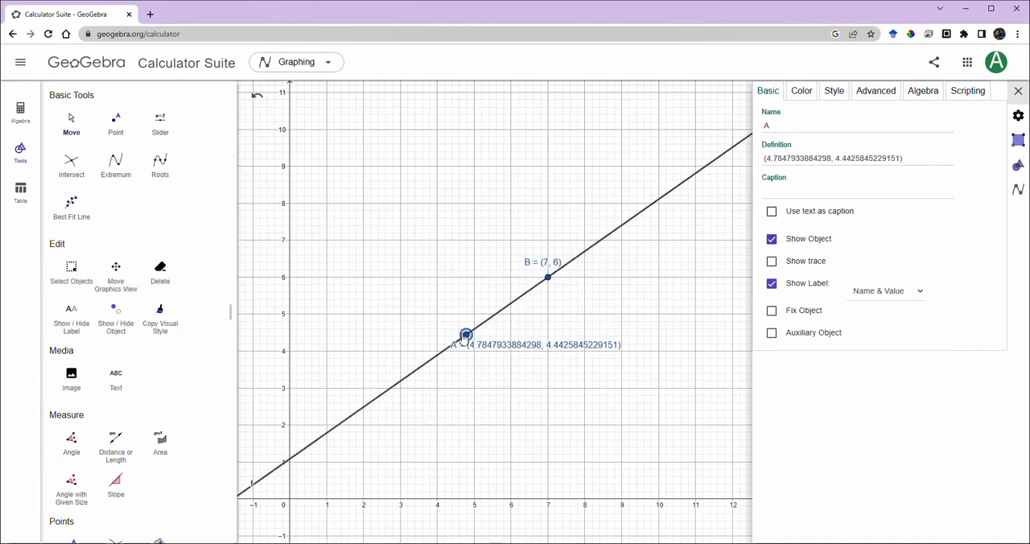
{"action": "left_click_drag", "start_coordinate": [466, 336], "coordinate": [434, 248]}
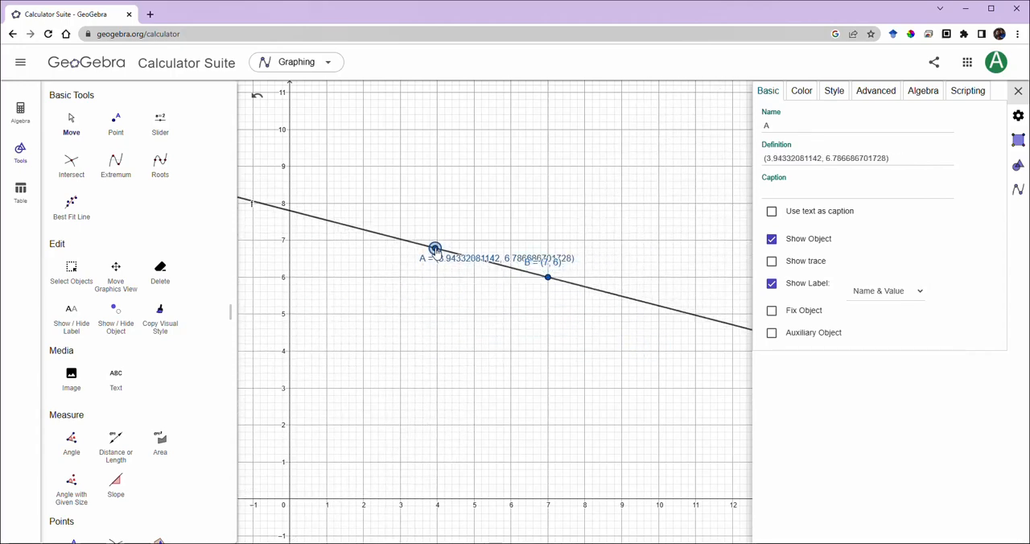
{"action": "left_click_drag", "start_coordinate": [435, 248], "coordinate": [437, 278]}
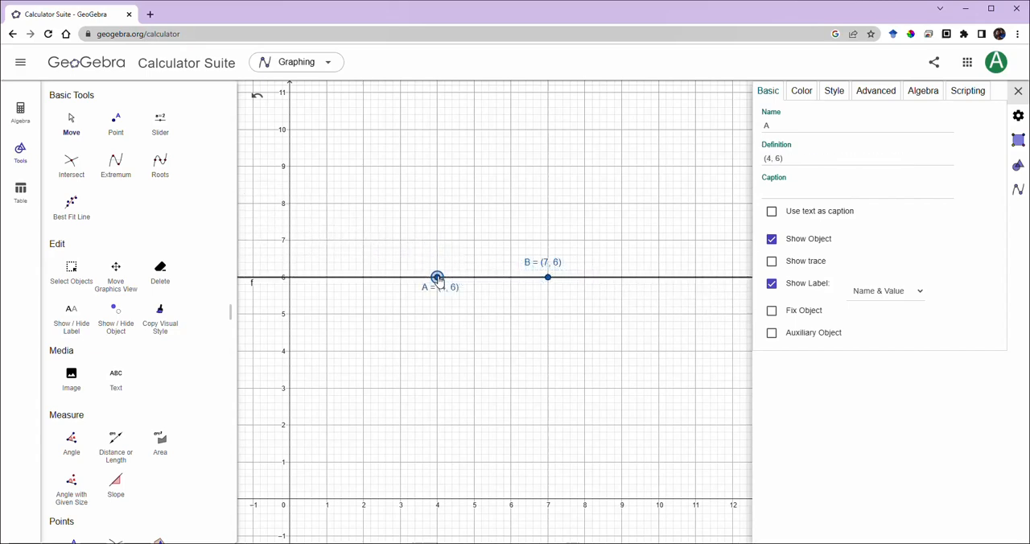
{"action": "left_click_drag", "start_coordinate": [437, 278], "coordinate": [544, 336]}
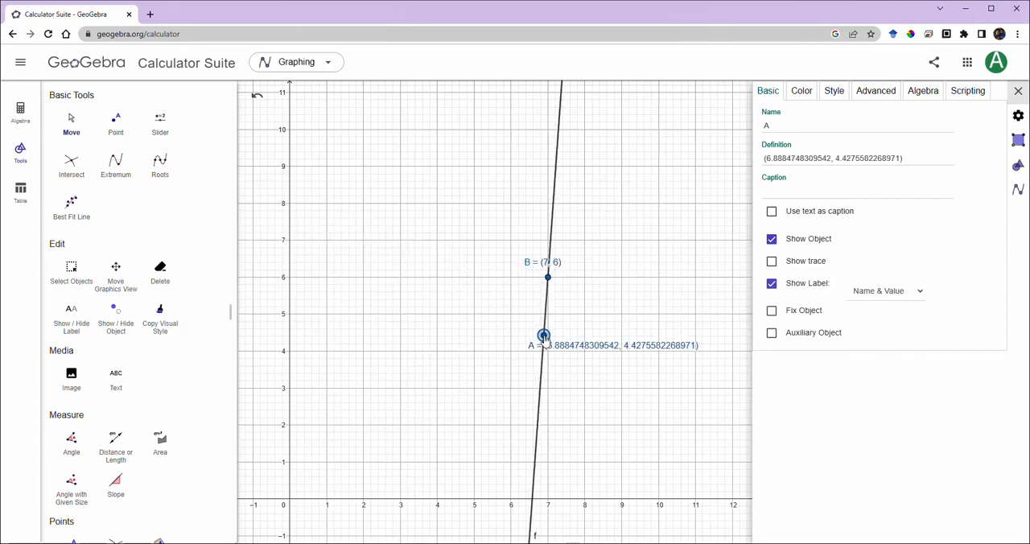
{"action": "left_click_drag", "start_coordinate": [543, 334], "coordinate": [548, 352]}
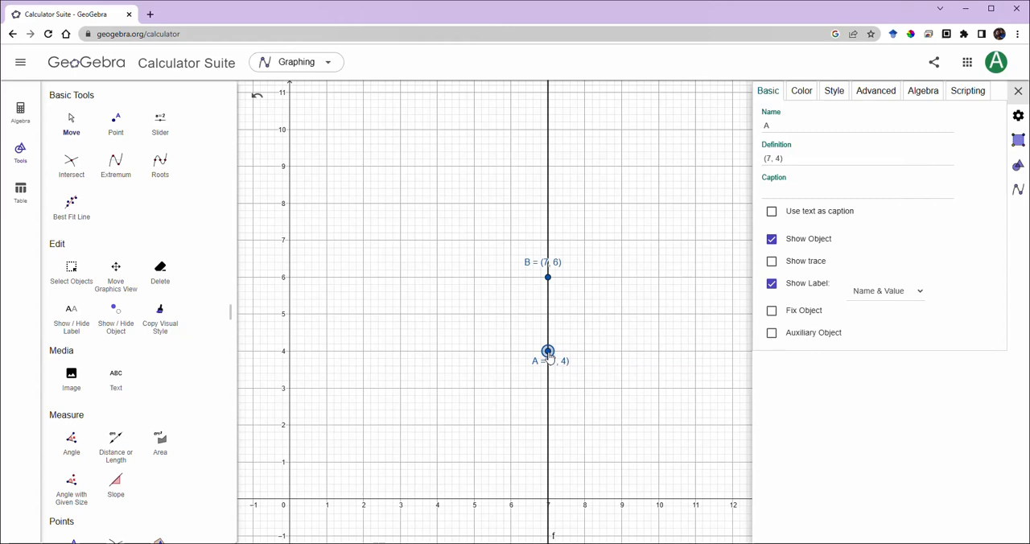
{"action": "left_click_drag", "start_coordinate": [549, 350], "coordinate": [453, 295]}
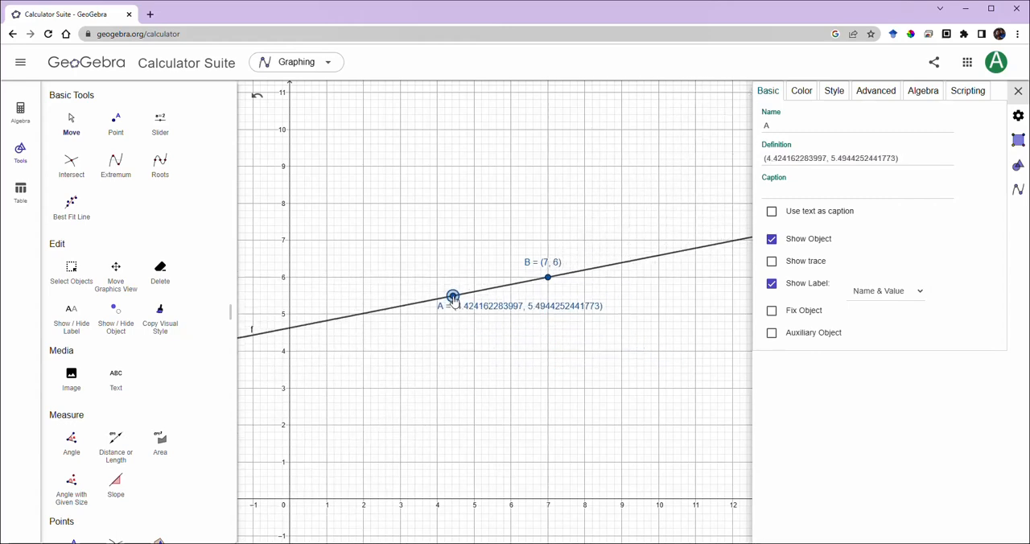
{"action": "left_click_drag", "start_coordinate": [454, 296], "coordinate": [437, 314]}
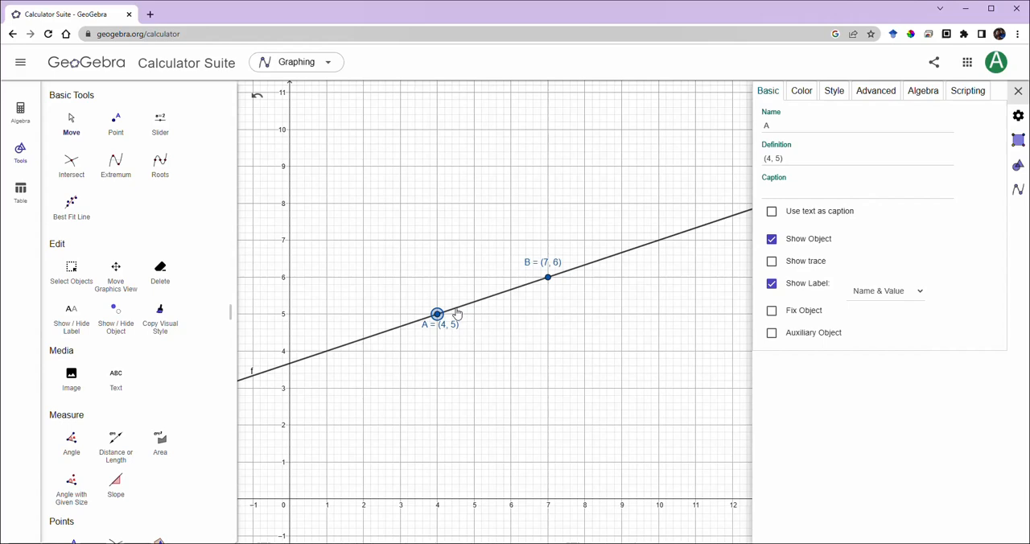
Find the Ray tool under Lines in the Tools panel and select it
{"action": "scroll", "scroll_direction": "down", "scroll_amount": 3}
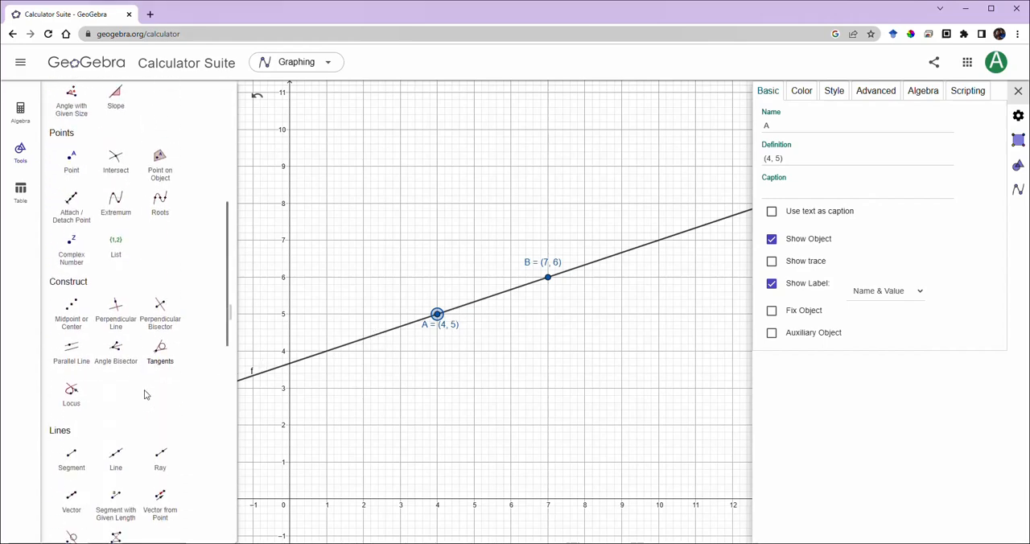
{"action": "scroll", "scroll_direction": "down", "scroll_amount": 3}
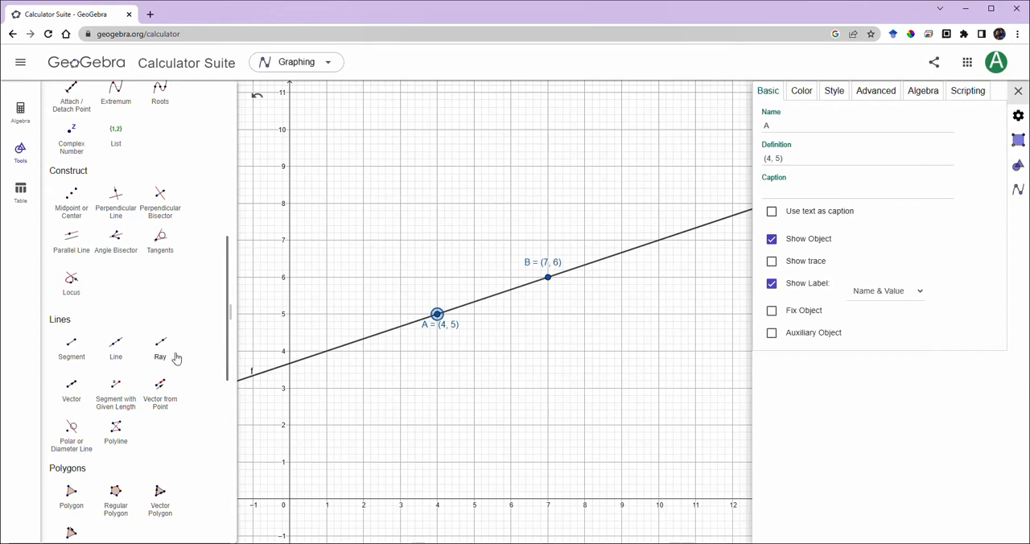
{"action": "scroll", "scroll_direction": "up", "scroll_amount": 3}
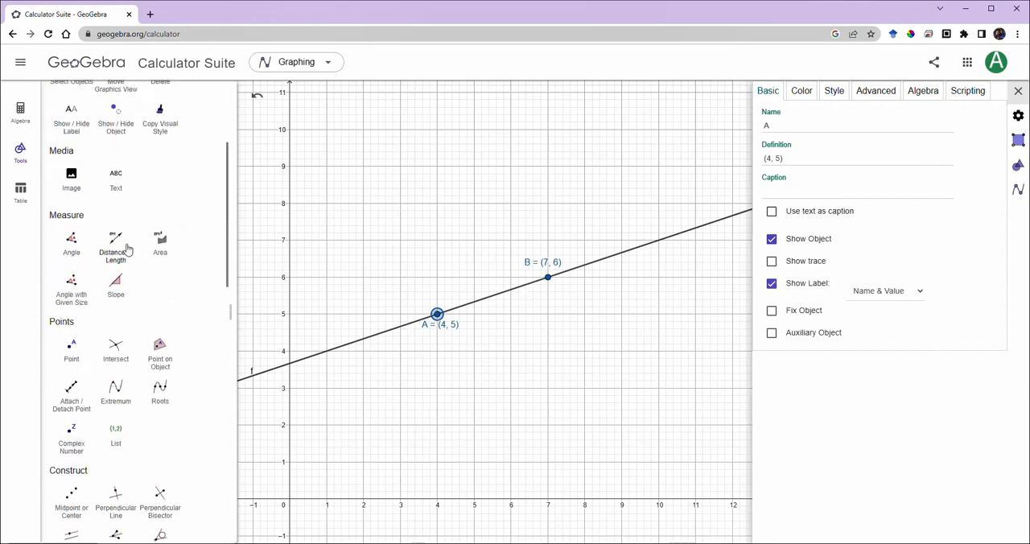
{"action": "scroll", "scroll_direction": "down", "scroll_amount": 3}
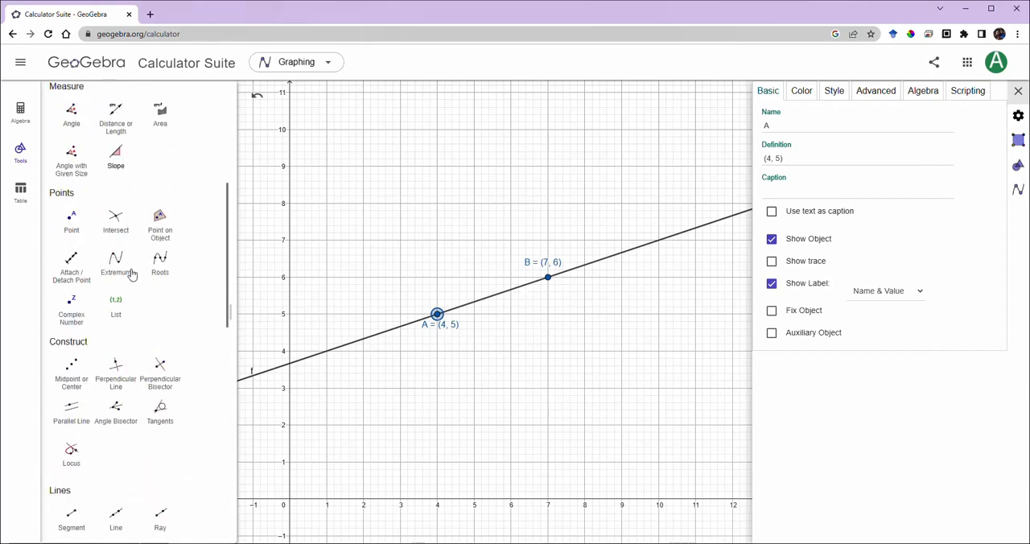
{"action": "scroll", "scroll_direction": "down", "scroll_amount": 3}
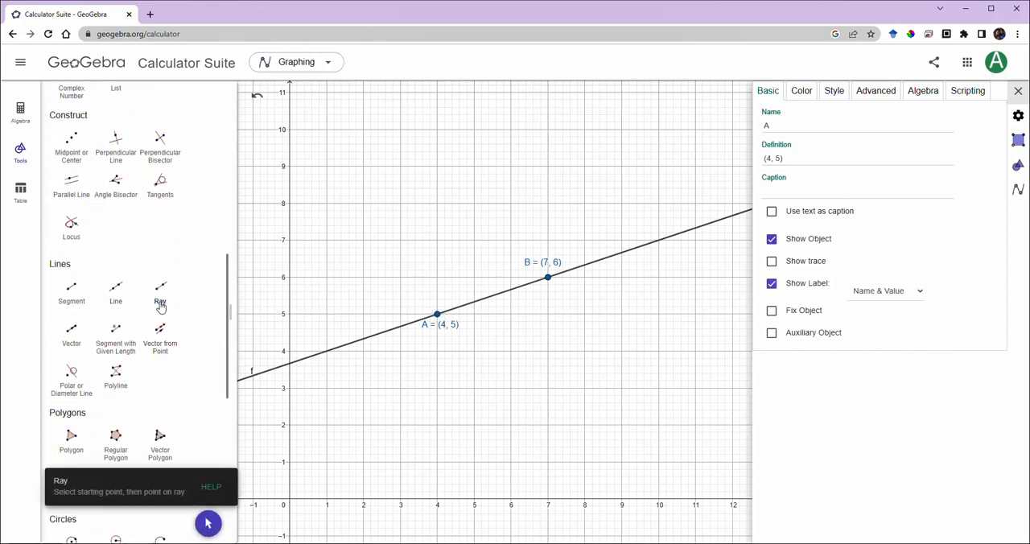
{"action": "left_click", "coordinate": [400, 203]}
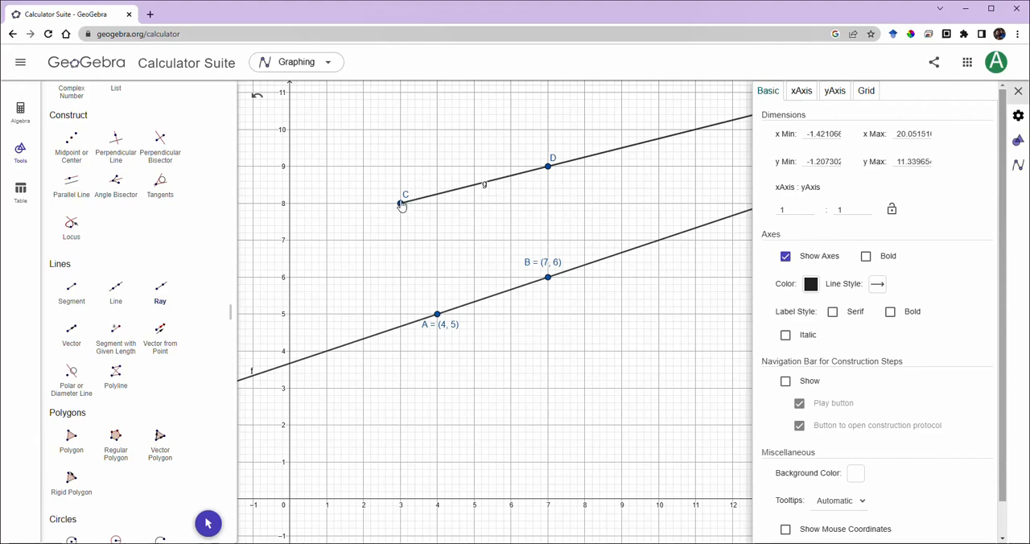
{"action": "mouse_move", "coordinate": [564, 178]}
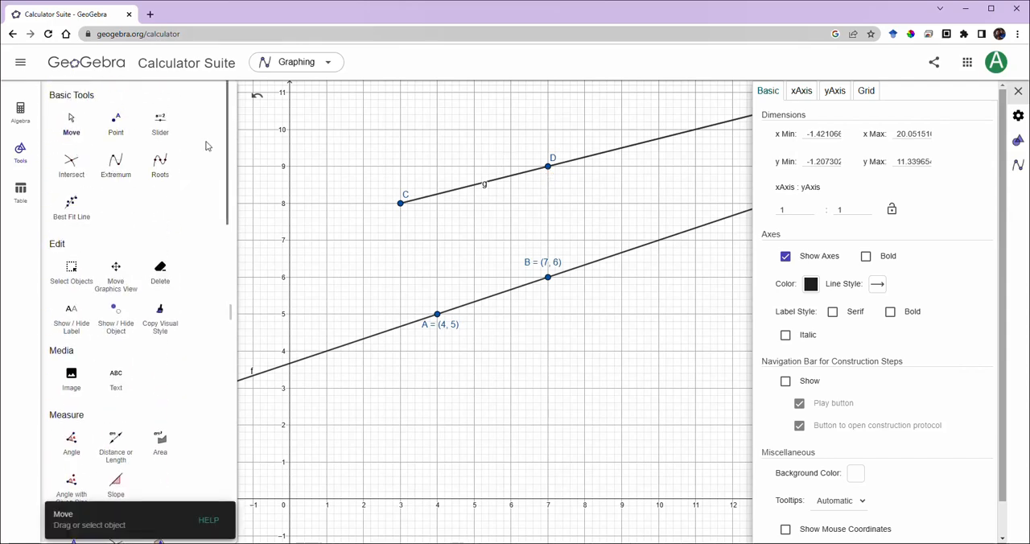
With the Move tool, drag point D to retilt ray g and return A to (4, 5)
{"action": "left_click", "coordinate": [547, 187]}
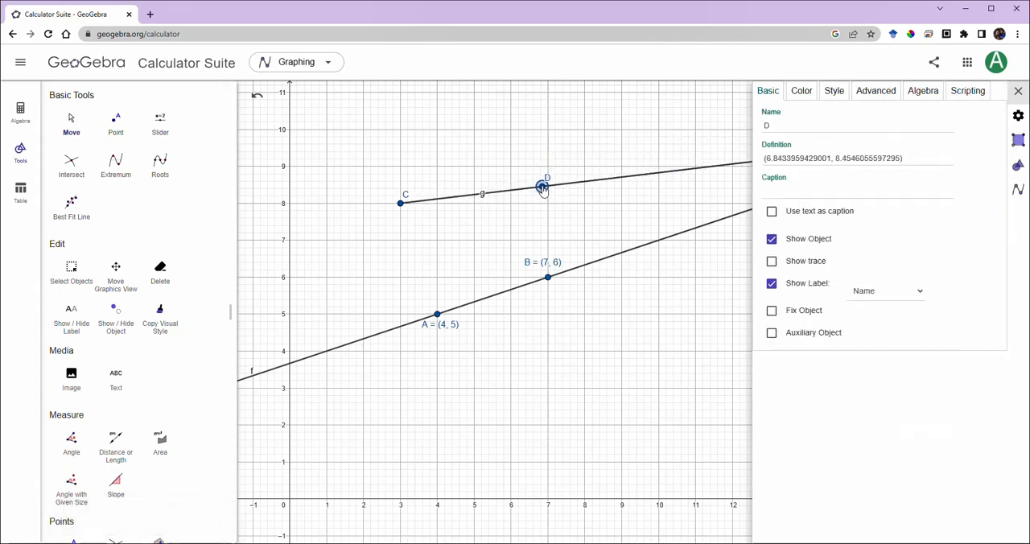
{"action": "left_click_drag", "start_coordinate": [541, 186], "coordinate": [507, 155]}
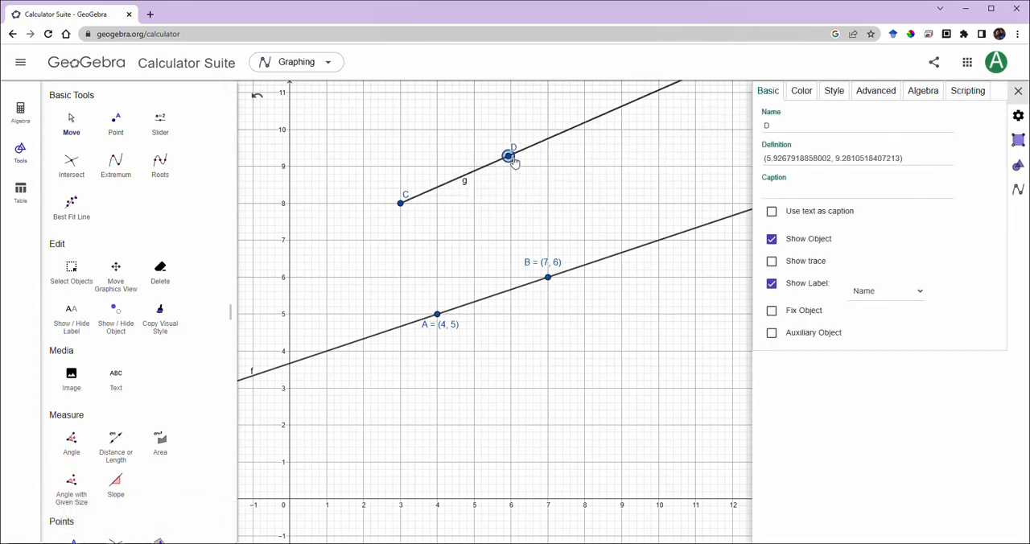
{"action": "left_click_drag", "start_coordinate": [507, 155], "coordinate": [533, 165]}
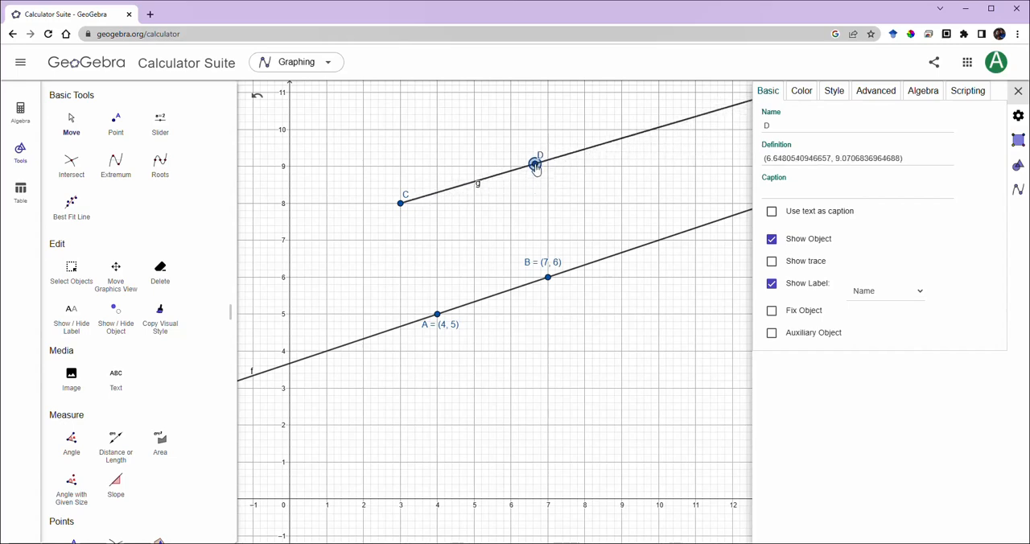
{"action": "left_click_drag", "start_coordinate": [535, 166], "coordinate": [534, 156]}
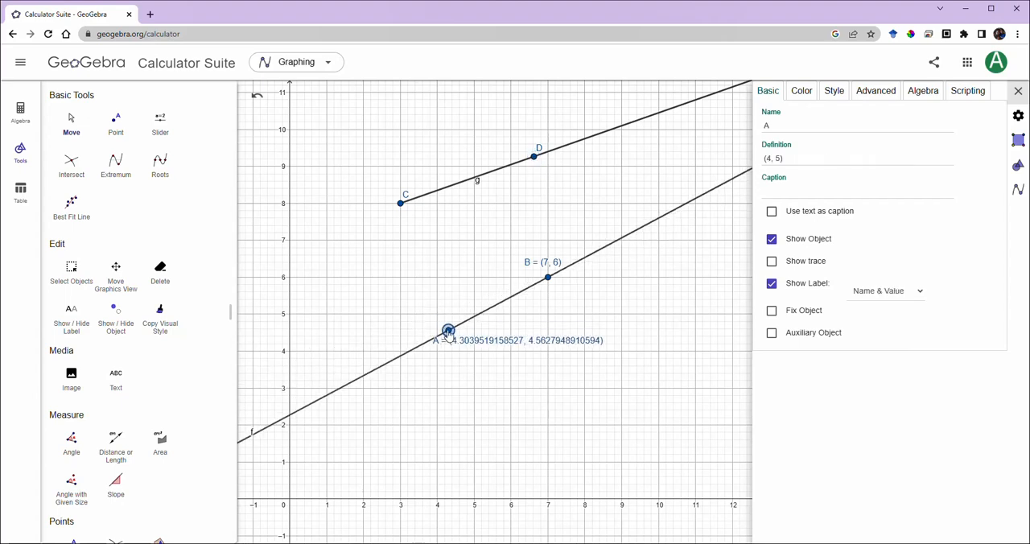
{"action": "left_click_drag", "start_coordinate": [448, 330], "coordinate": [437, 314]}
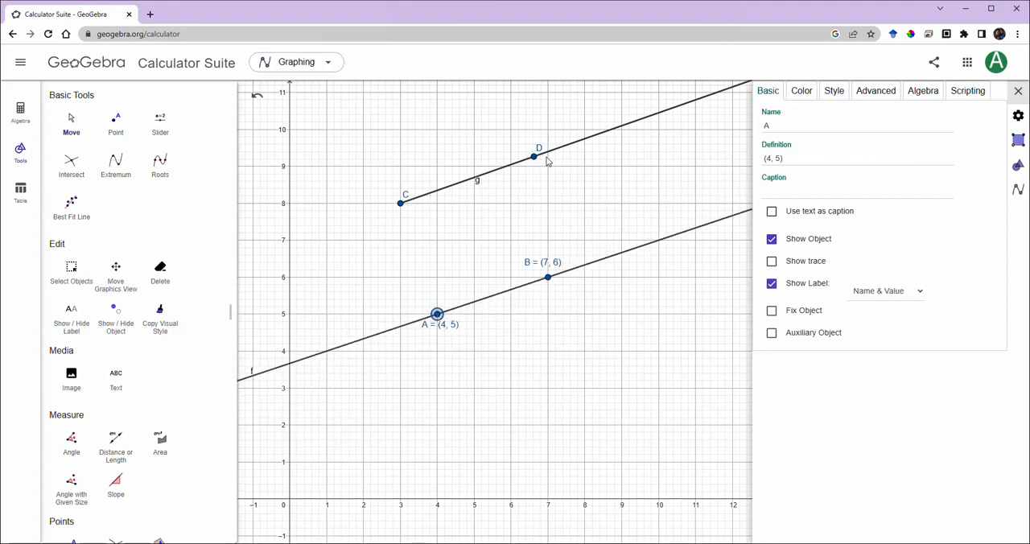
{"action": "left_click_drag", "start_coordinate": [534, 156], "coordinate": [507, 136]}
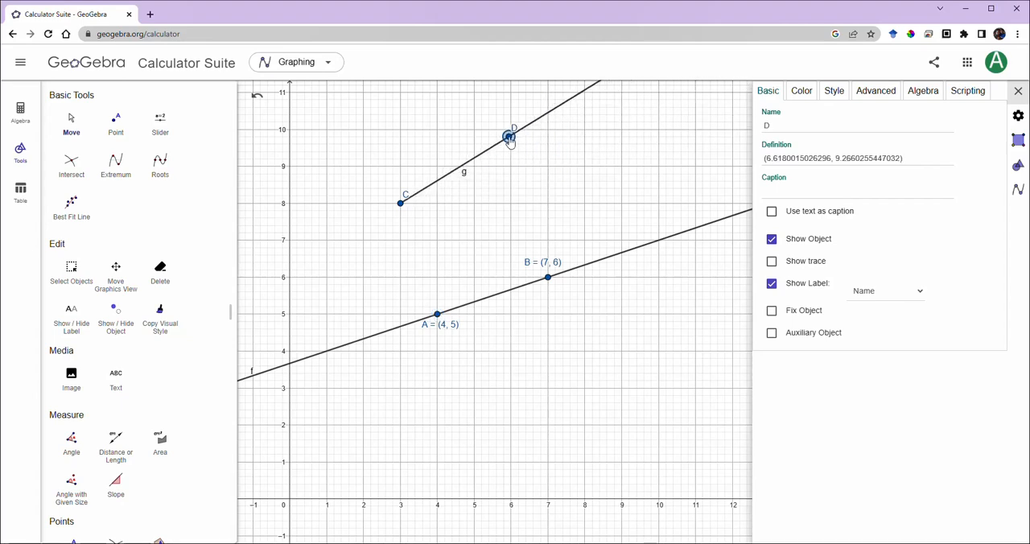
{"action": "left_click_drag", "start_coordinate": [507, 137], "coordinate": [604, 137]}
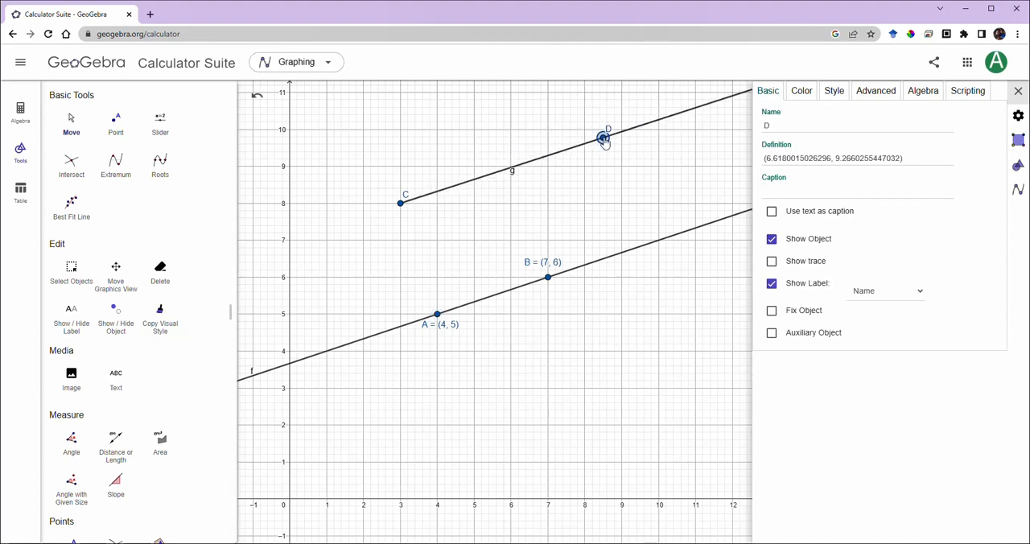
{"action": "left_click_drag", "start_coordinate": [604, 138], "coordinate": [548, 166]}
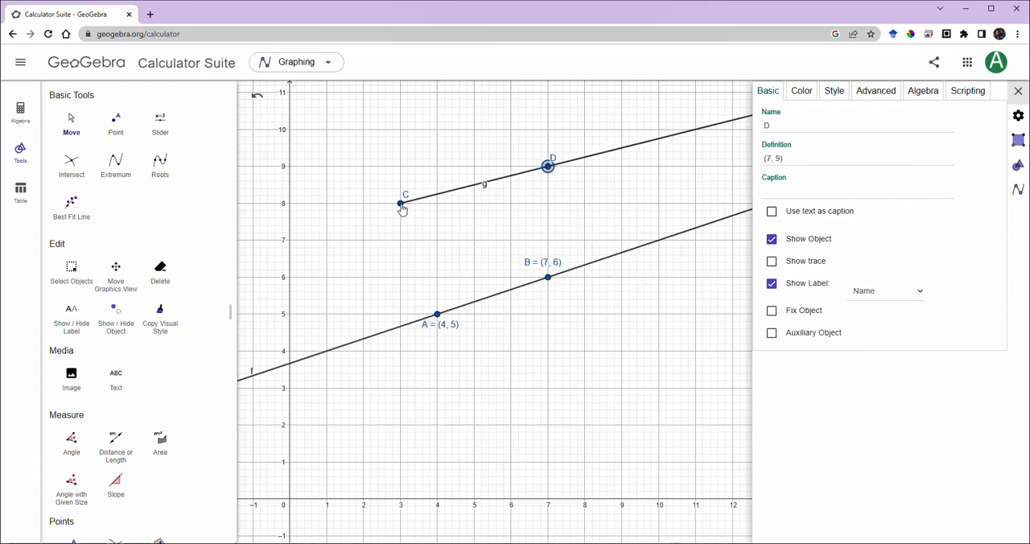
Drag points C and D until C sits at (2, 7) and D at (7, 9)
{"action": "left_click_drag", "start_coordinate": [403, 203], "coordinate": [364, 241]}
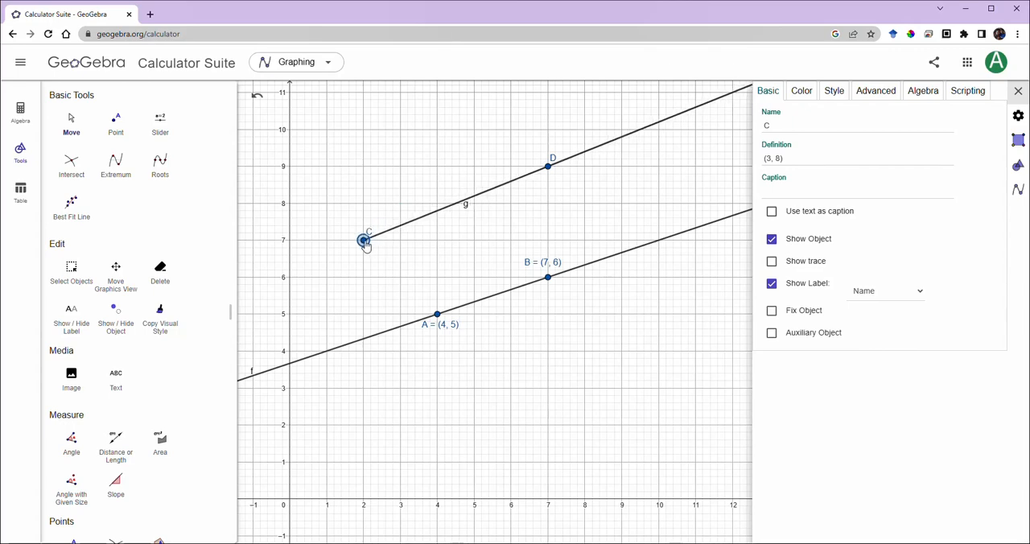
{"action": "left_click_drag", "start_coordinate": [366, 241], "coordinate": [368, 220]}
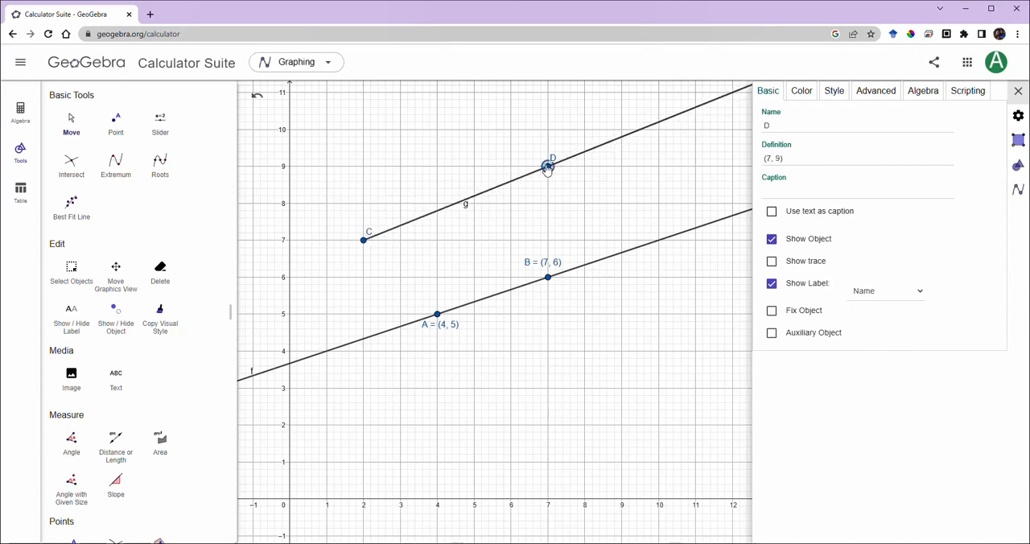
{"action": "left_click_drag", "start_coordinate": [548, 167], "coordinate": [384, 153]}
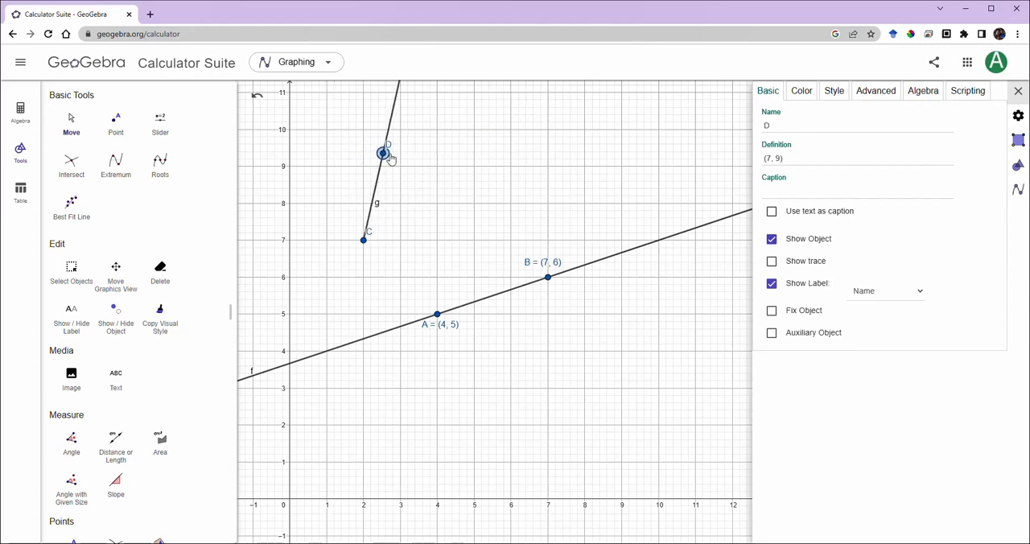
{"action": "left_click_drag", "start_coordinate": [383, 153], "coordinate": [548, 169]}
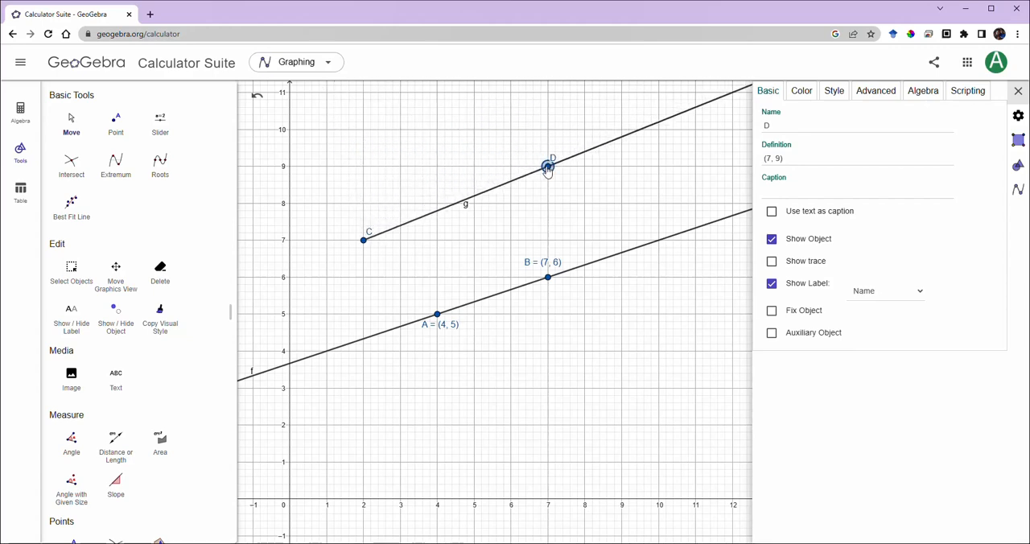
{"action": "left_click_drag", "start_coordinate": [547, 167], "coordinate": [475, 129]}
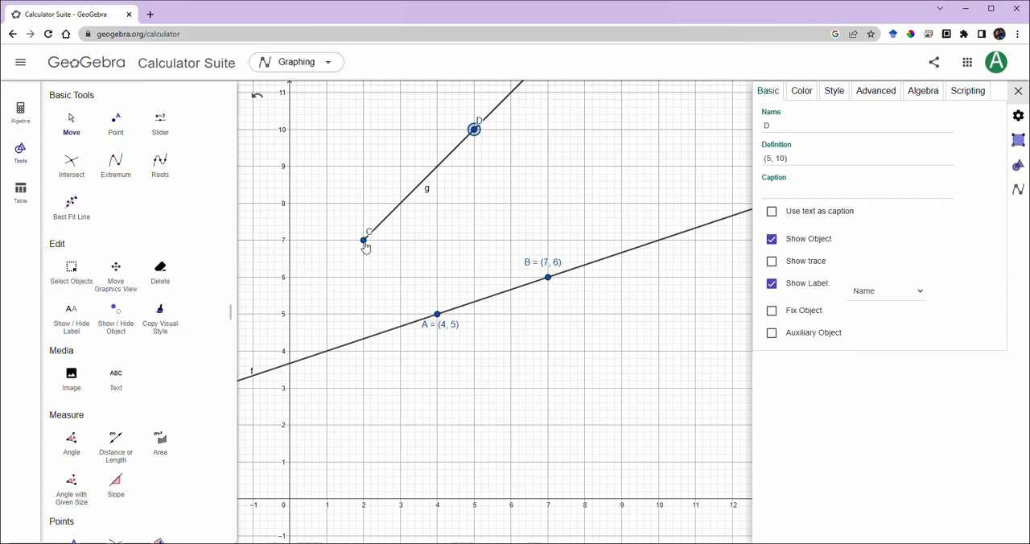
{"action": "left_click_drag", "start_coordinate": [363, 240], "coordinate": [350, 179]}
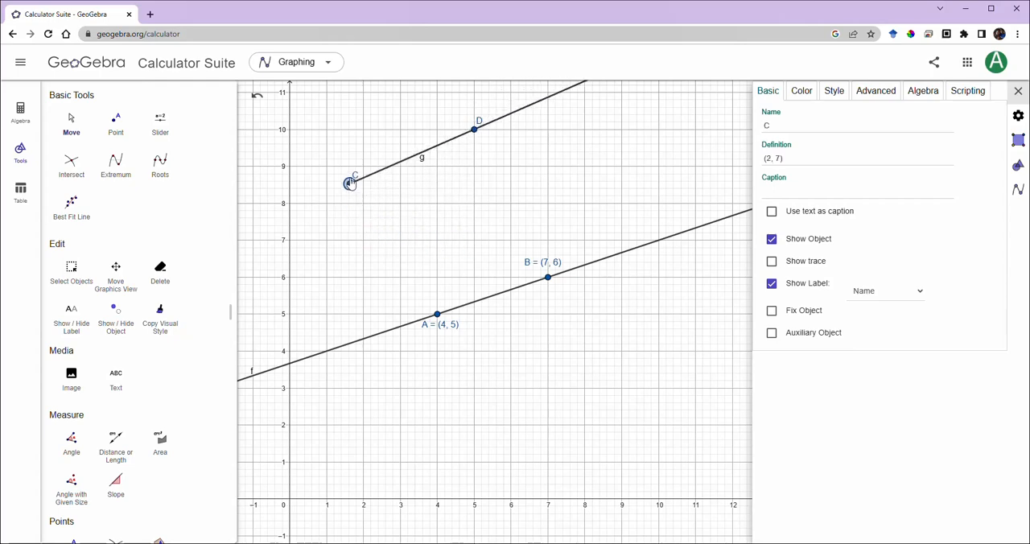
{"action": "left_click_drag", "start_coordinate": [352, 179], "coordinate": [338, 167]}
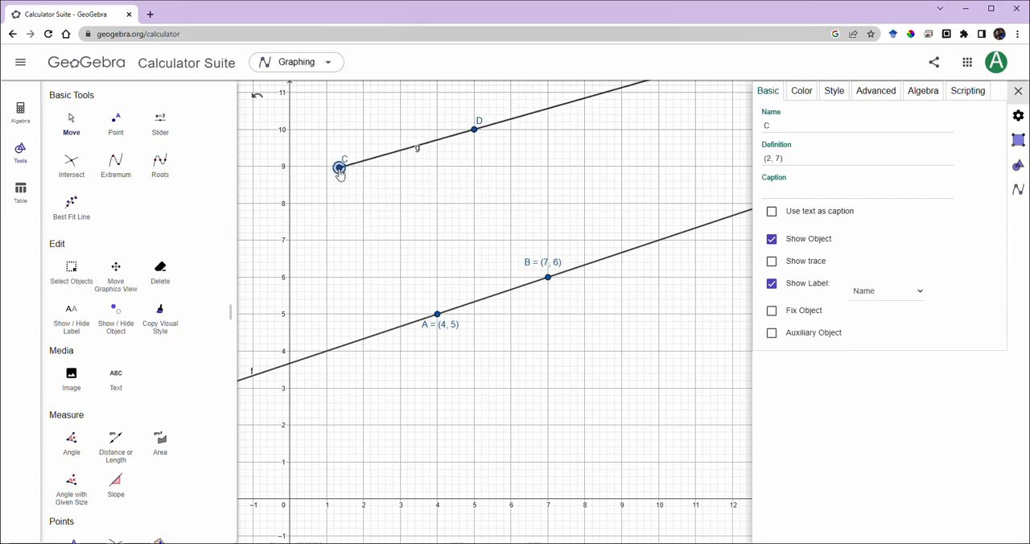
{"action": "left_click_drag", "start_coordinate": [340, 167], "coordinate": [326, 166]}
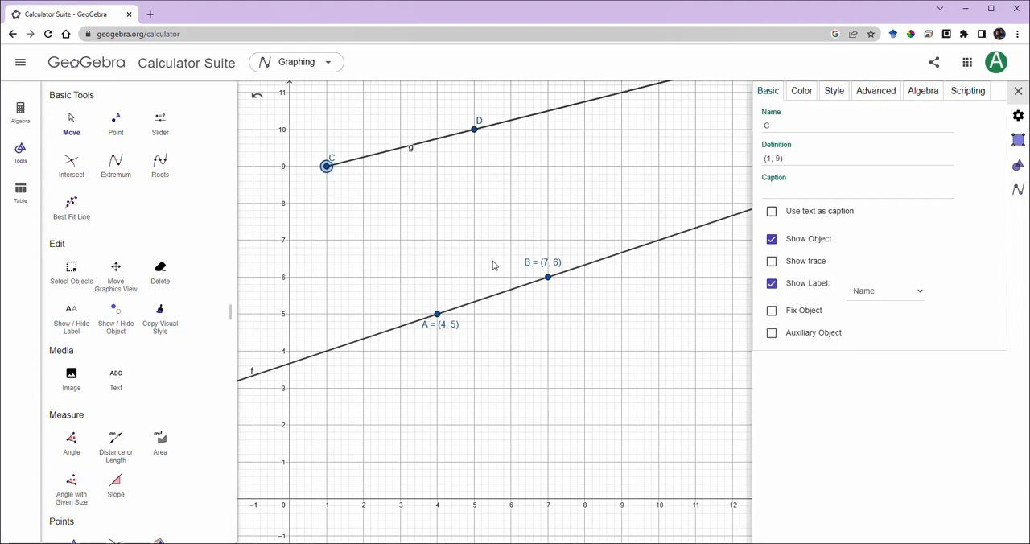
{"action": "mouse_move", "coordinate": [538, 246]}
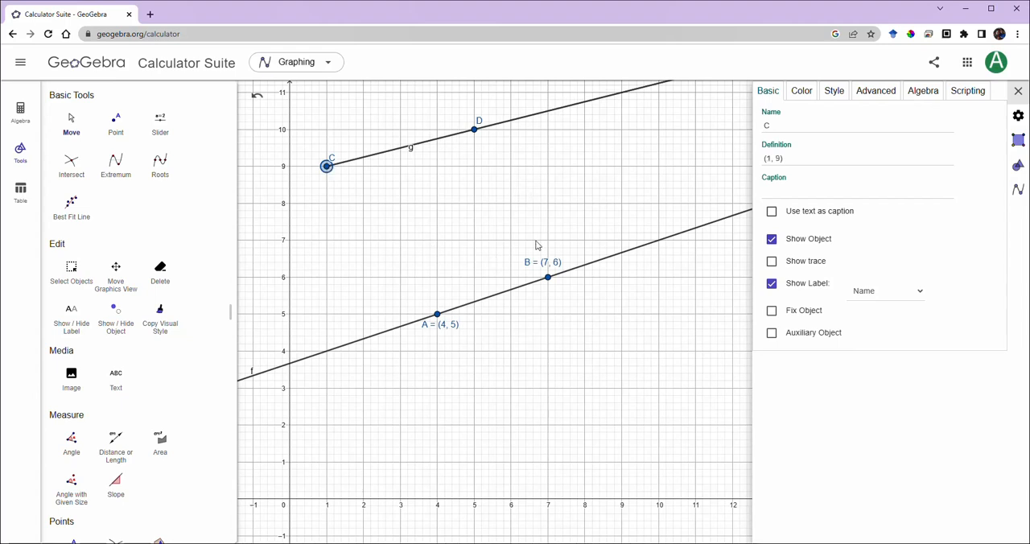
{"action": "mouse_move", "coordinate": [498, 206]}
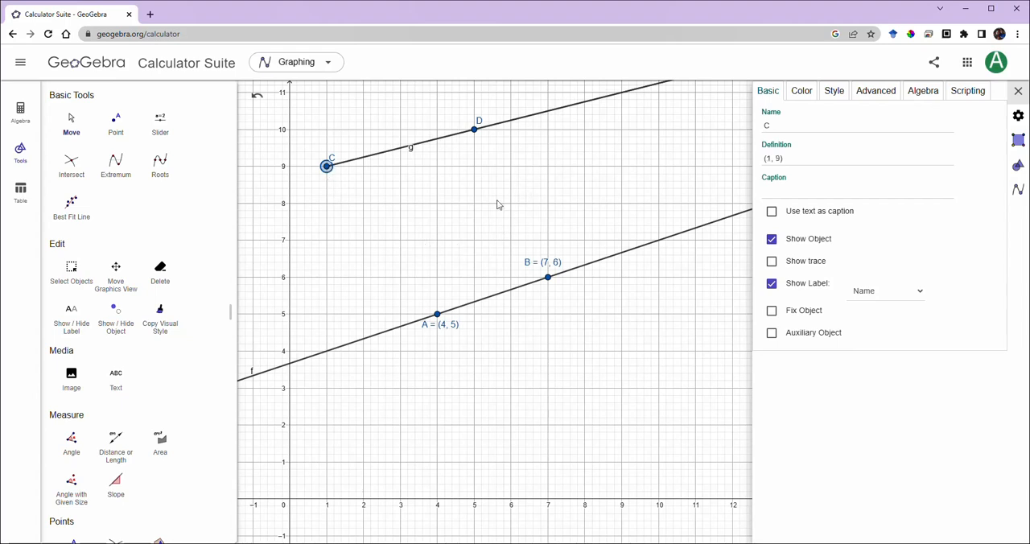
{"action": "left_click_drag", "start_coordinate": [474, 129], "coordinate": [549, 178]}
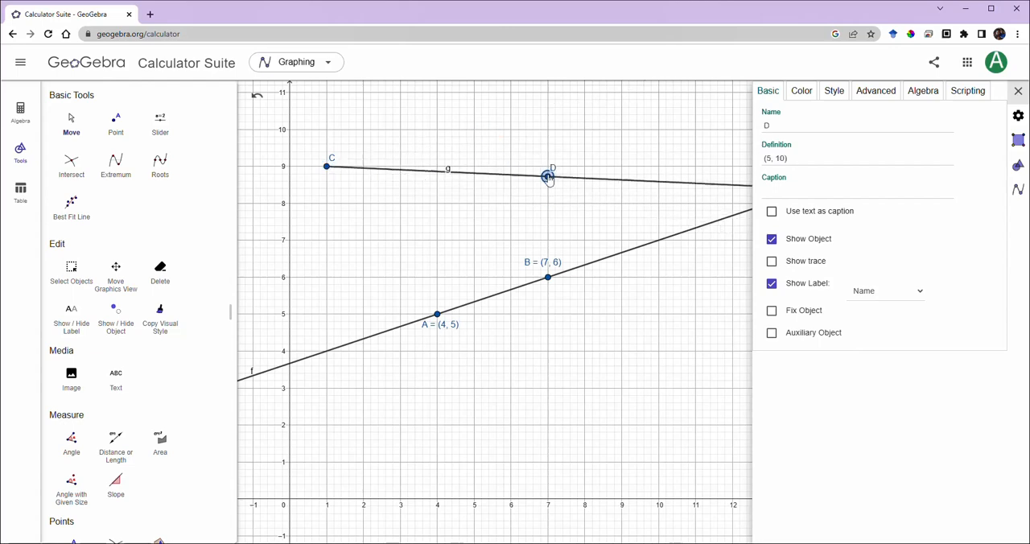
{"action": "left_click_drag", "start_coordinate": [326, 167], "coordinate": [369, 220]}
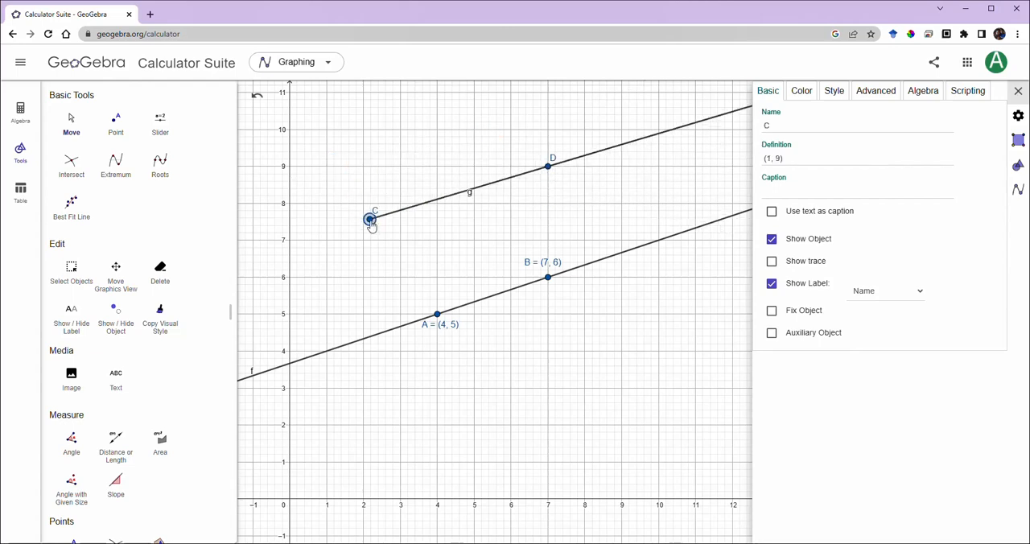
{"action": "left_click_drag", "start_coordinate": [370, 220], "coordinate": [363, 239]}
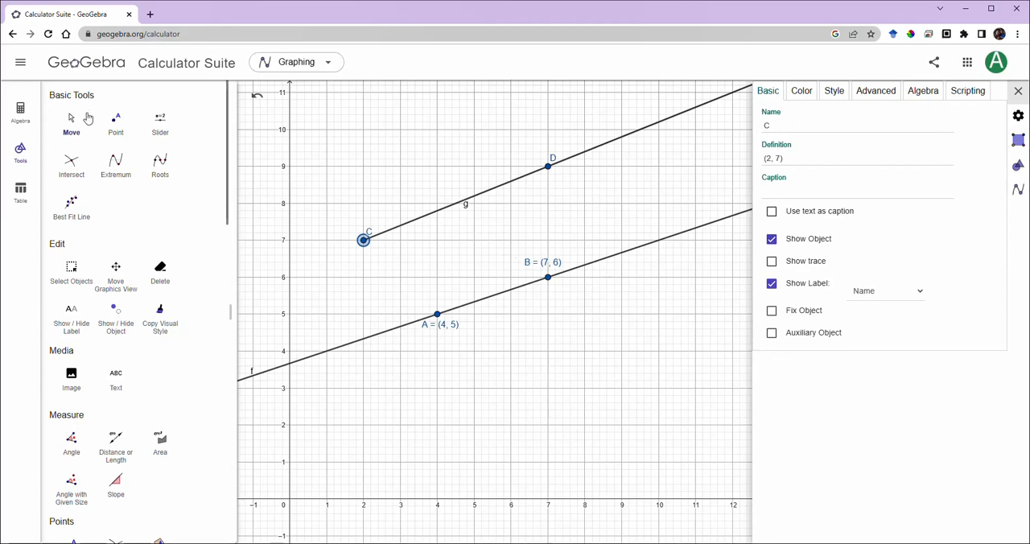
{"action": "mouse_move", "coordinate": [479, 164]}
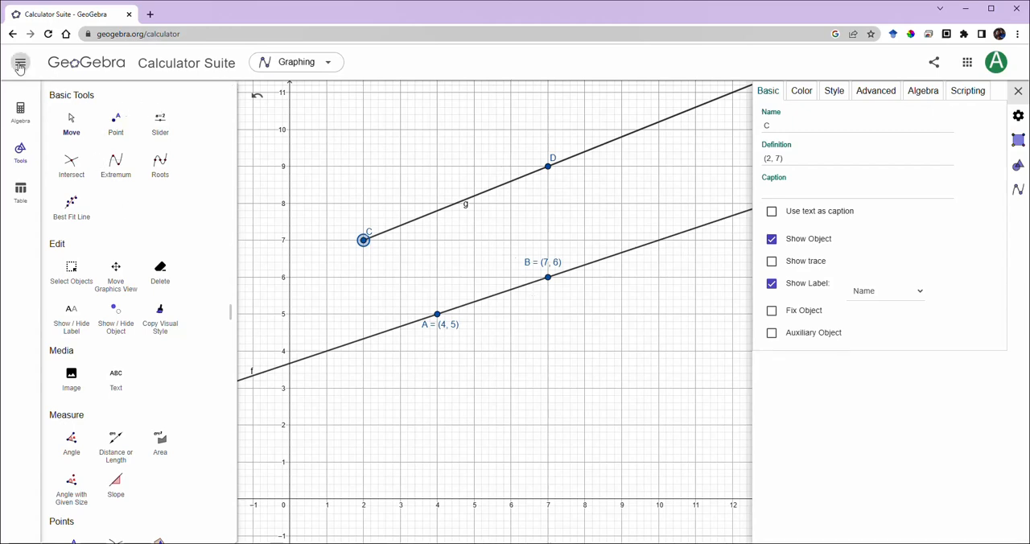
Start a new graph from the main menu, choosing Don't Save
{"action": "left_click", "coordinate": [20, 62]}
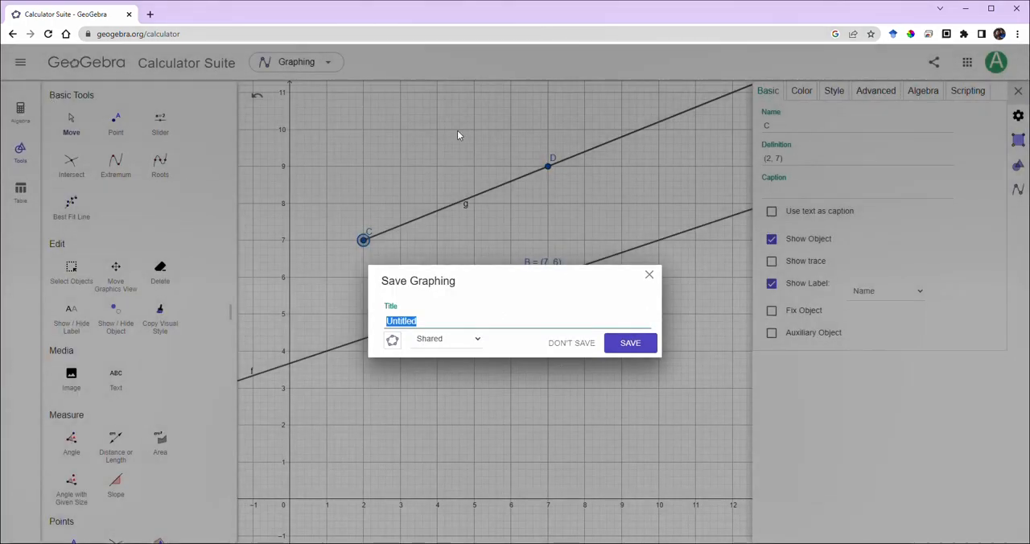
{"action": "mouse_move", "coordinate": [592, 267]}
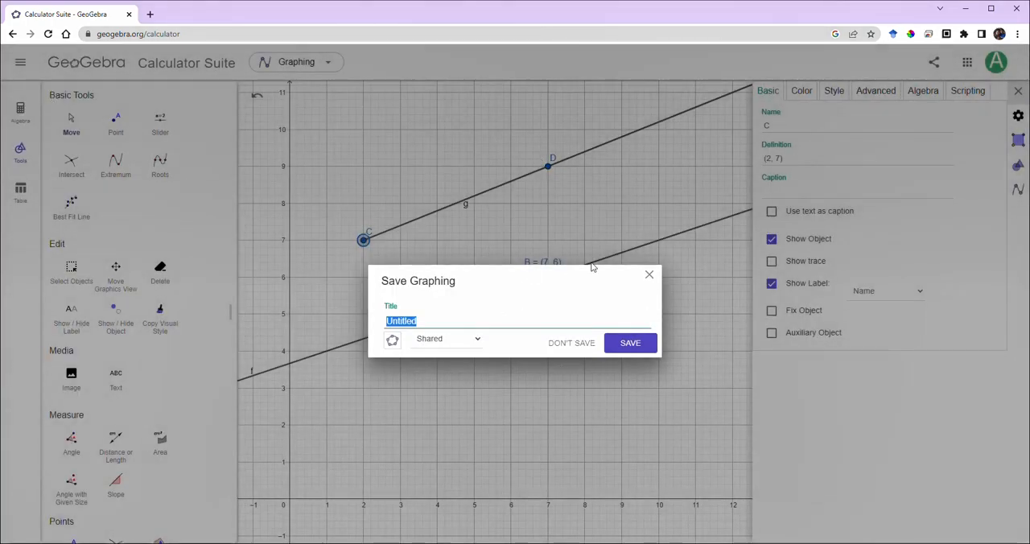
{"action": "mouse_move", "coordinate": [598, 219]}
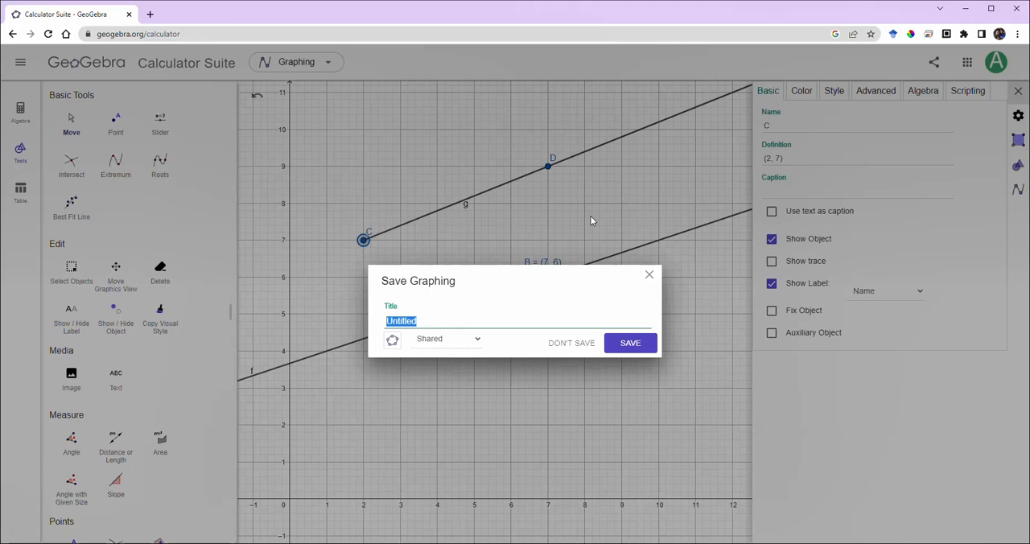
{"action": "mouse_move", "coordinate": [571, 343]}
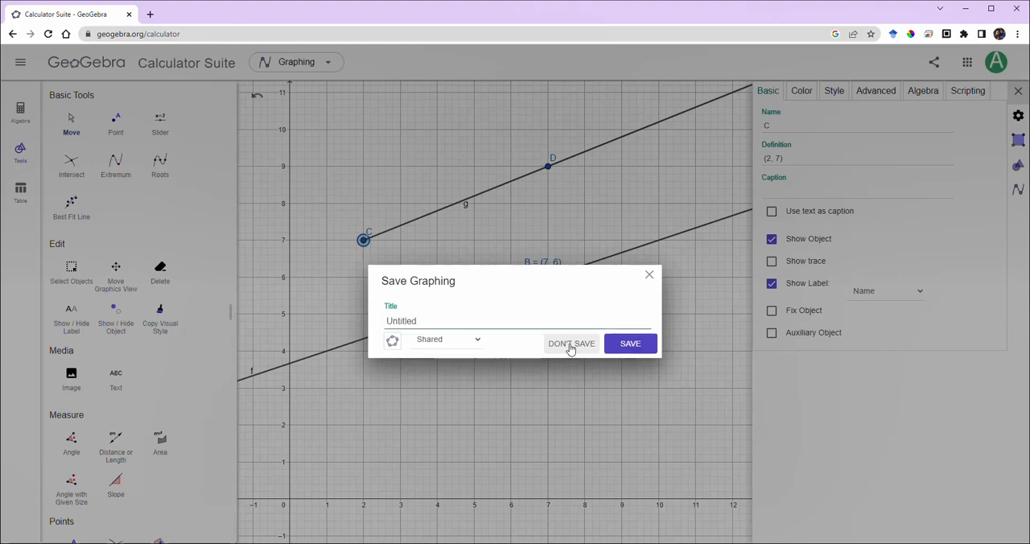
{"action": "left_click", "coordinate": [572, 343]}
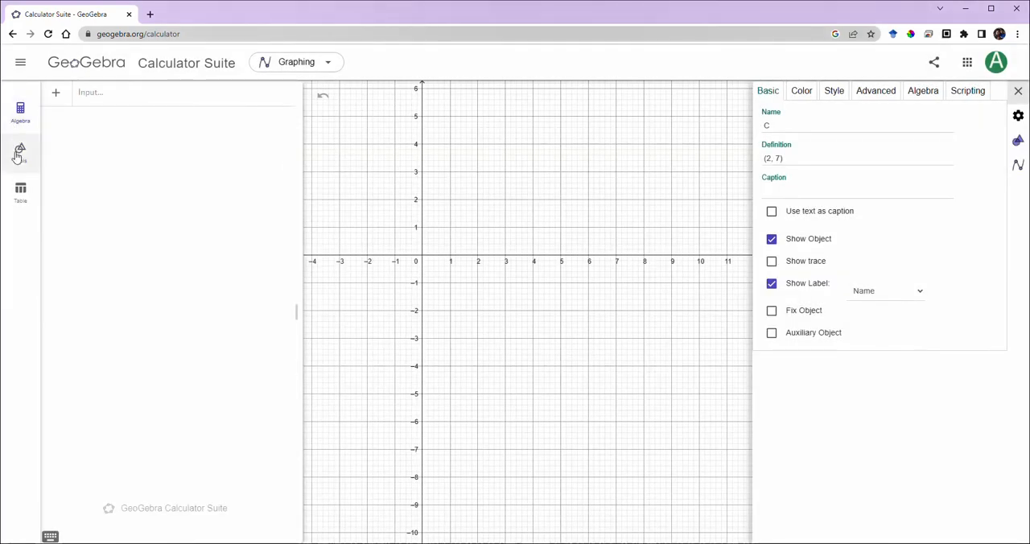
Create point A with the Point tool and drag it to (6, 9)
{"action": "left_click", "coordinate": [21, 153]}
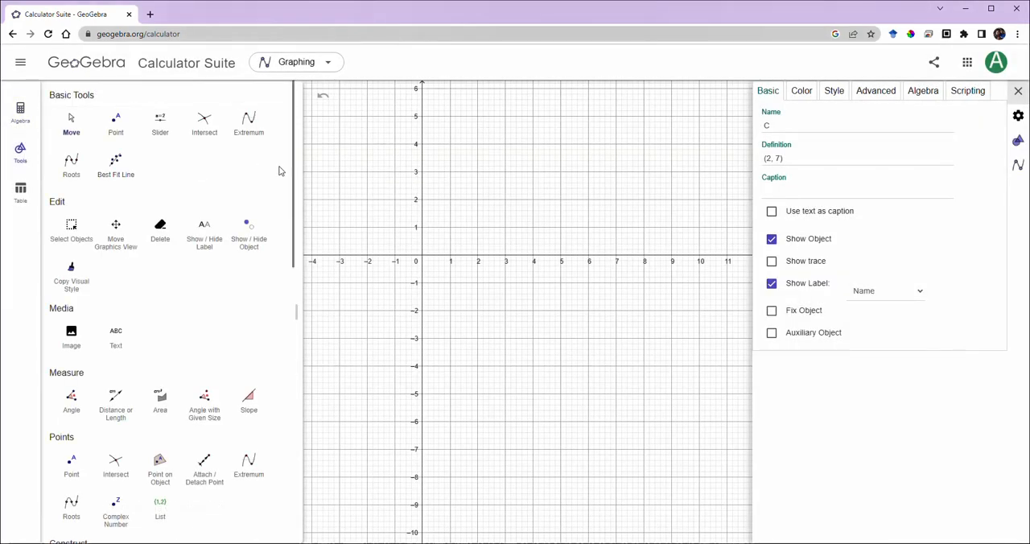
{"action": "mouse_move", "coordinate": [304, 295]}
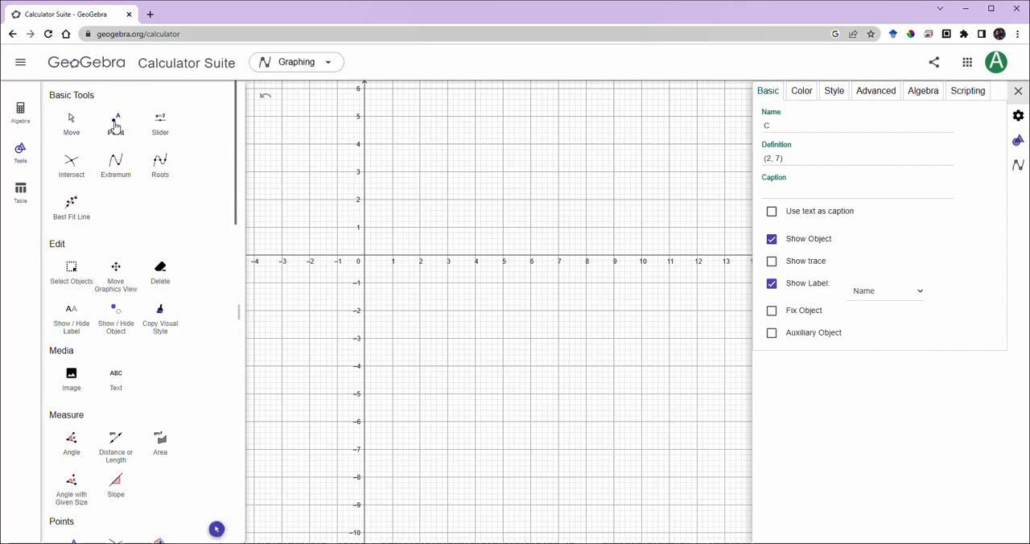
{"action": "left_click", "coordinate": [475, 144]}
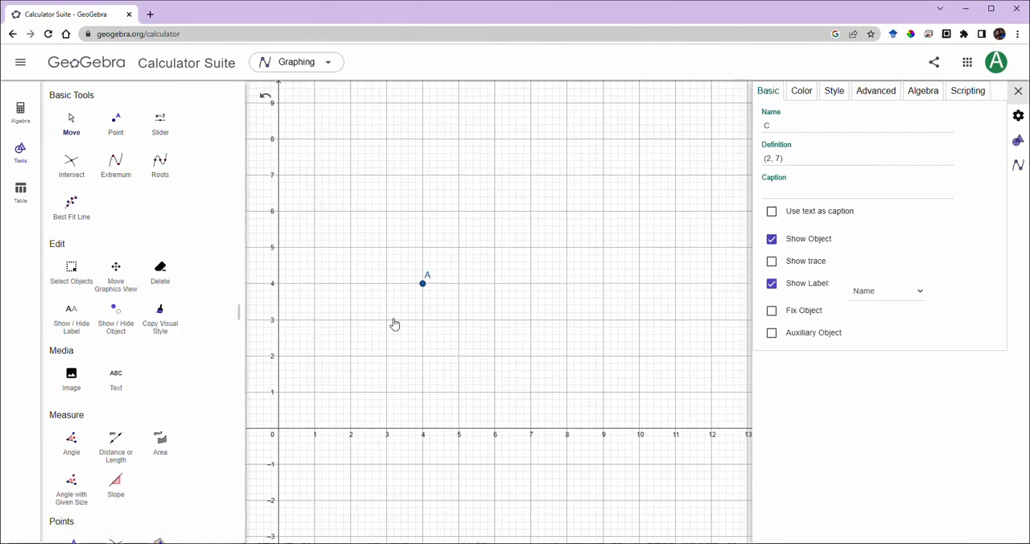
{"action": "left_click", "coordinate": [394, 324]}
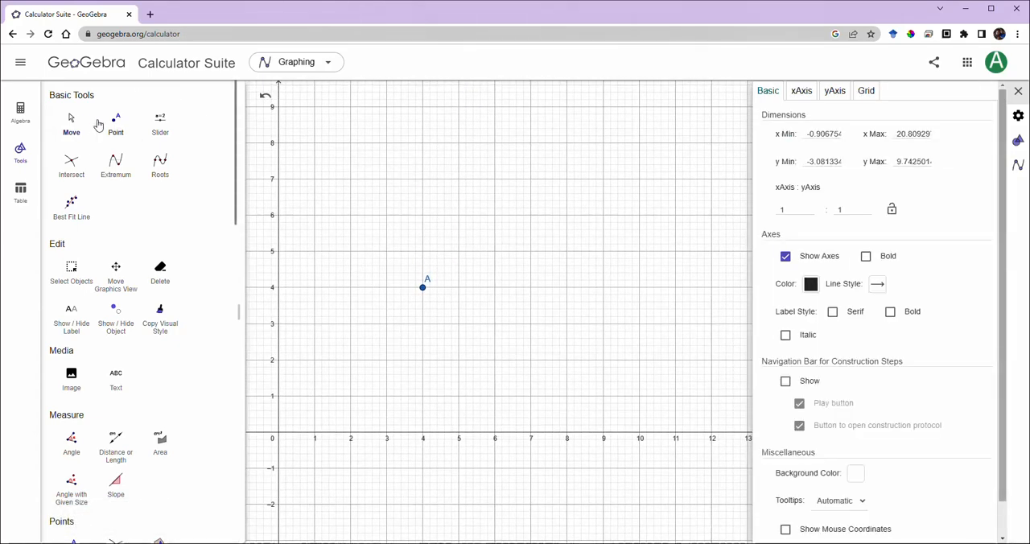
{"action": "left_click", "coordinate": [423, 287]}
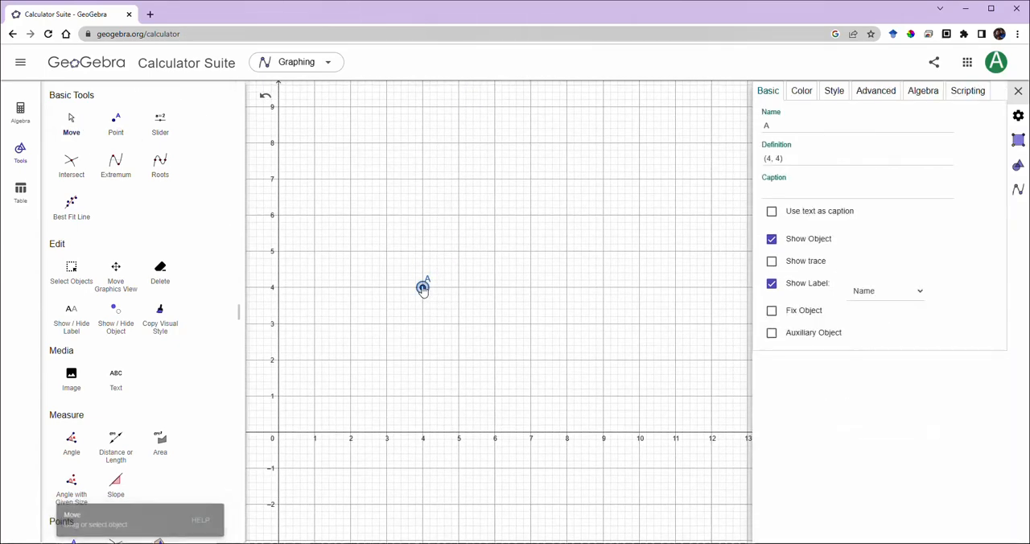
{"action": "left_click_drag", "start_coordinate": [423, 288], "coordinate": [495, 107]}
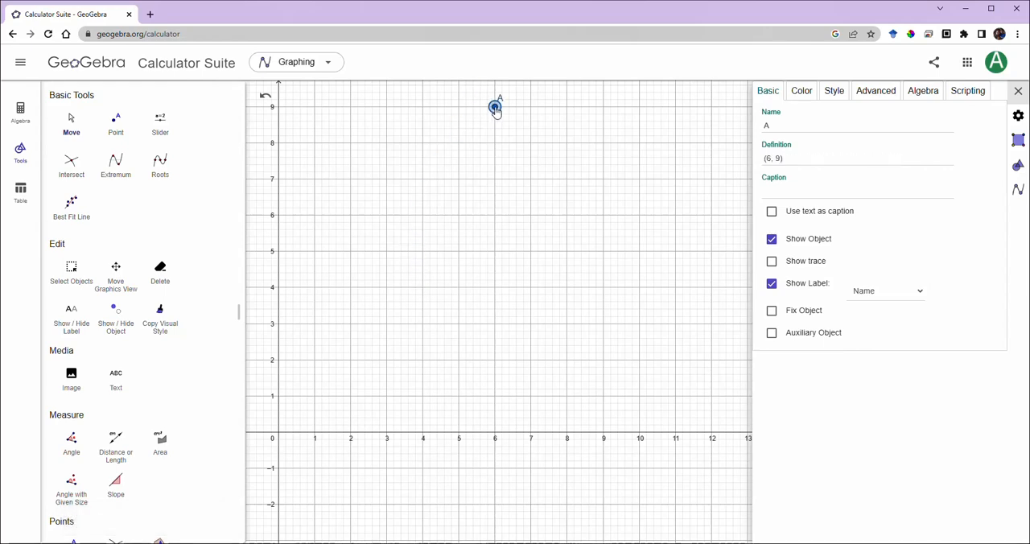
Draw segment f ending at (8, 8), line g through D–E, and ray h from F through G
{"action": "scroll", "scroll_direction": "down", "scroll_amount": 3}
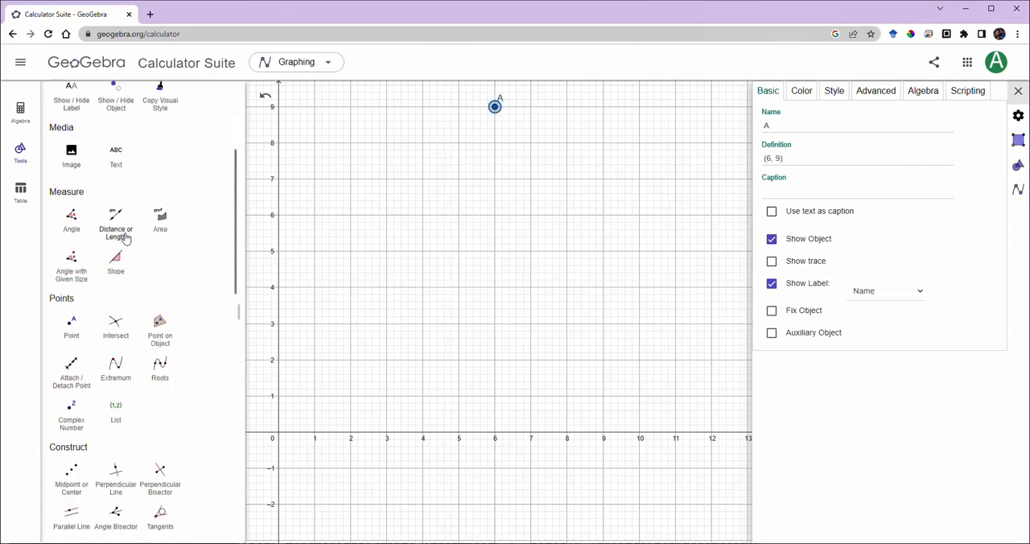
{"action": "scroll", "scroll_direction": "down", "scroll_amount": 3}
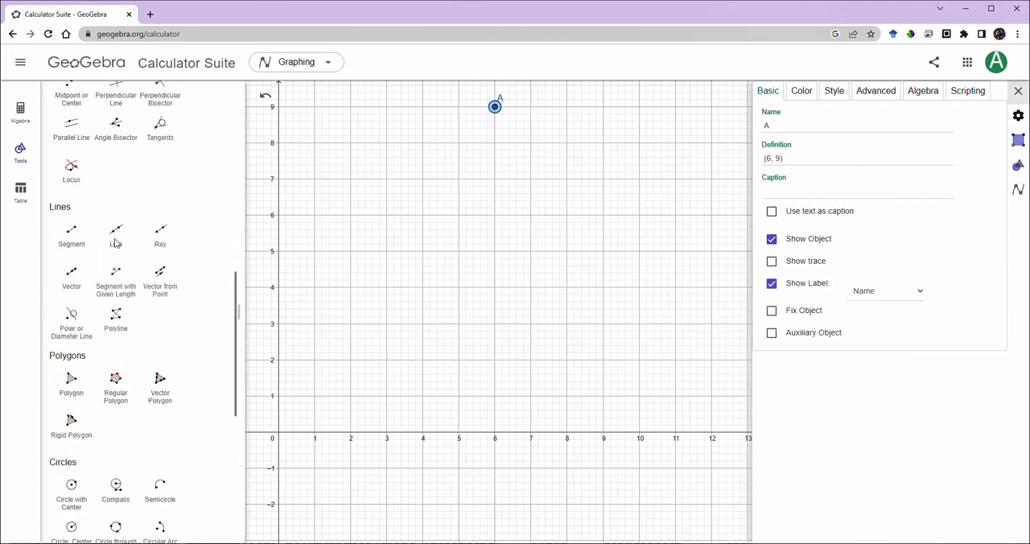
{"action": "scroll", "scroll_direction": "up", "scroll_amount": 3}
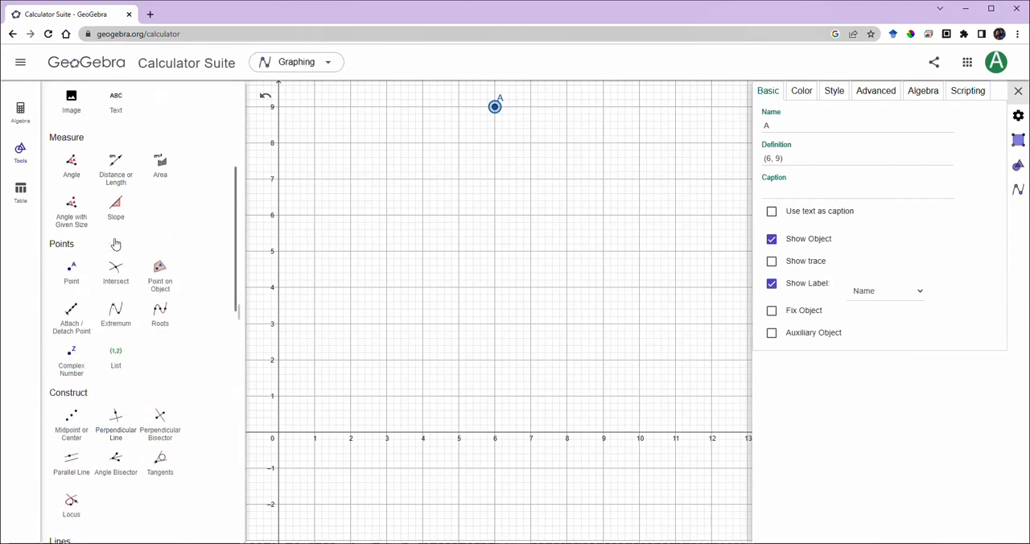
{"action": "scroll", "scroll_direction": "down", "scroll_amount": 3}
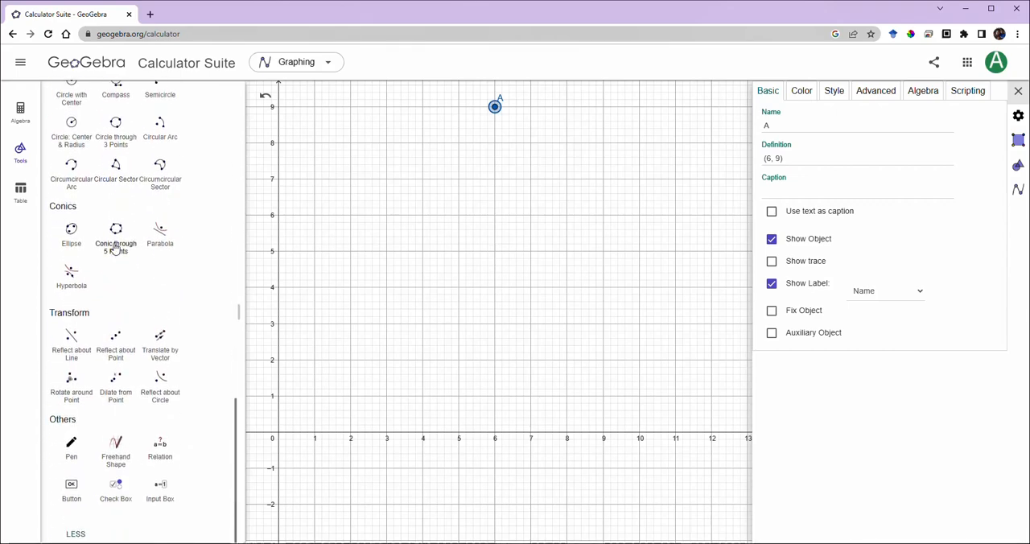
{"action": "scroll", "scroll_direction": "up", "scroll_amount": 3}
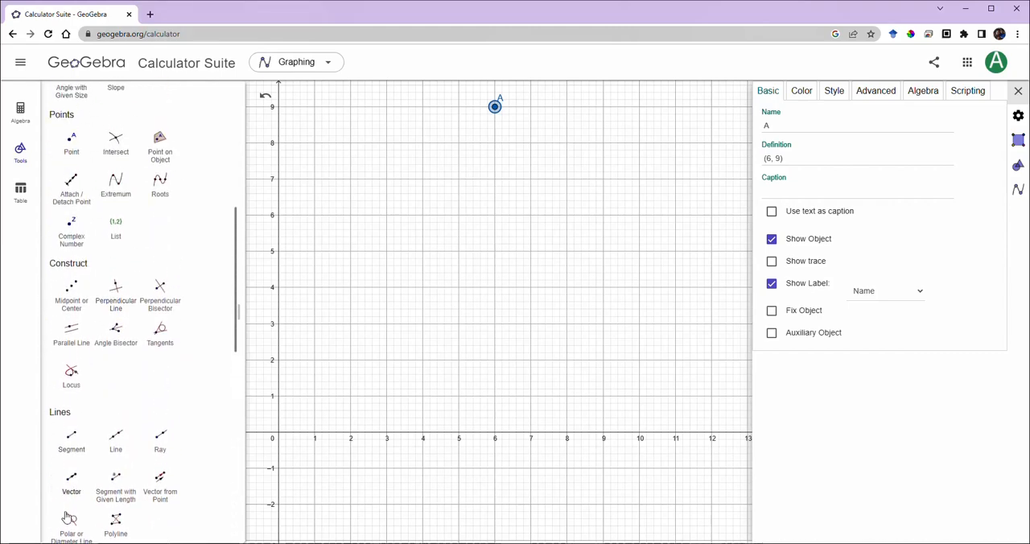
{"action": "left_click", "coordinate": [71, 439]}
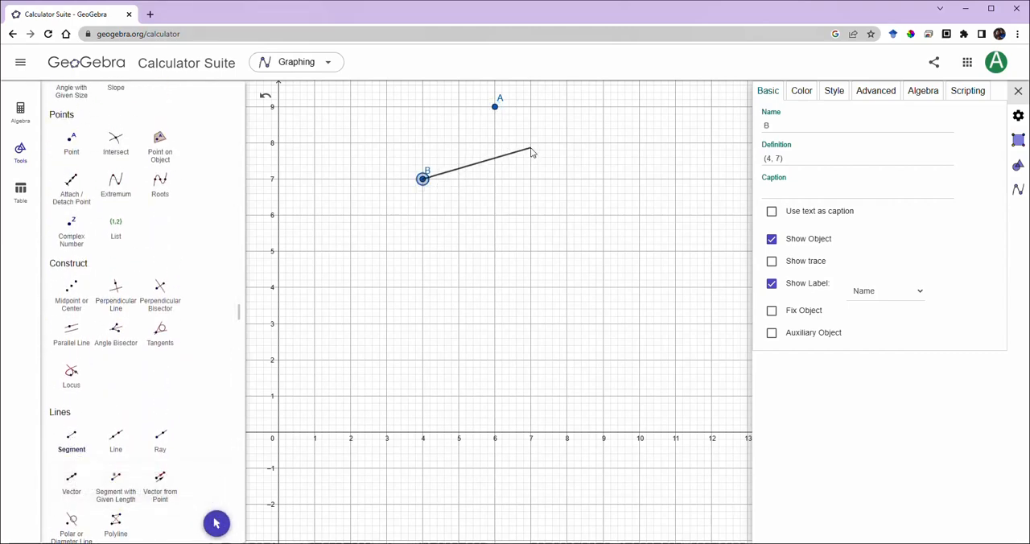
{"action": "left_click", "coordinate": [616, 277]}
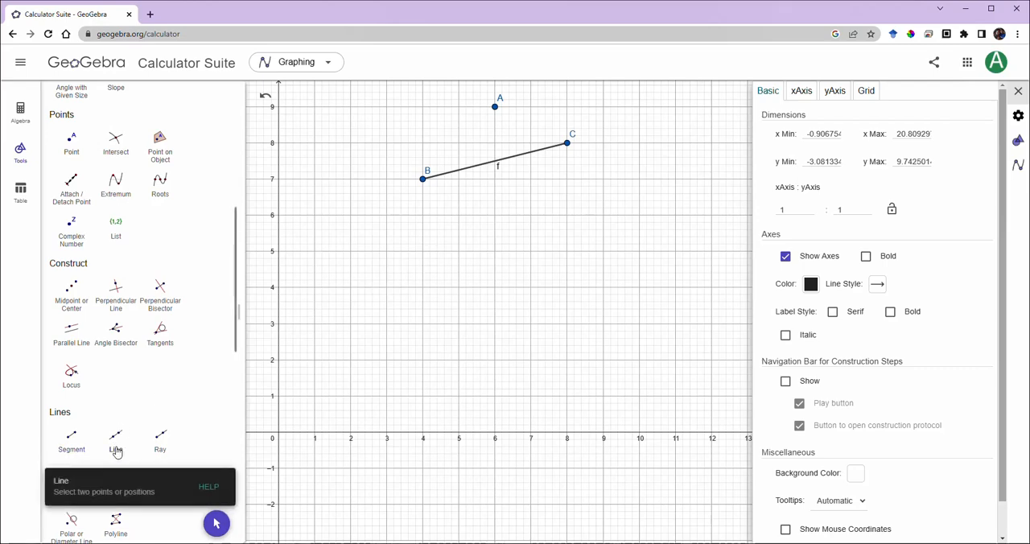
{"action": "left_click", "coordinate": [422, 251]}
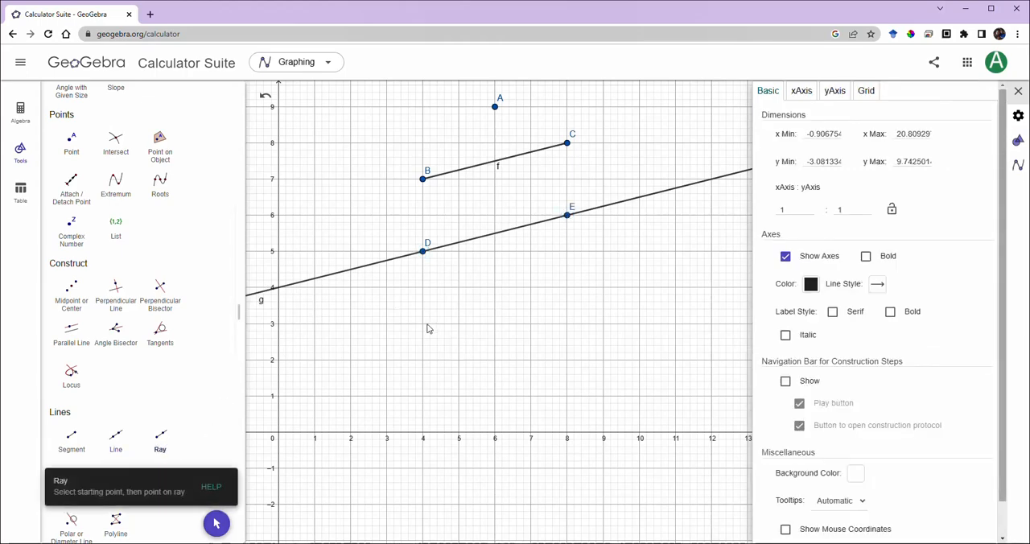
{"action": "left_click", "coordinate": [423, 323]}
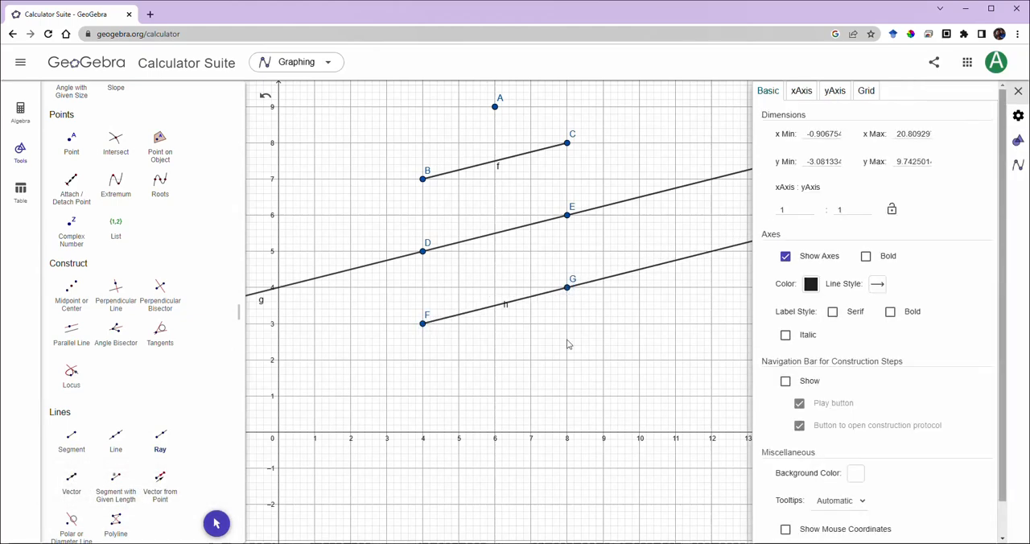
Set segment f's Show Label to Name & Value so it displays its length
{"action": "scroll", "scroll_direction": "up", "scroll_amount": 3}
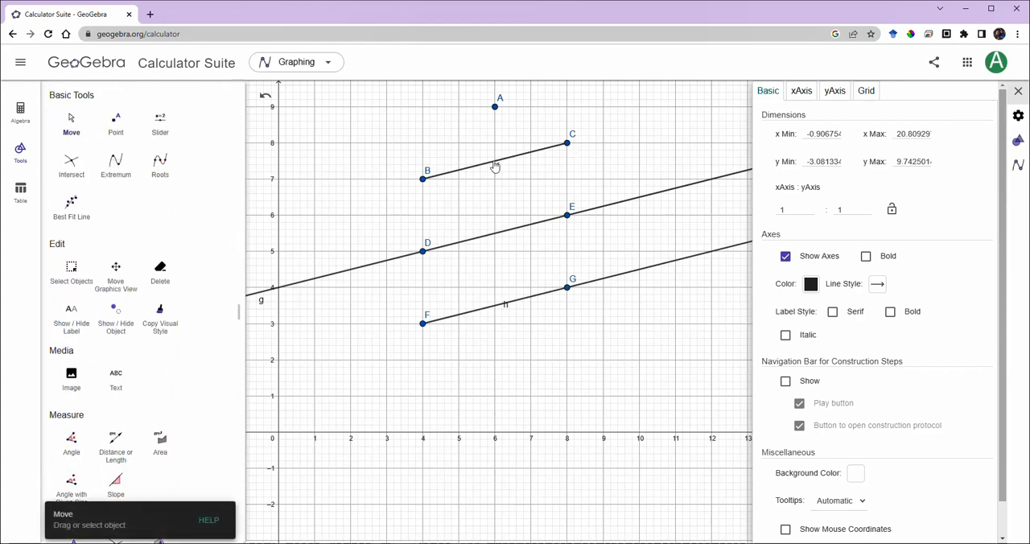
{"action": "left_click", "coordinate": [497, 166]}
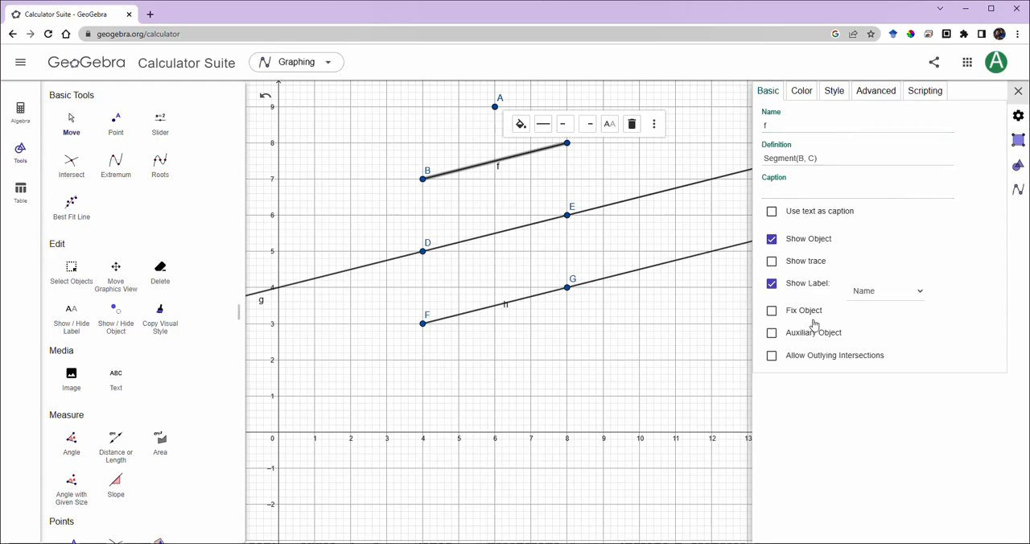
{"action": "left_click", "coordinate": [886, 291]}
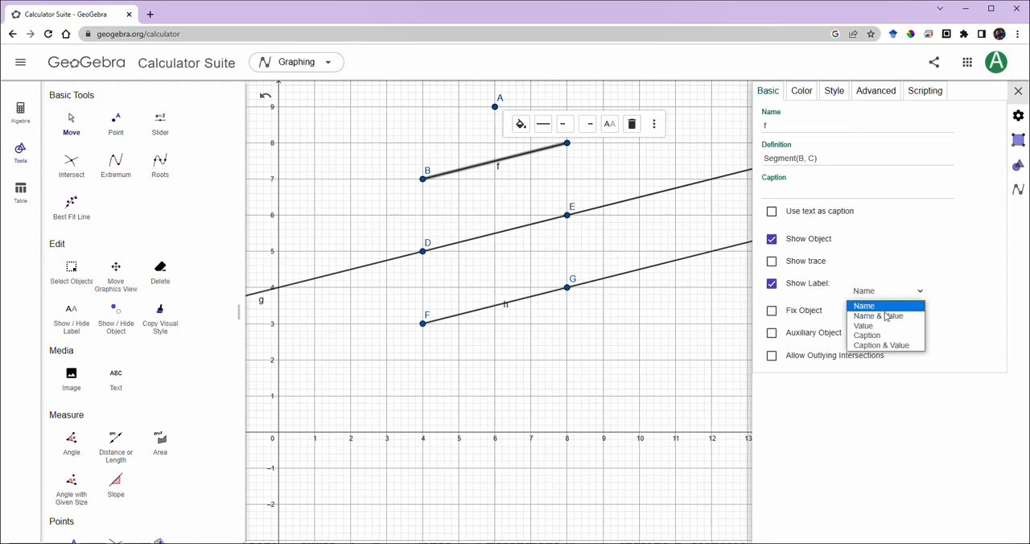
{"action": "left_click", "coordinate": [878, 316]}
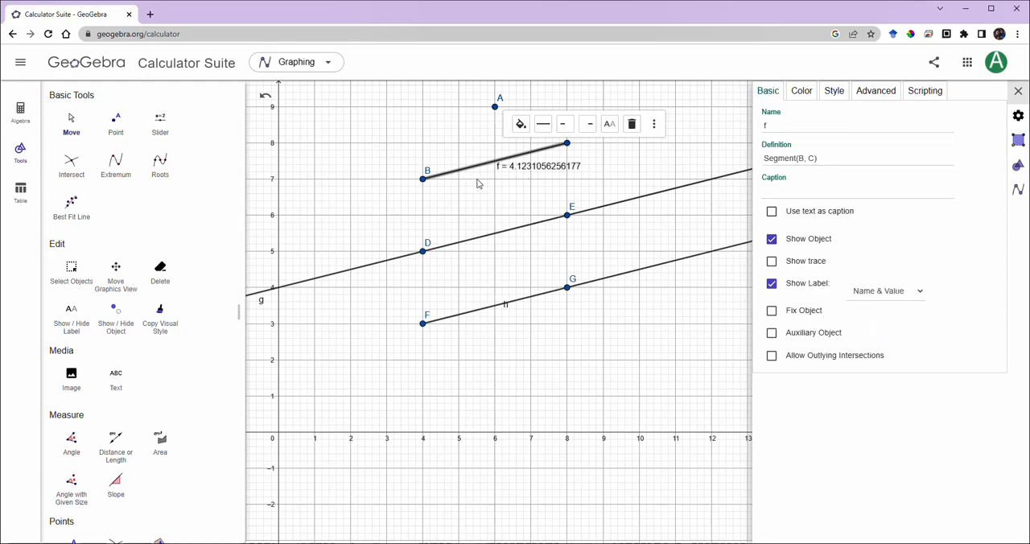
{"action": "mouse_move", "coordinate": [441, 185]}
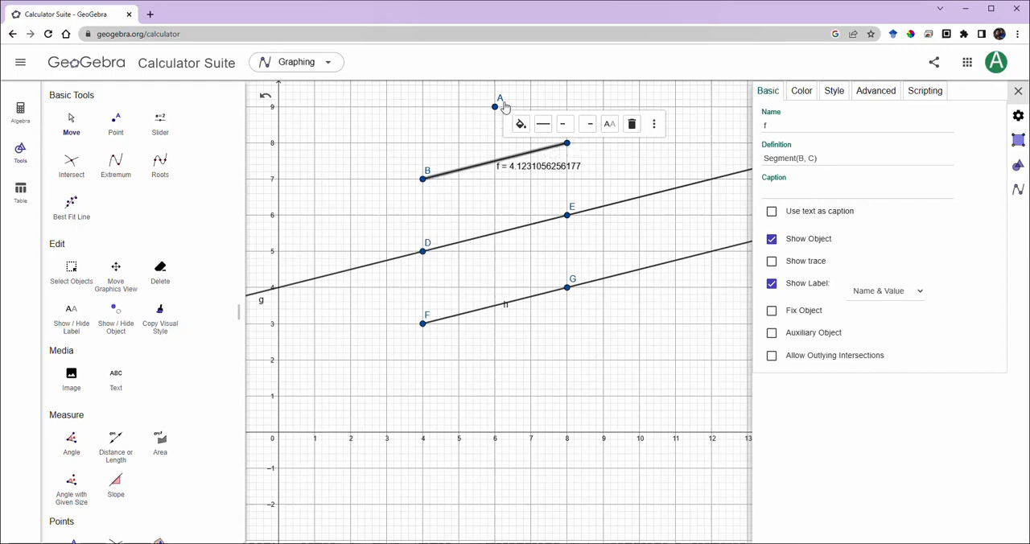
Make point A's label show its coordinates, A = (6, 9)
{"action": "left_click", "coordinate": [495, 106]}
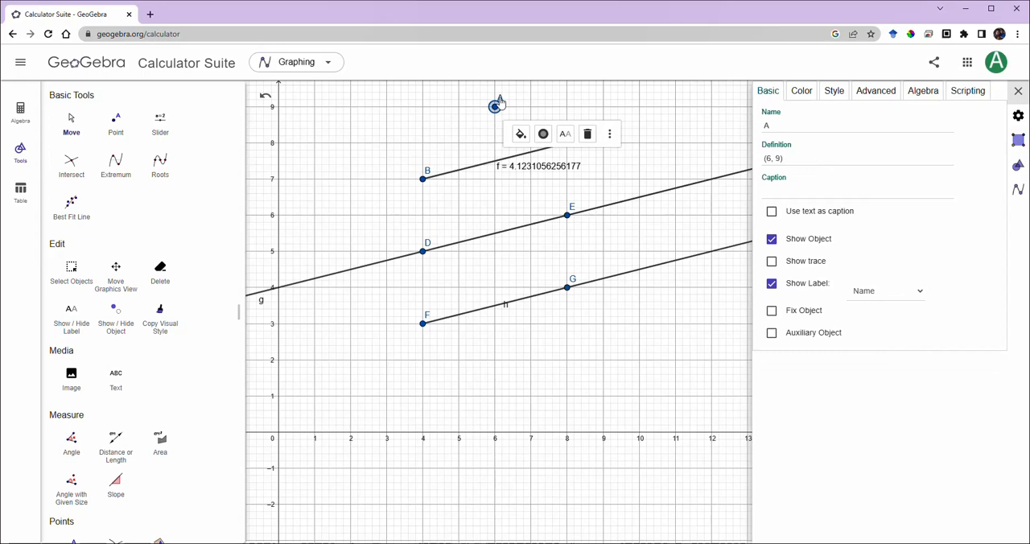
{"action": "left_click", "coordinate": [886, 290]}
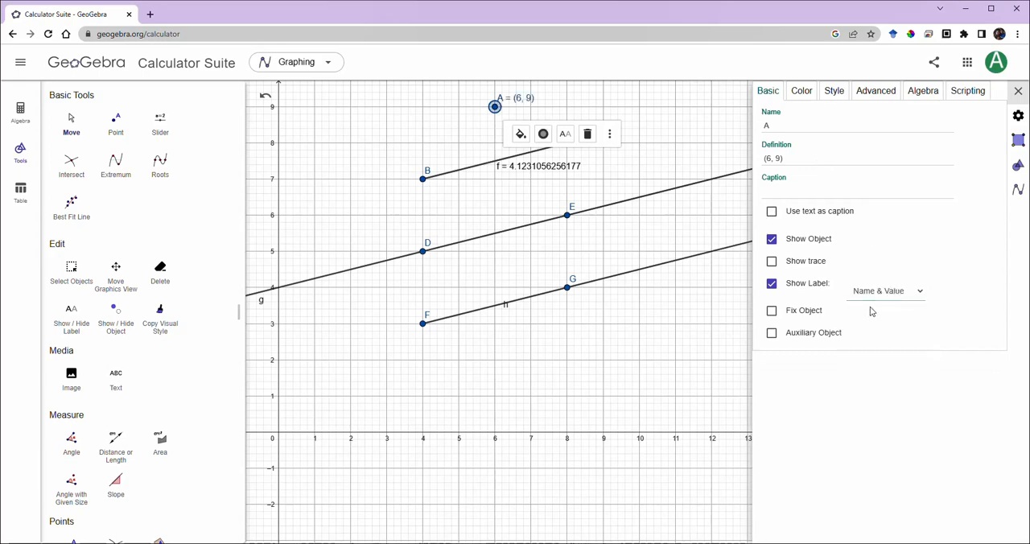
{"action": "left_click", "coordinate": [676, 156]}
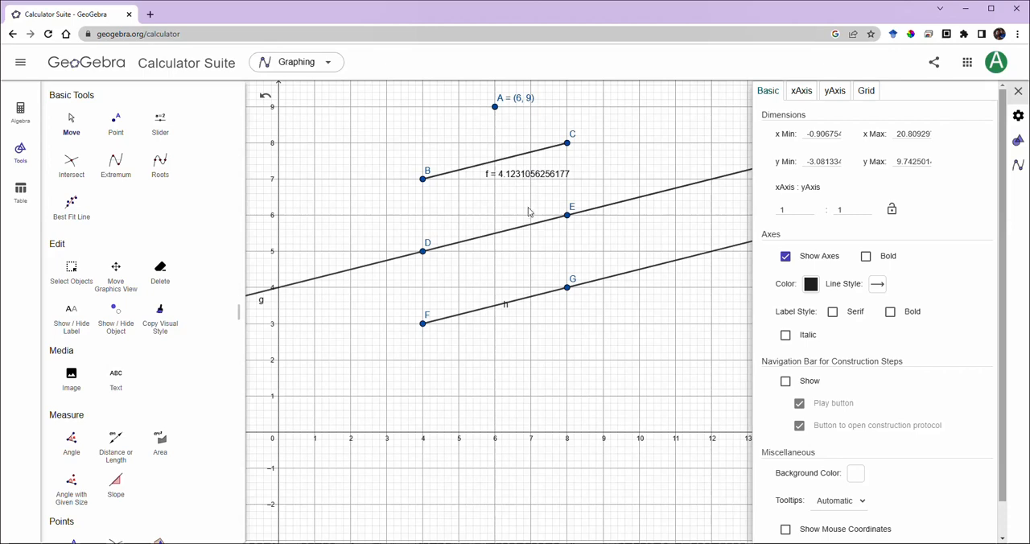
{"action": "mouse_move", "coordinate": [506, 318]}
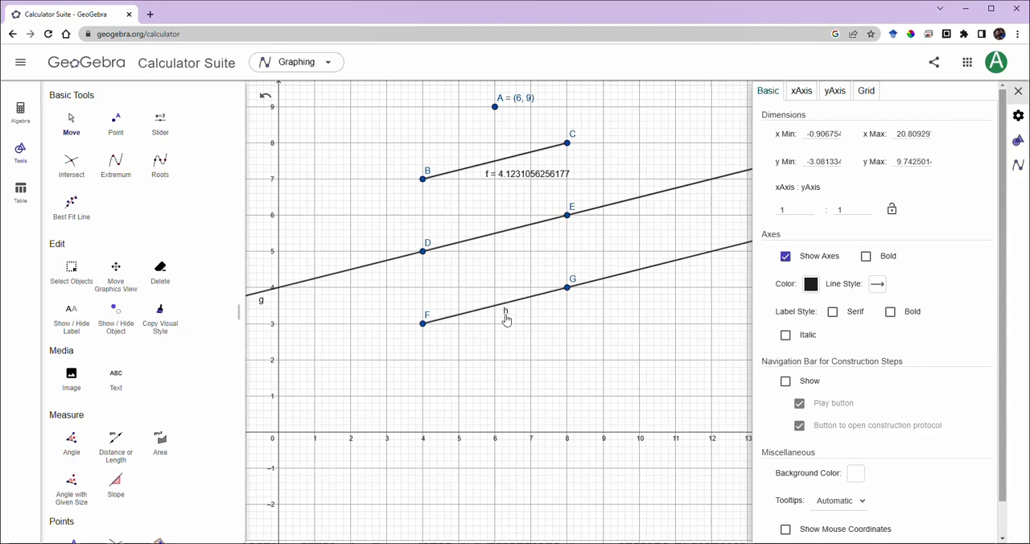
{"action": "mouse_move", "coordinate": [530, 246]}
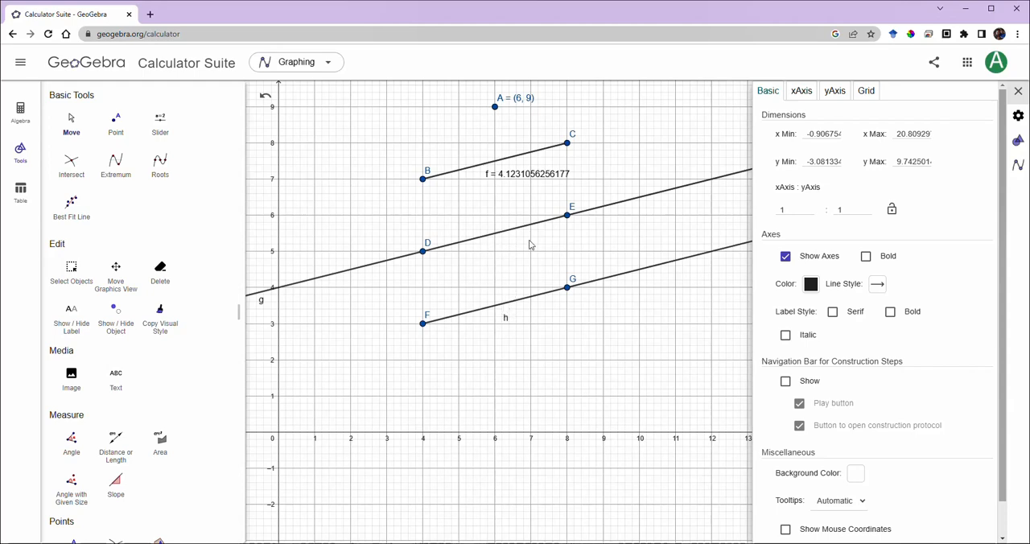
{"action": "mouse_move", "coordinate": [410, 280]}
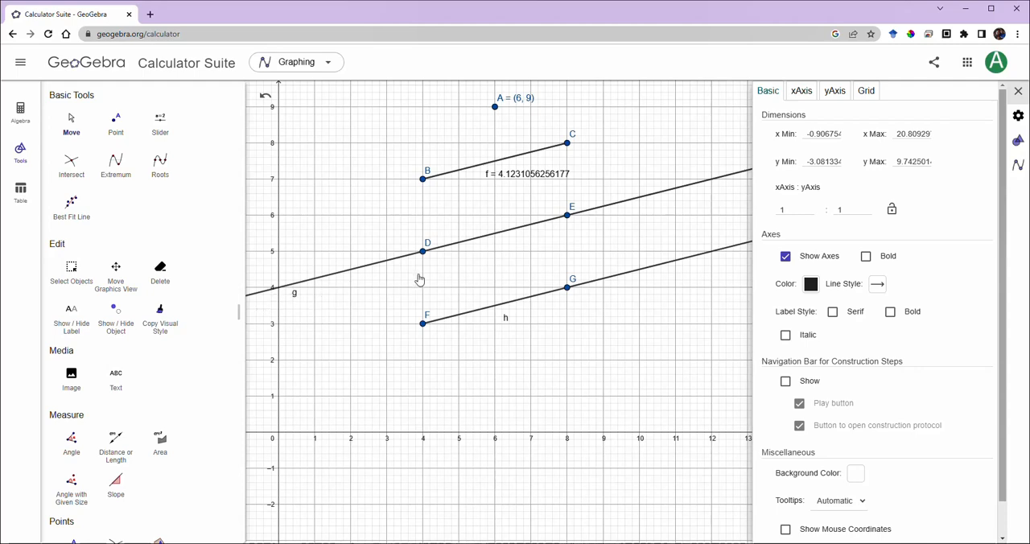
{"action": "mouse_move", "coordinate": [333, 297]}
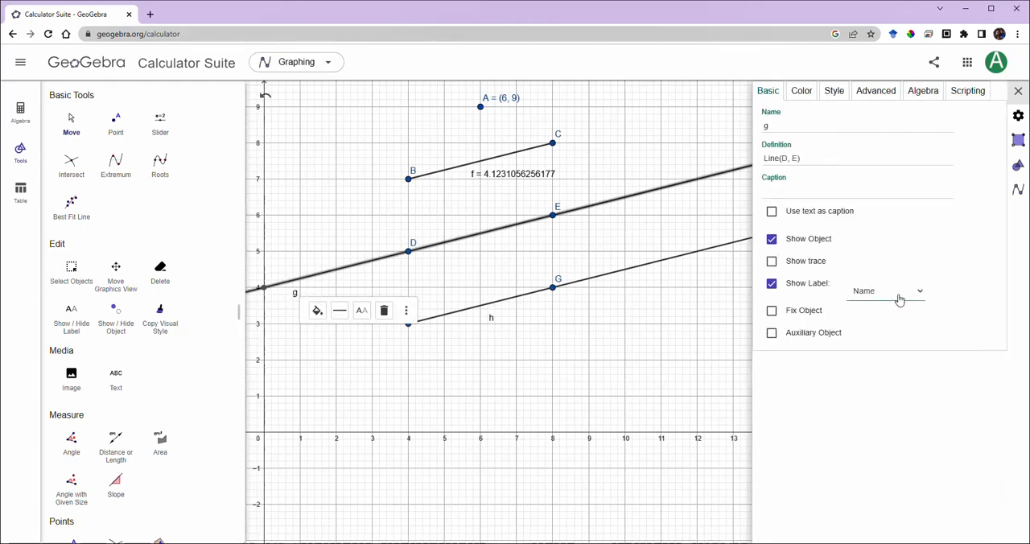
Set line g's Show Label to Name & Value, displaying g: y = 0.25x + 4
{"action": "left_click", "coordinate": [886, 290]}
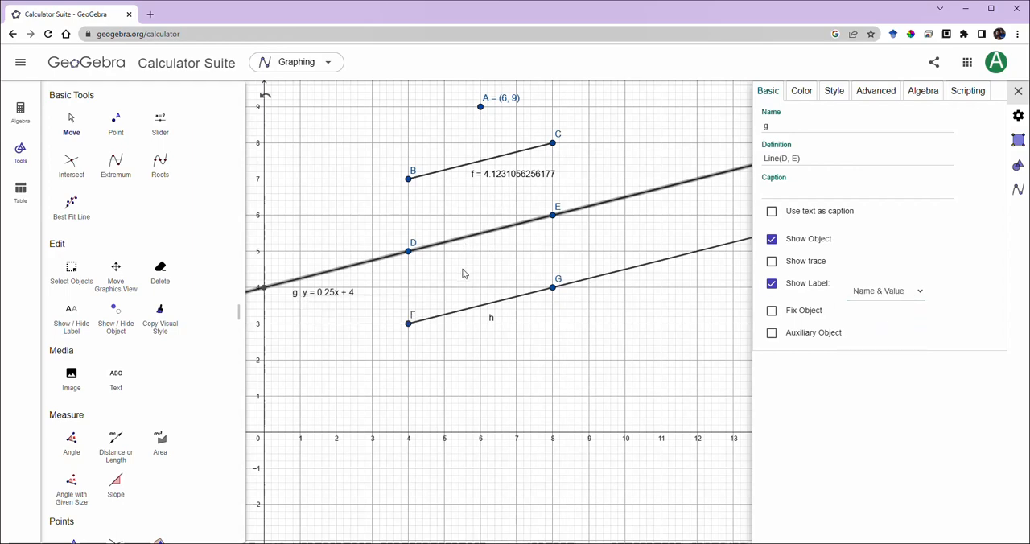
{"action": "left_click", "coordinate": [463, 272]}
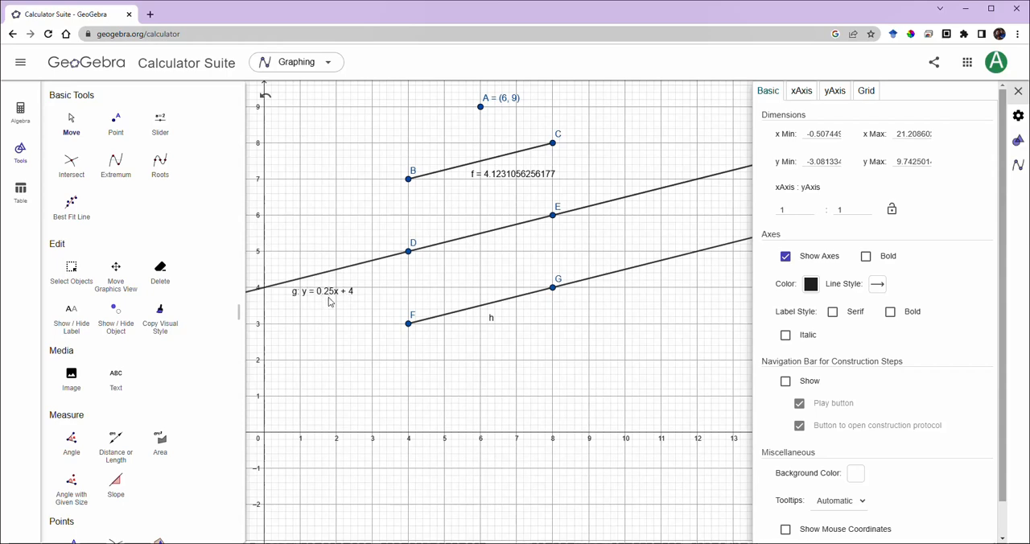
{"action": "mouse_move", "coordinate": [332, 299]}
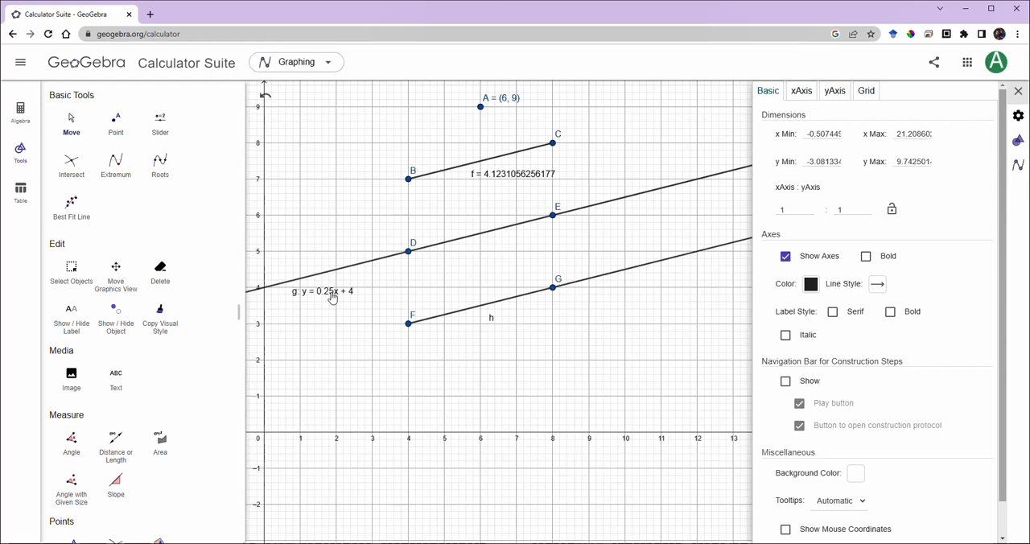
{"action": "mouse_move", "coordinate": [425, 253]}
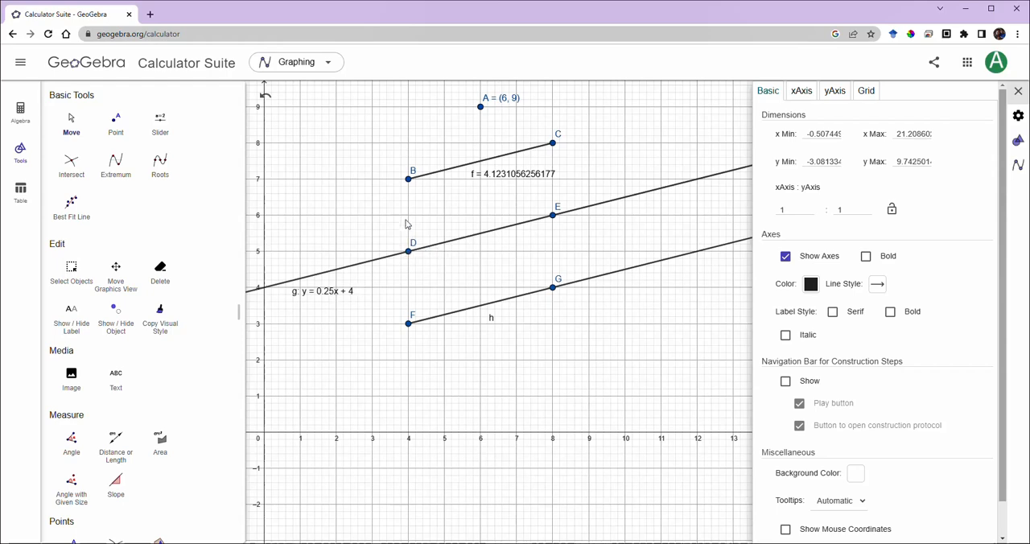
{"action": "mouse_move", "coordinate": [410, 221]}
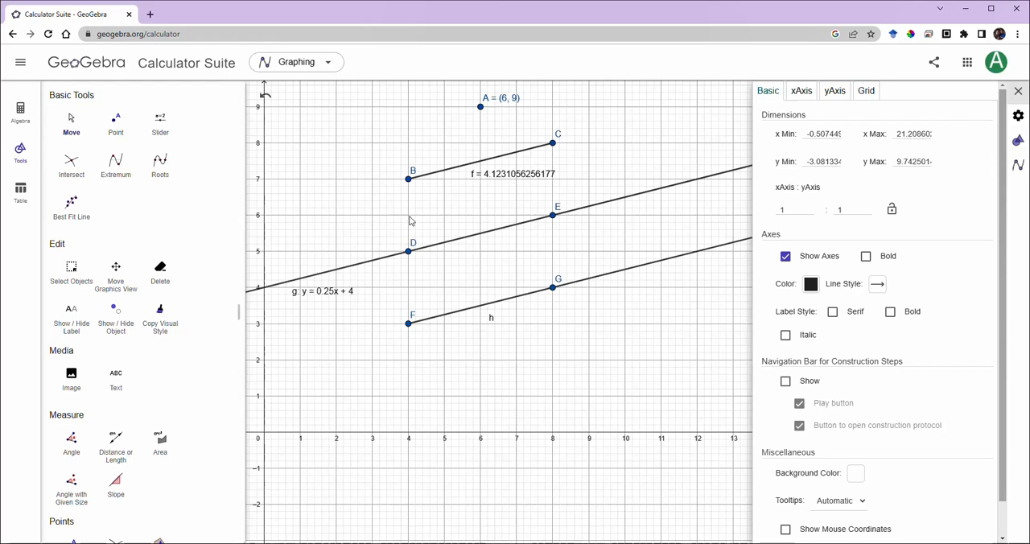
{"action": "mouse_move", "coordinate": [552, 220]}
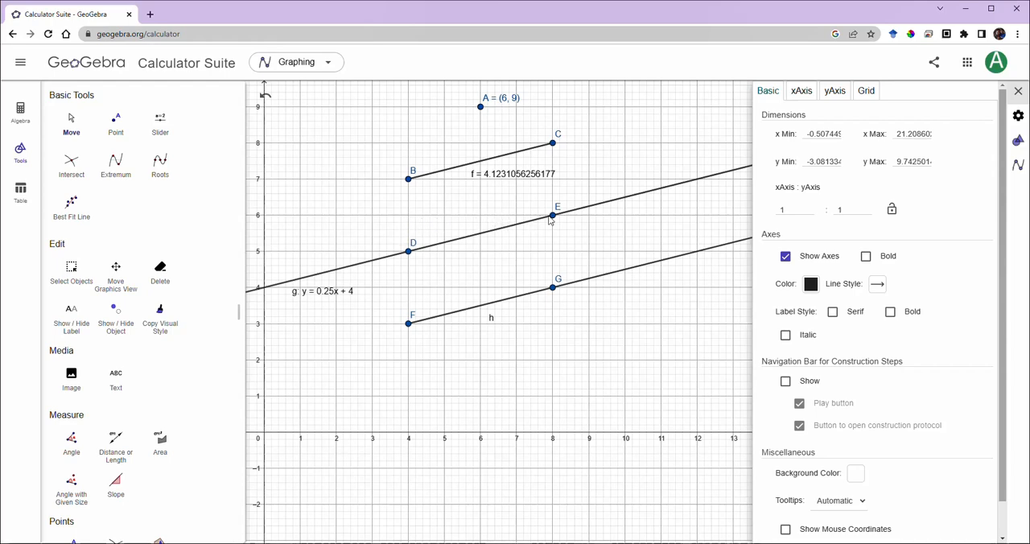
{"action": "mouse_move", "coordinate": [507, 327]}
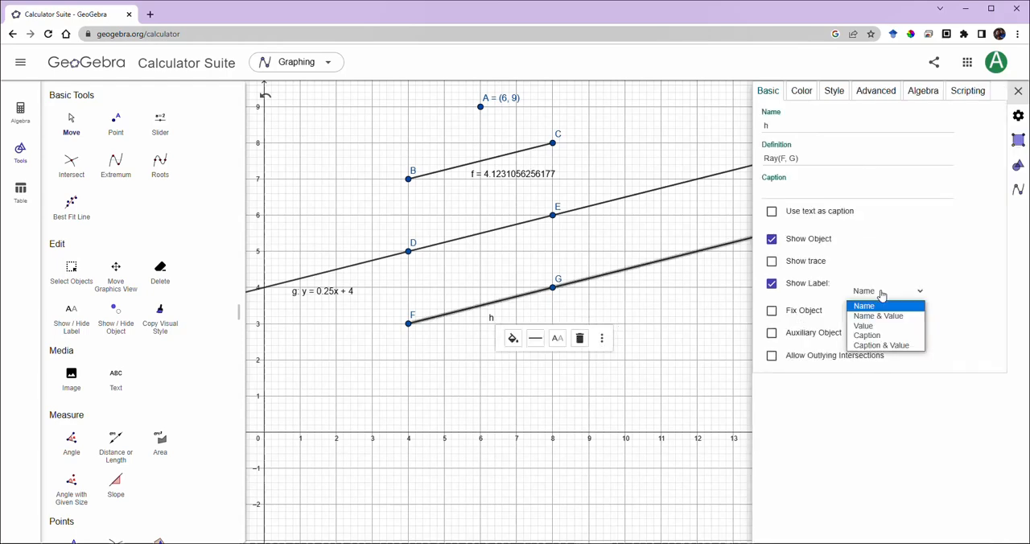
Show ray h's label as name and value, reading h: y = 0.25x + 2
{"action": "left_click", "coordinate": [878, 316]}
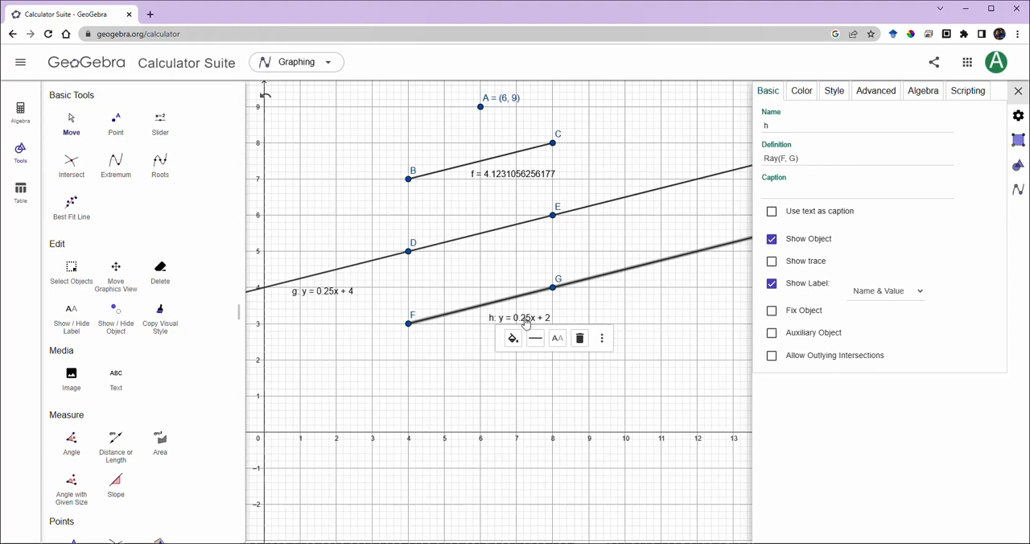
{"action": "mouse_move", "coordinate": [503, 312]}
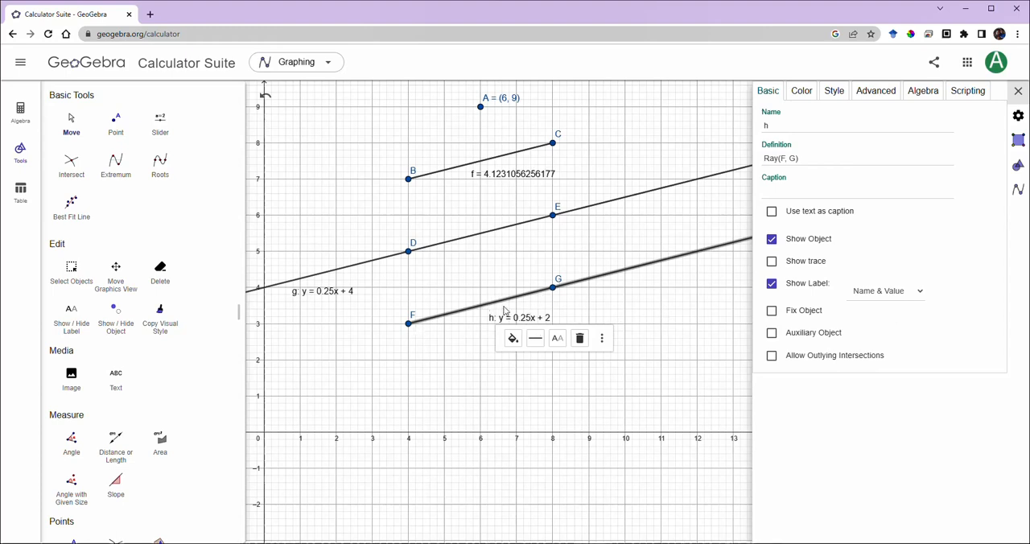
{"action": "mouse_move", "coordinate": [555, 301]}
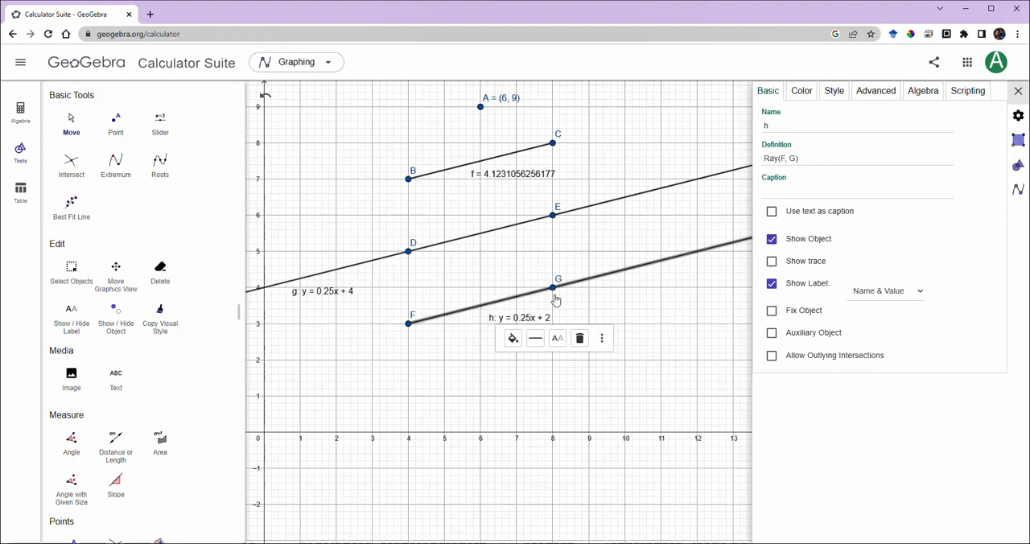
{"action": "left_click", "coordinate": [649, 344]}
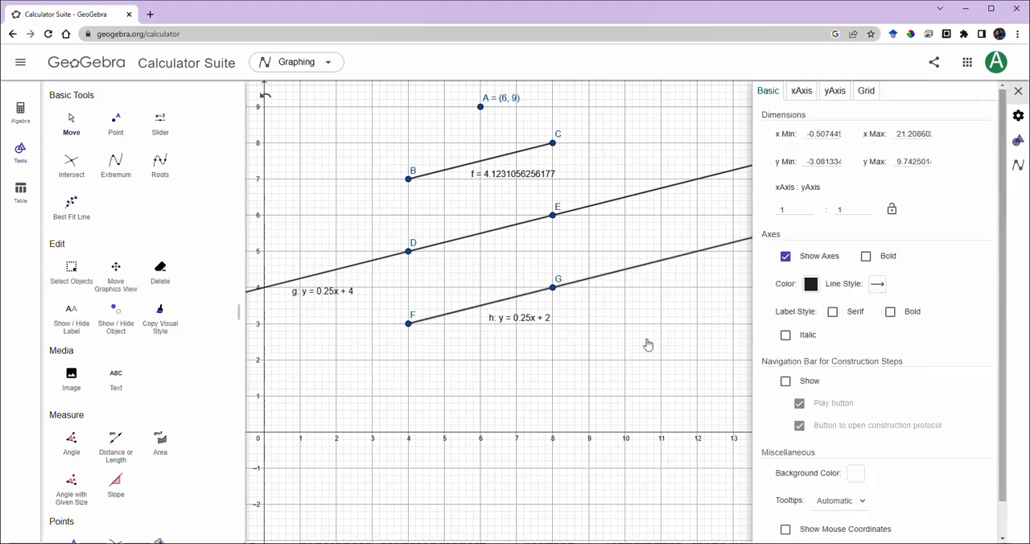
{"action": "mouse_move", "coordinate": [507, 311]}
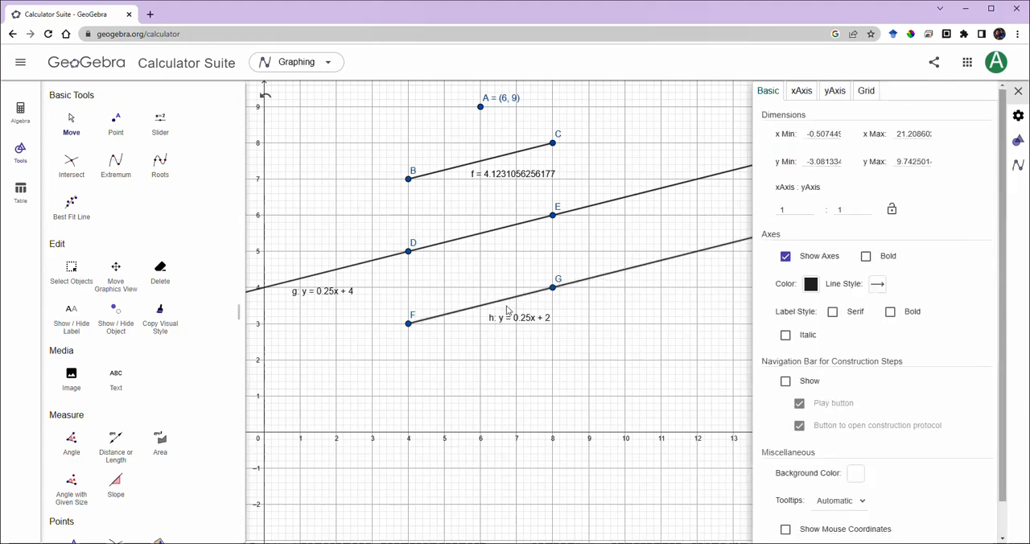
{"action": "mouse_move", "coordinate": [702, 259]}
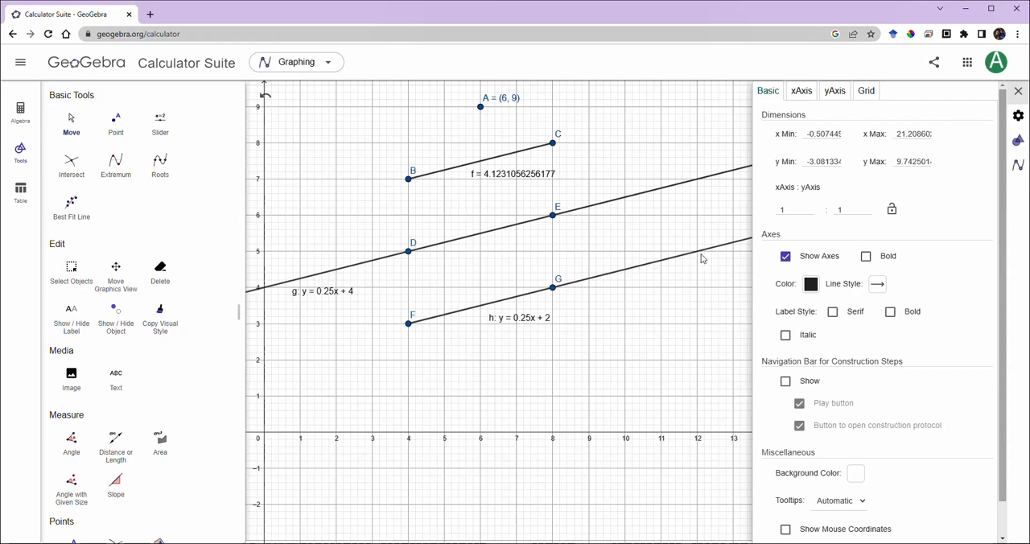
{"action": "mouse_move", "coordinate": [507, 254]}
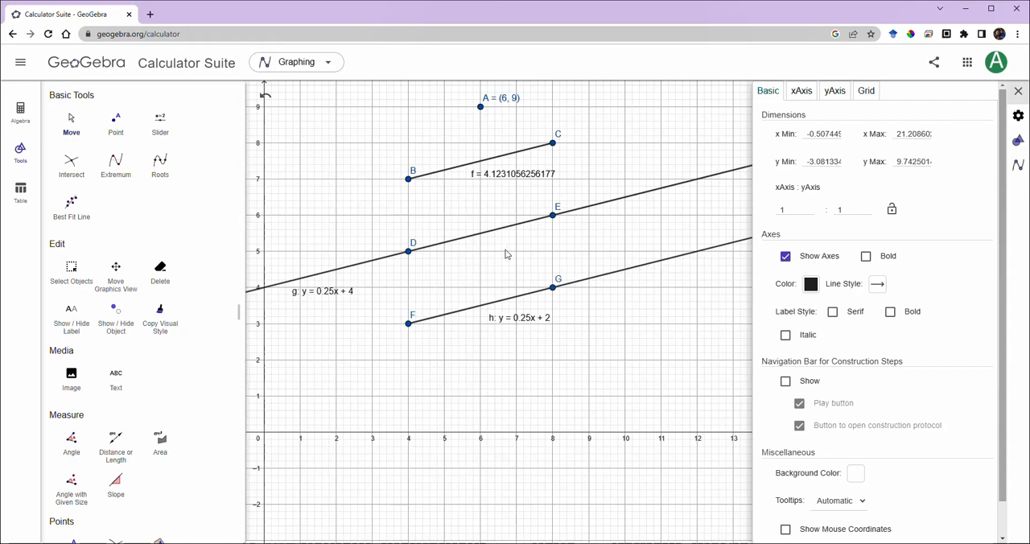
{"action": "mouse_move", "coordinate": [555, 228]}
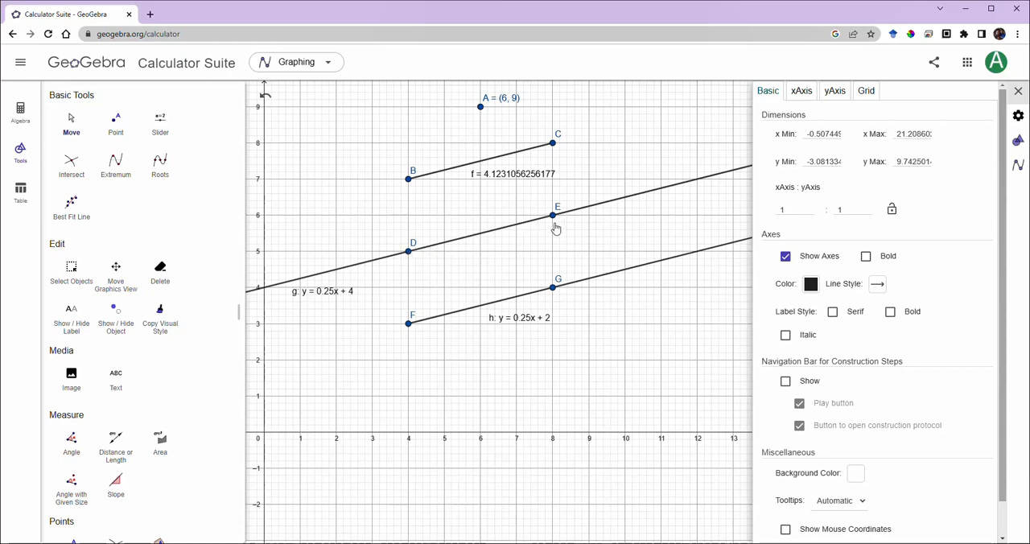
{"action": "mouse_move", "coordinate": [504, 245]}
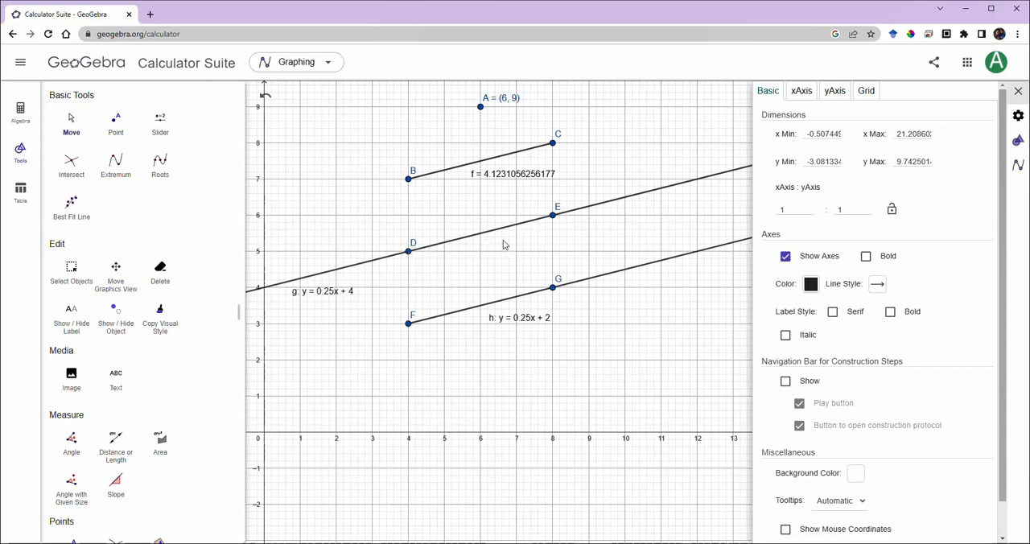
{"action": "mouse_move", "coordinate": [509, 257]}
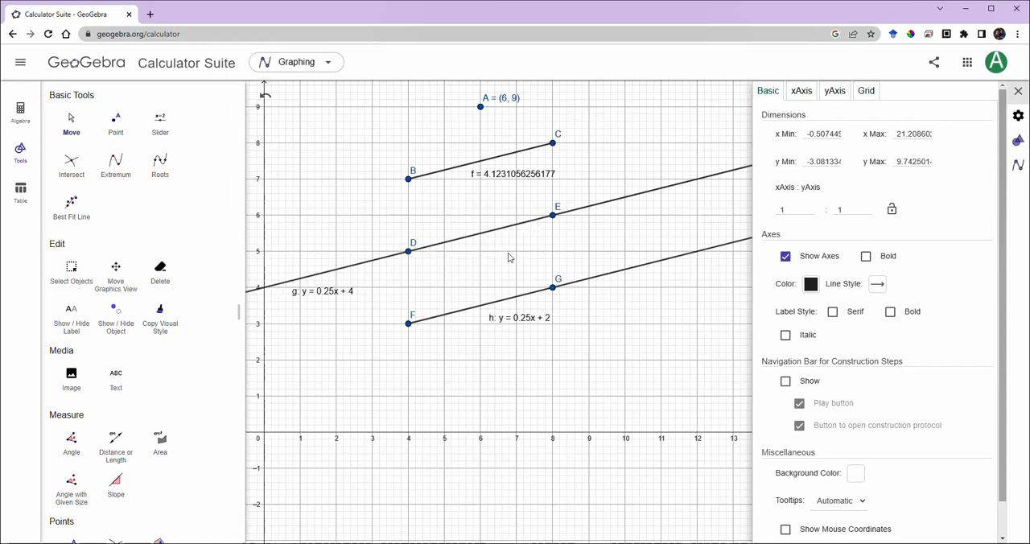
{"action": "mouse_move", "coordinate": [531, 193]}
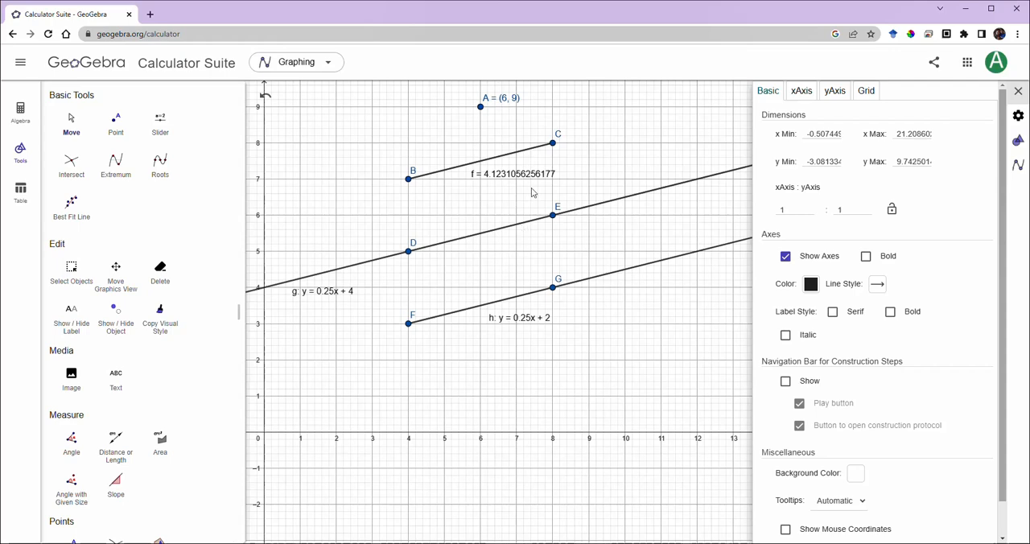
{"action": "mouse_move", "coordinate": [476, 181]}
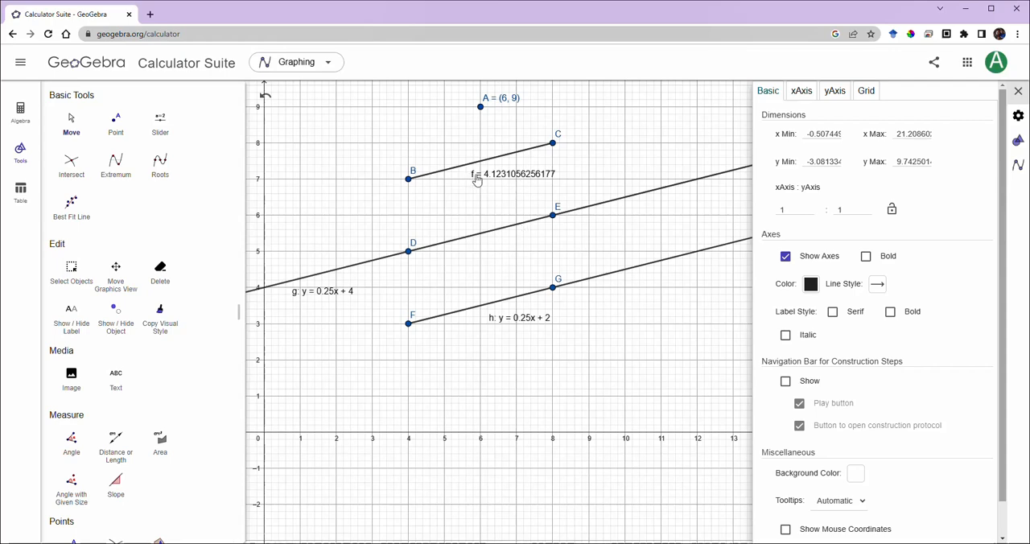